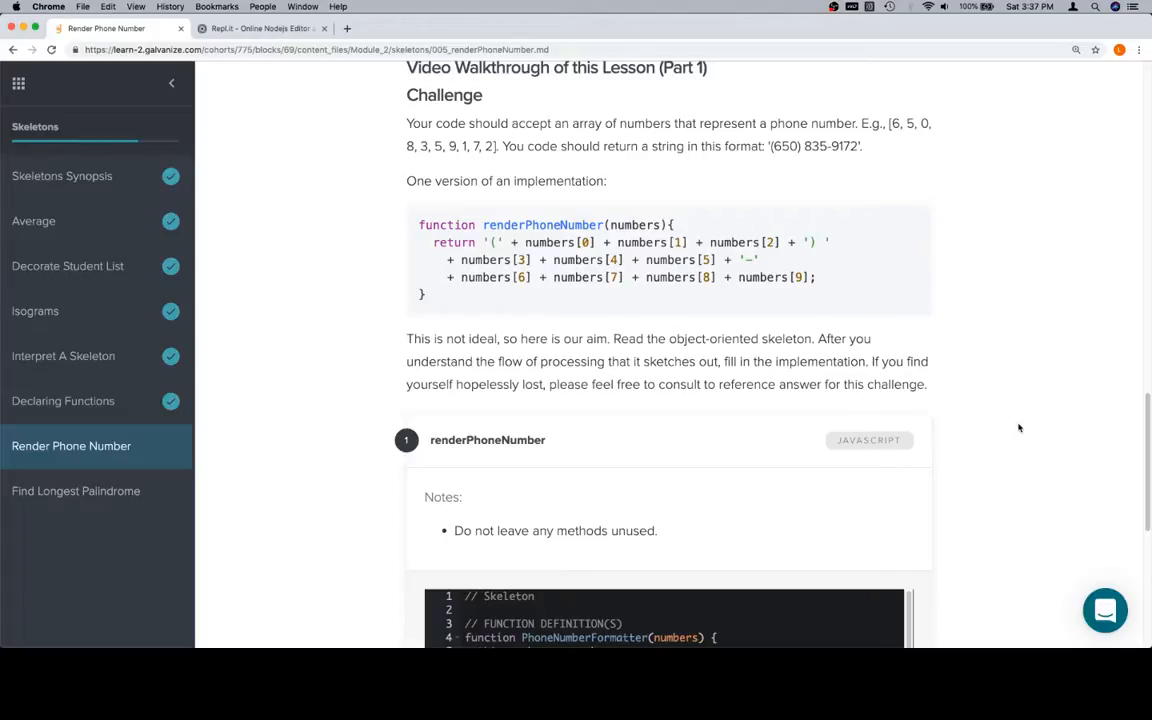
mouse_move(454, 300)
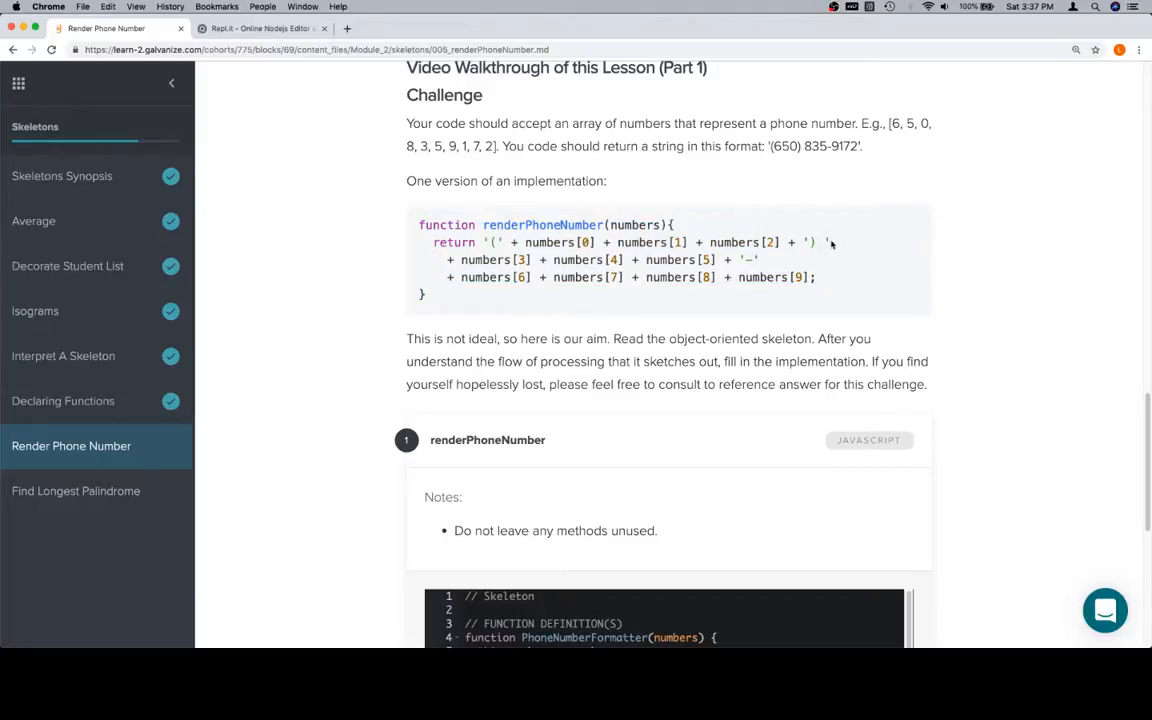
mouse_move(764, 260)
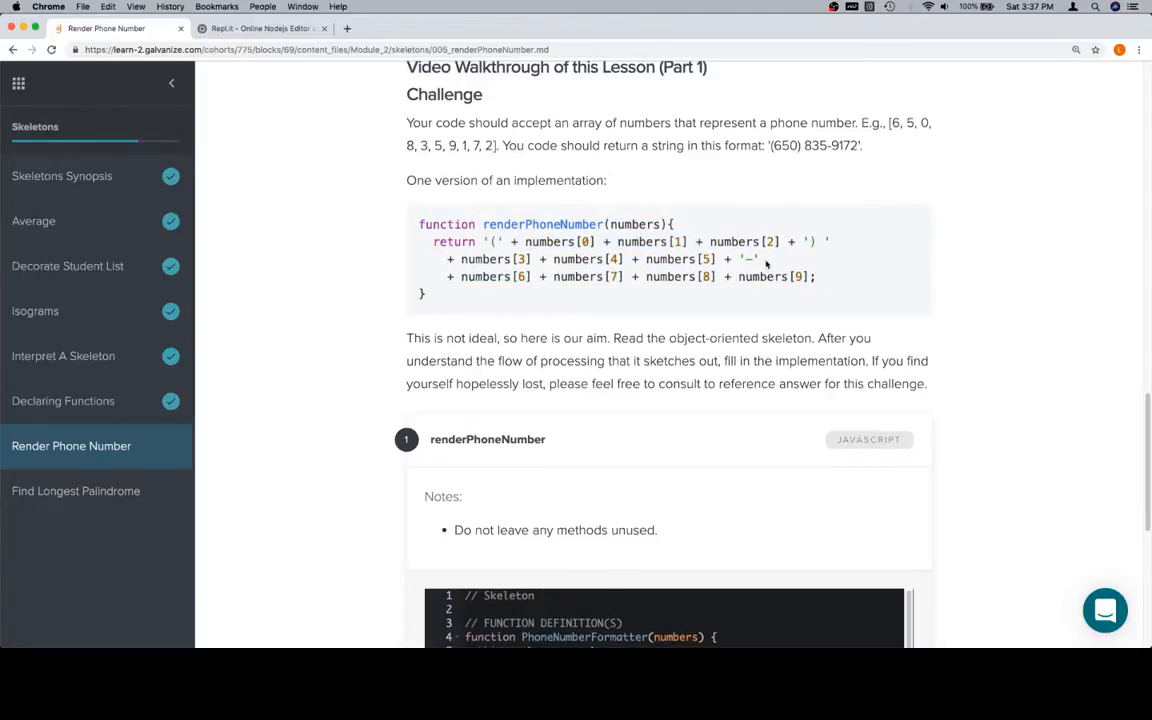
- Review the example implementation and select the trailing assertion and TEST CASES comments for replacement
scroll("down", 3)
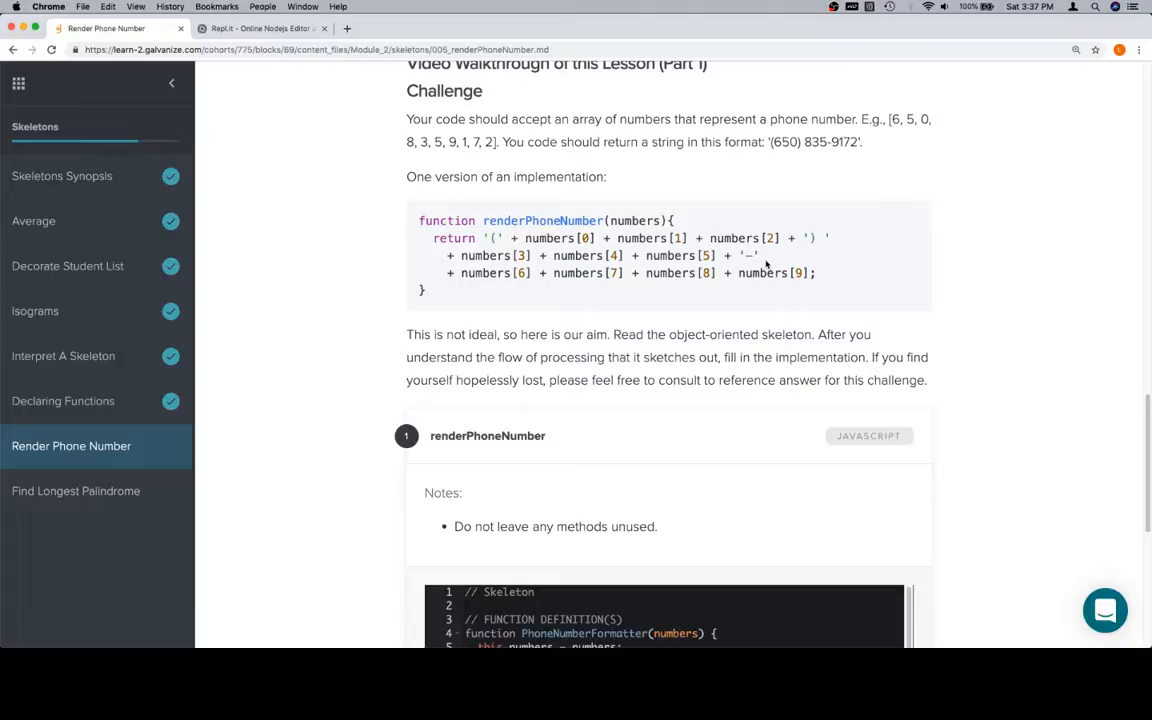
double_click(584, 272)
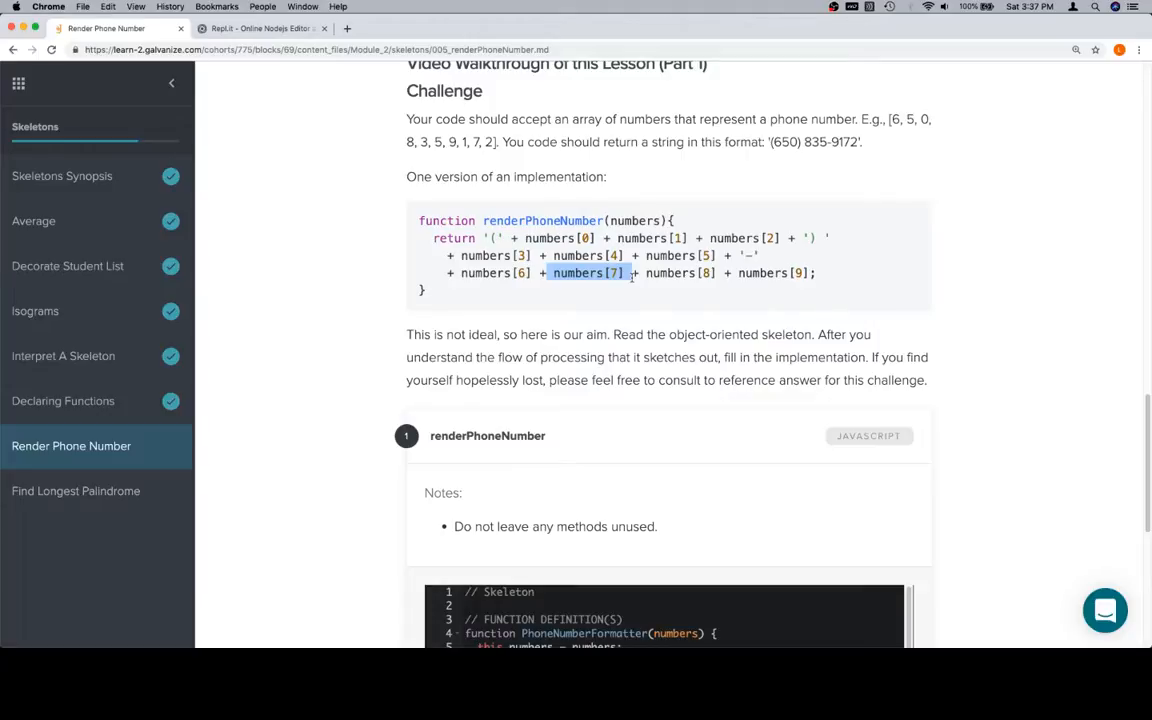
scroll("down", 3)
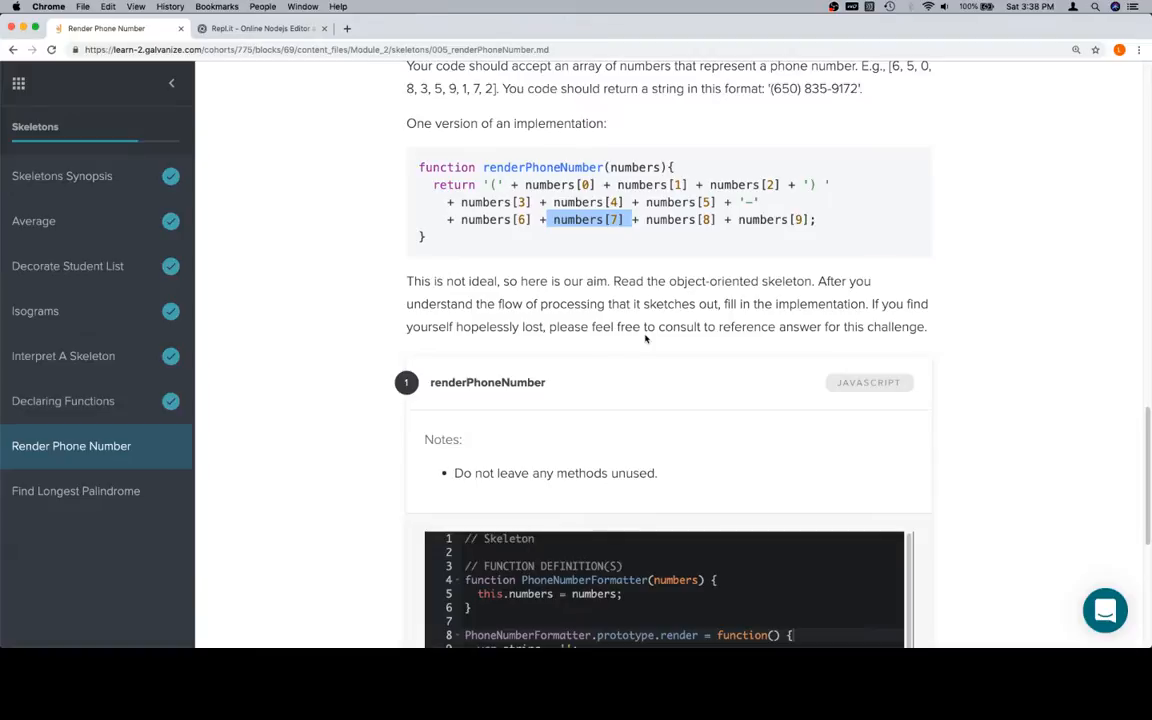
scroll("down", 3)
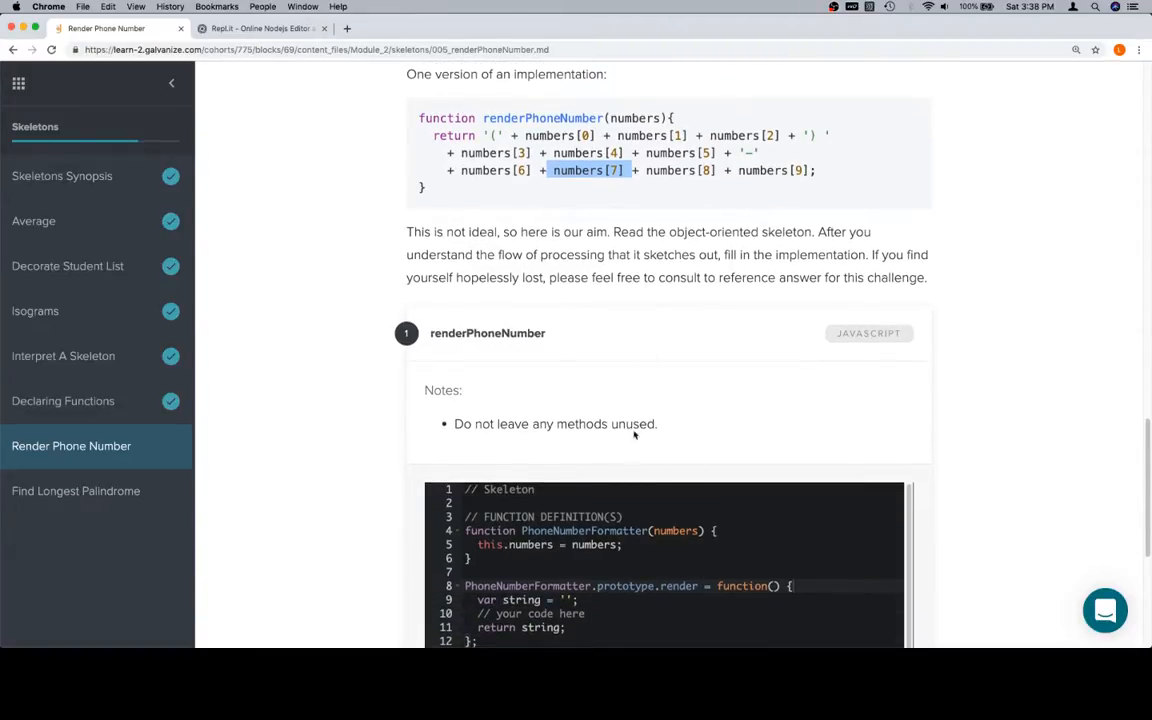
mouse_move(644, 408)
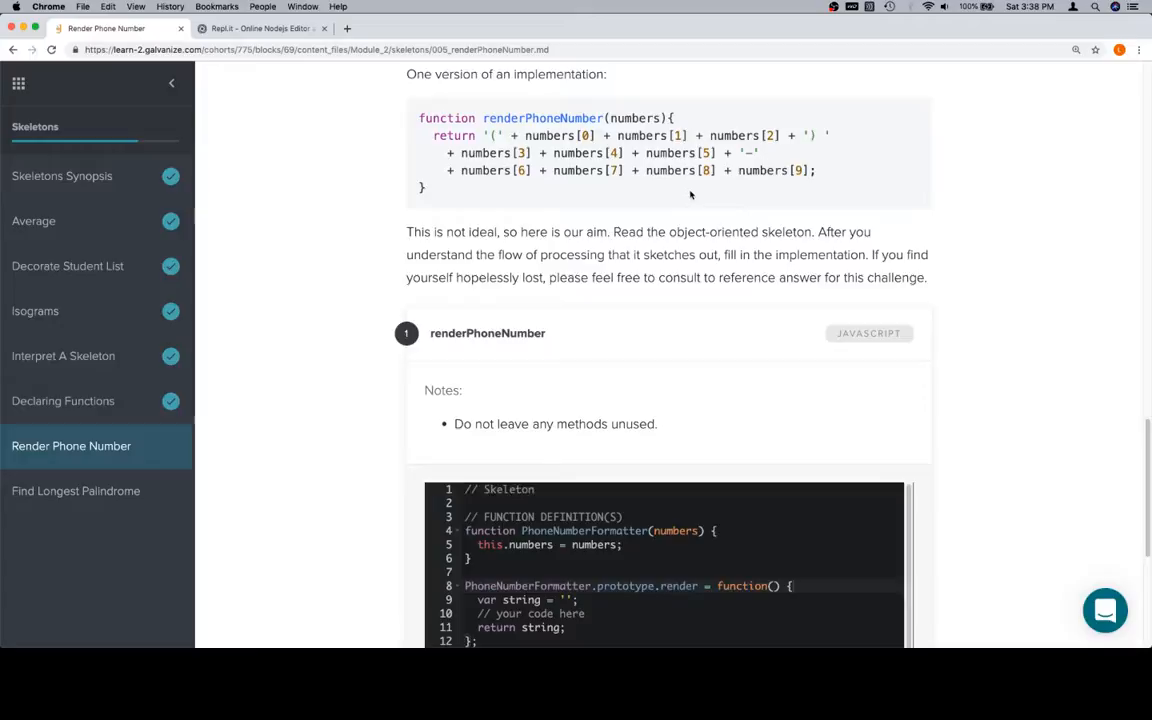
scroll("down", 3)
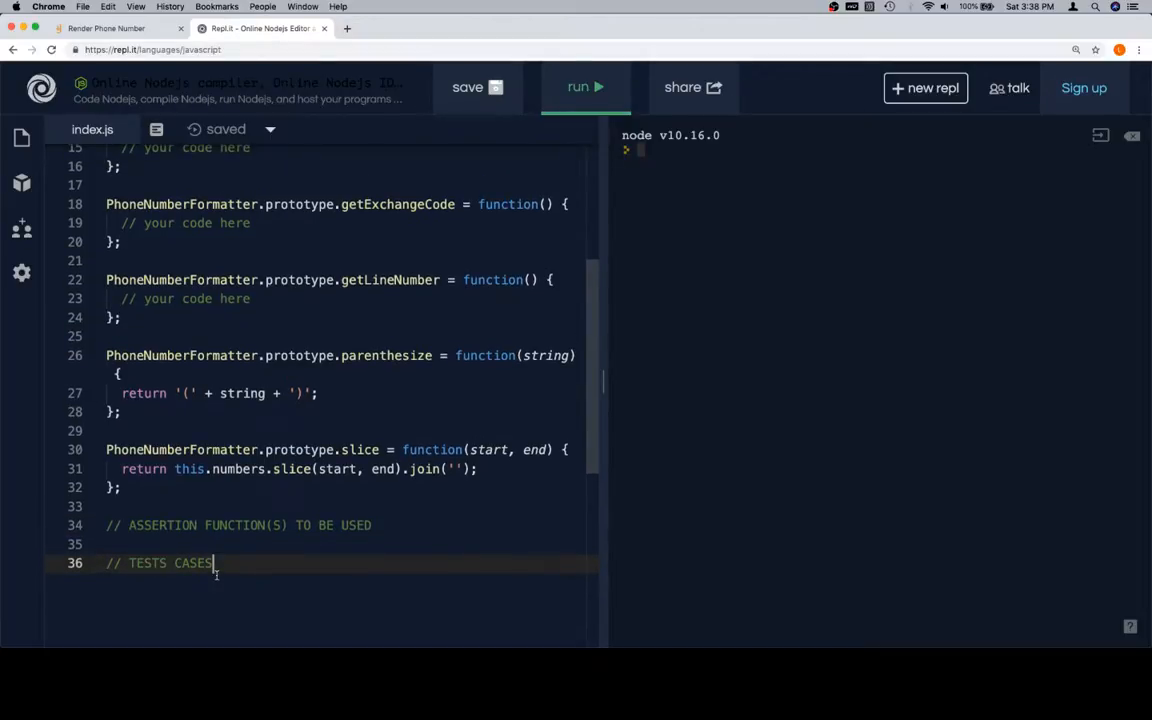
double_click(192, 564)
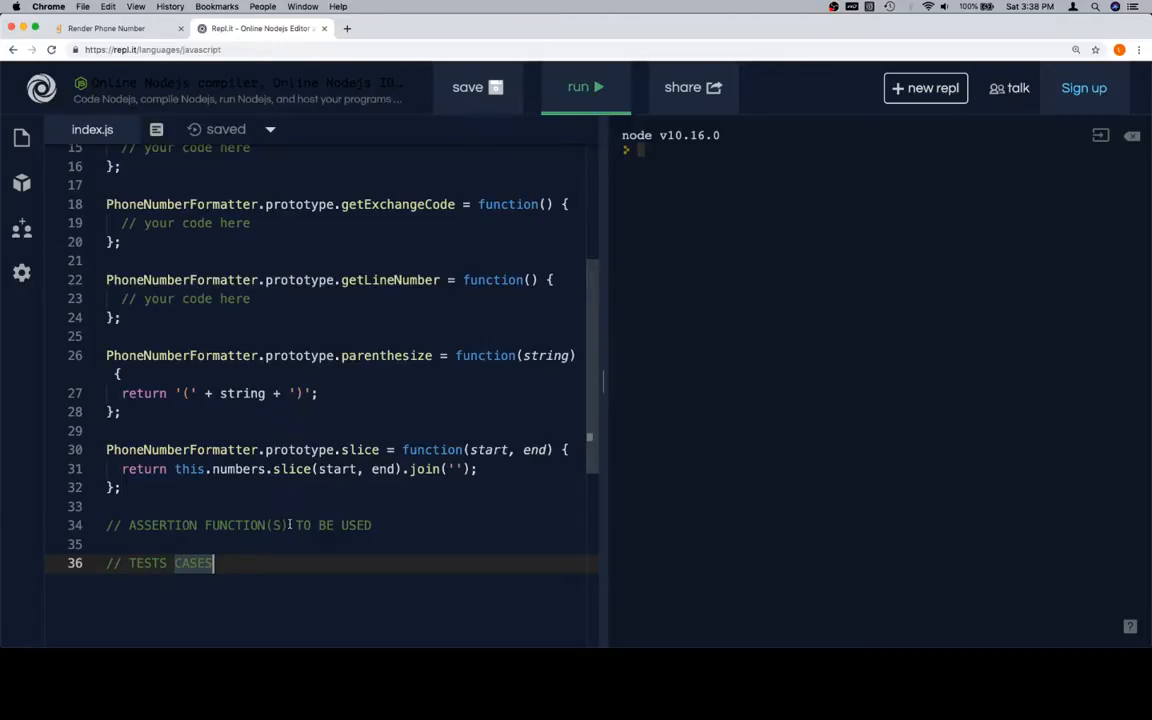
scroll("up", 3)
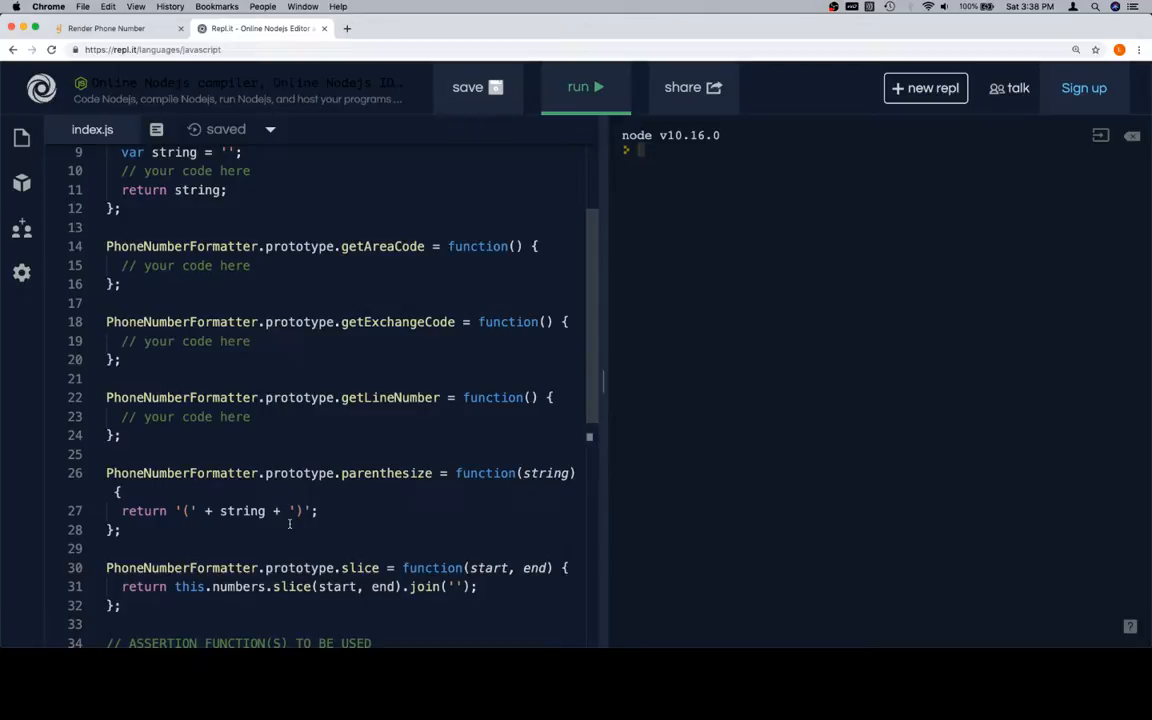
scroll("down", 3)
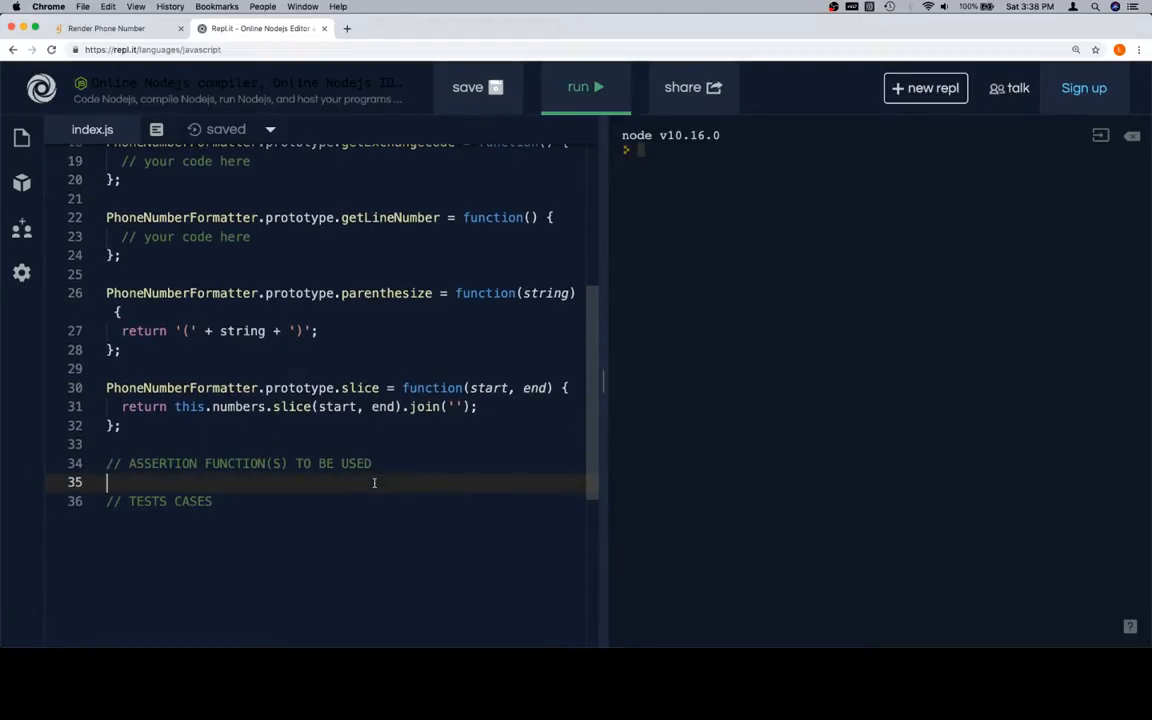
scroll("up", 3)
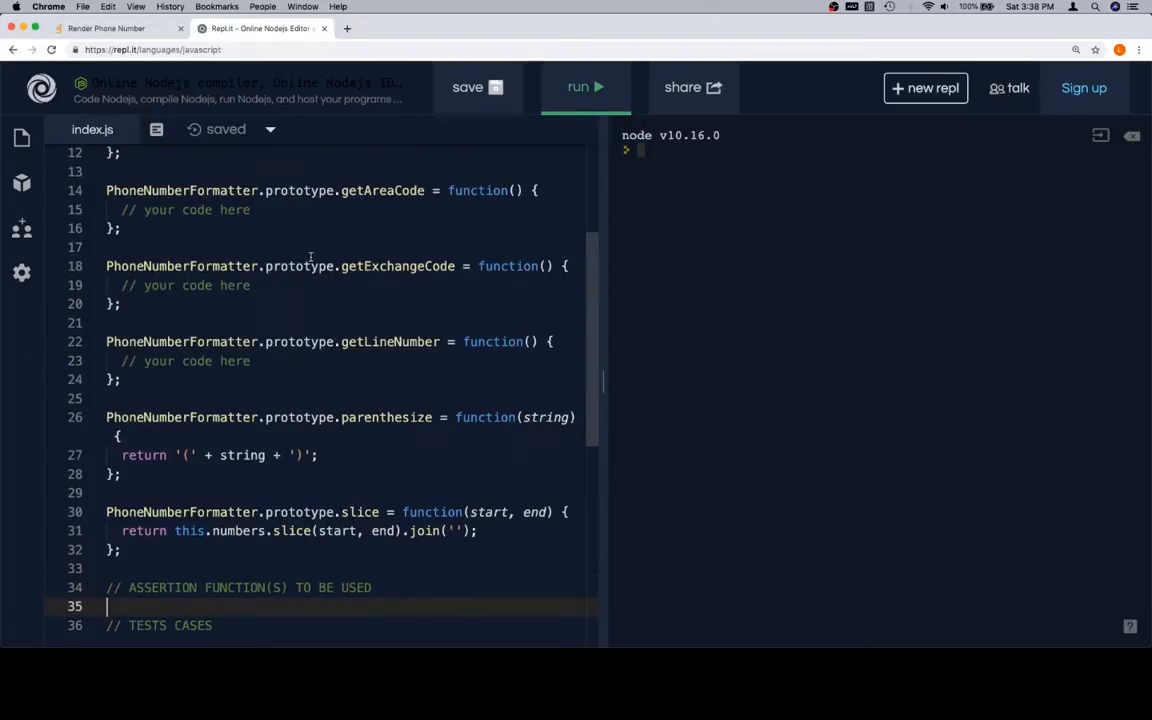
scroll("down", 3)
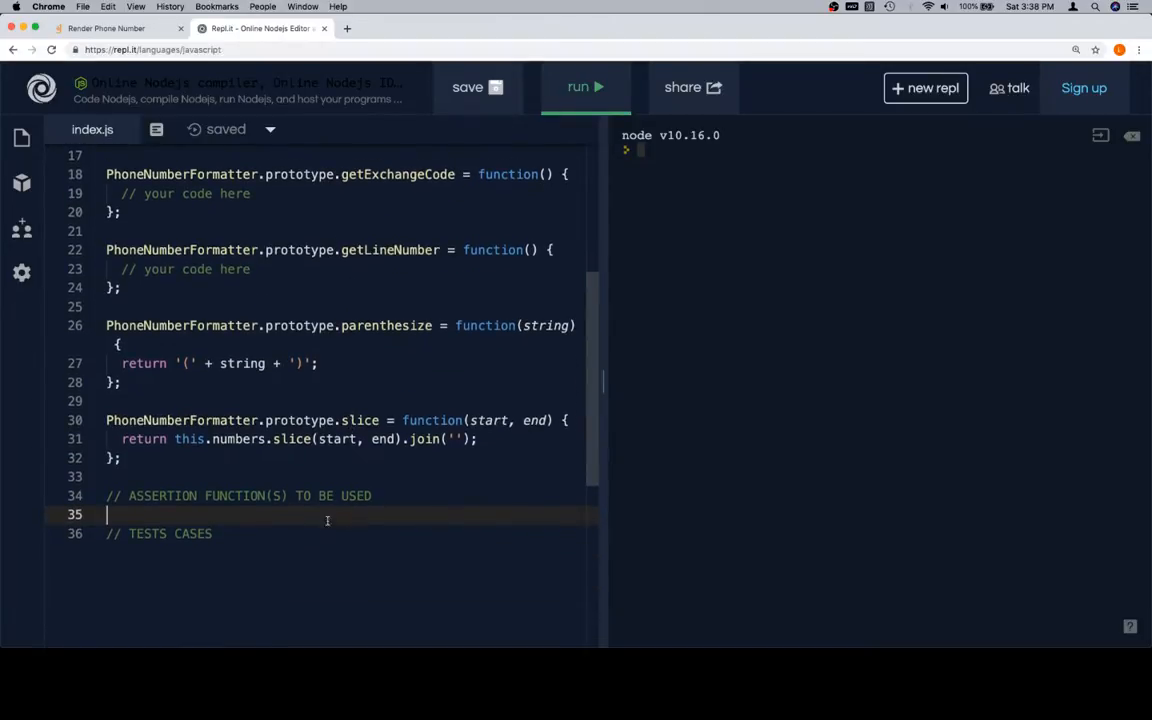
mouse_move(156, 512)
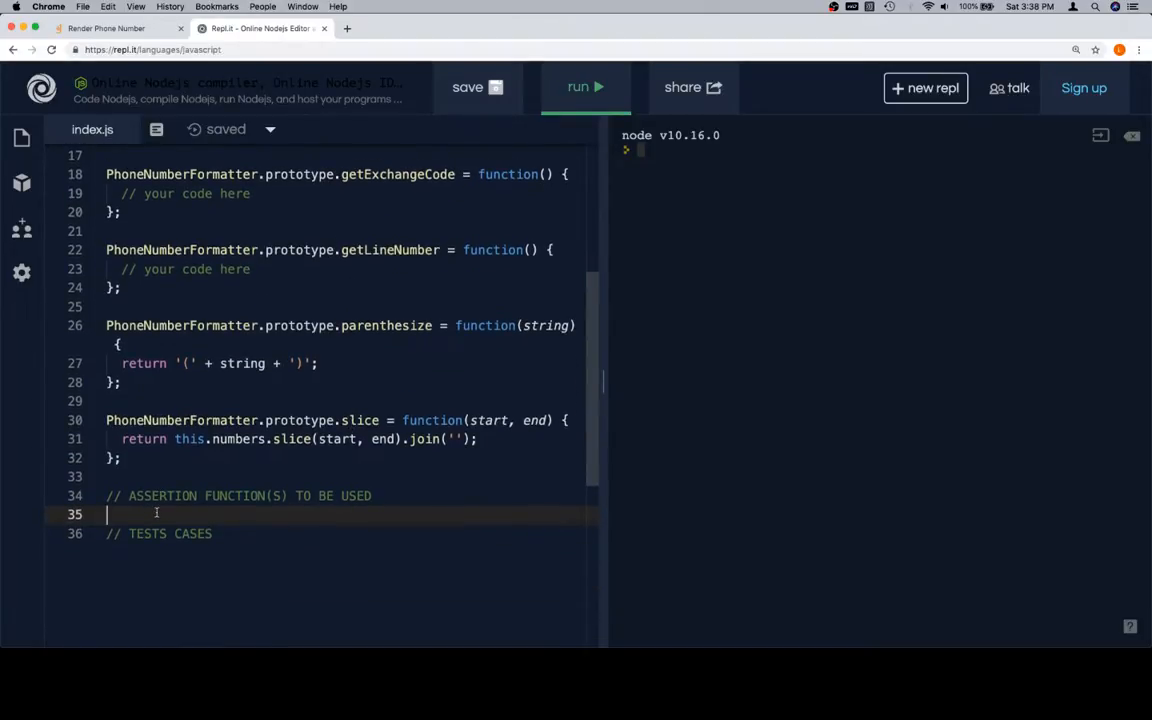
double_click(192, 532)
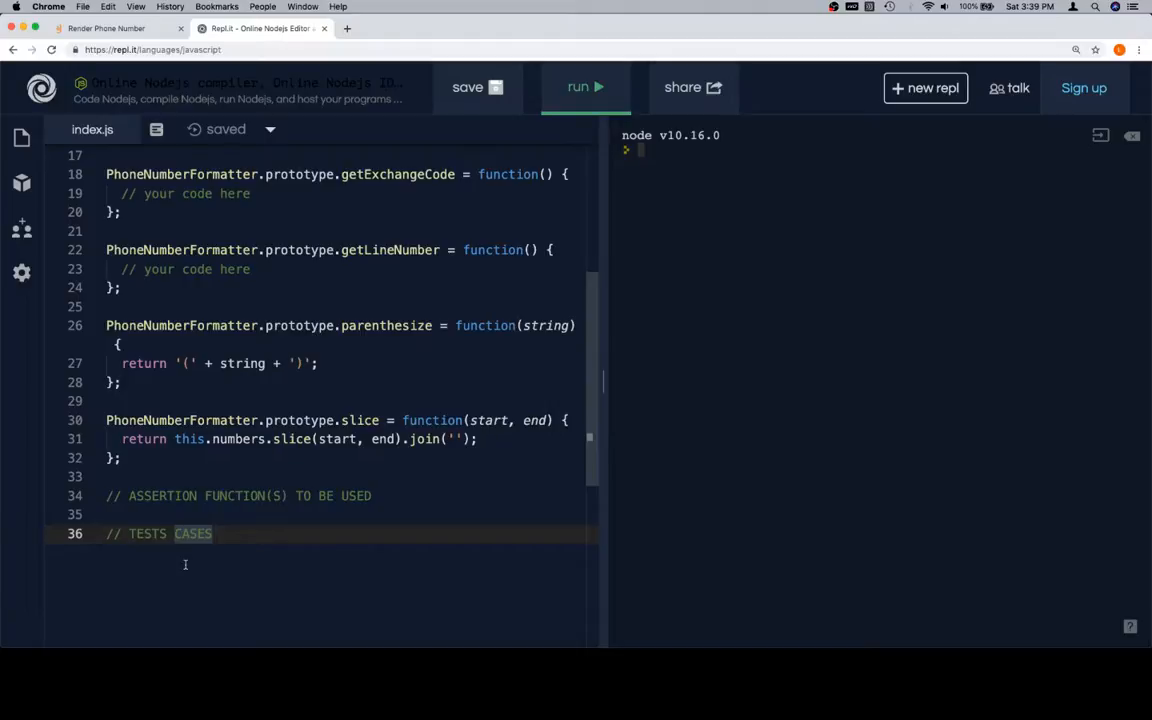
mouse_move(228, 540)
type("// c")
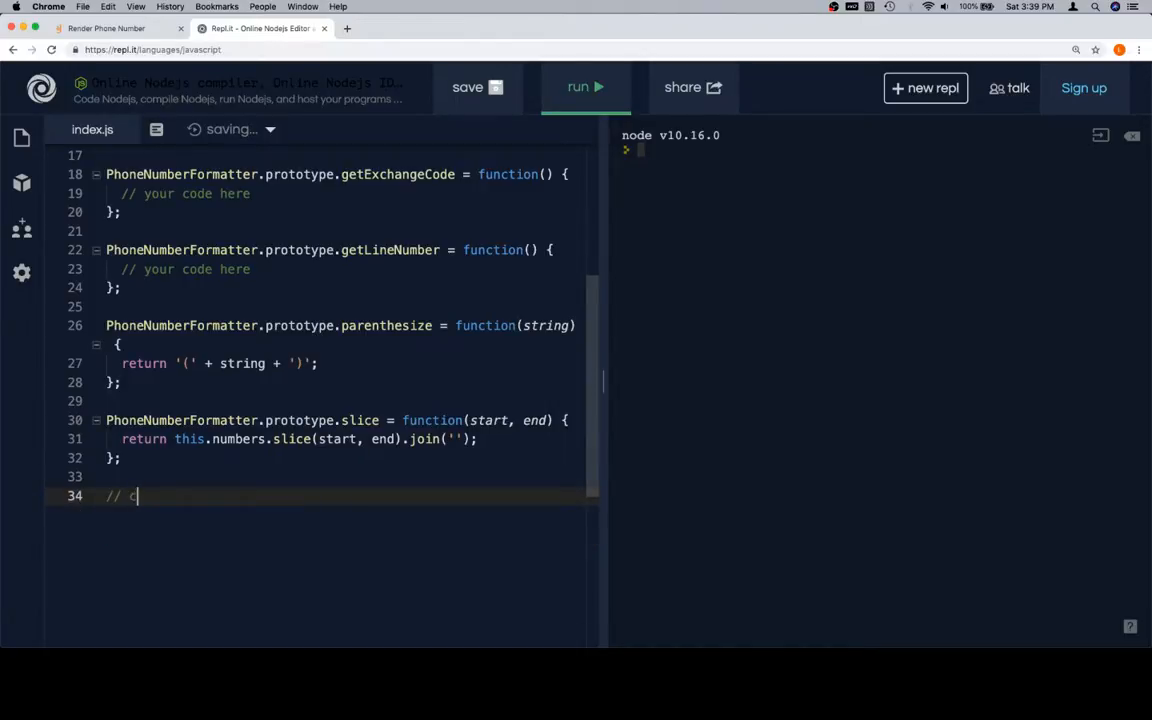
- Write the comment 'create a new instance of phonenumberformatter' in place of the old comments
type("reate a new instance of")
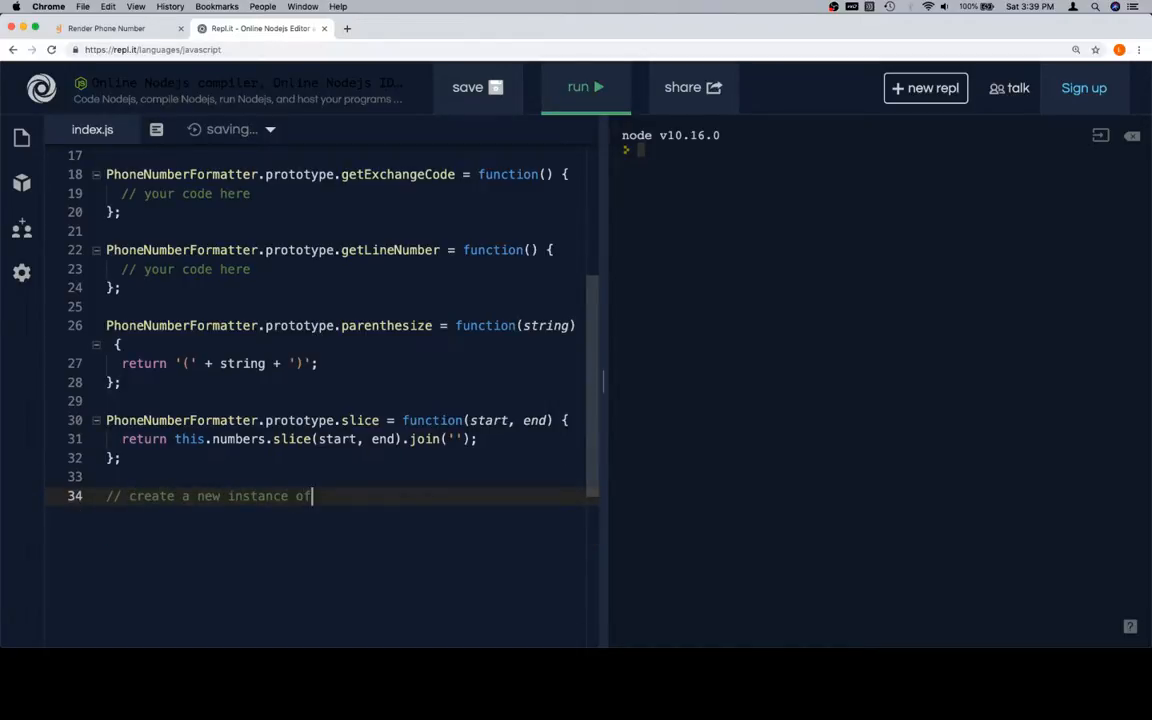
type("phonenumberforma")
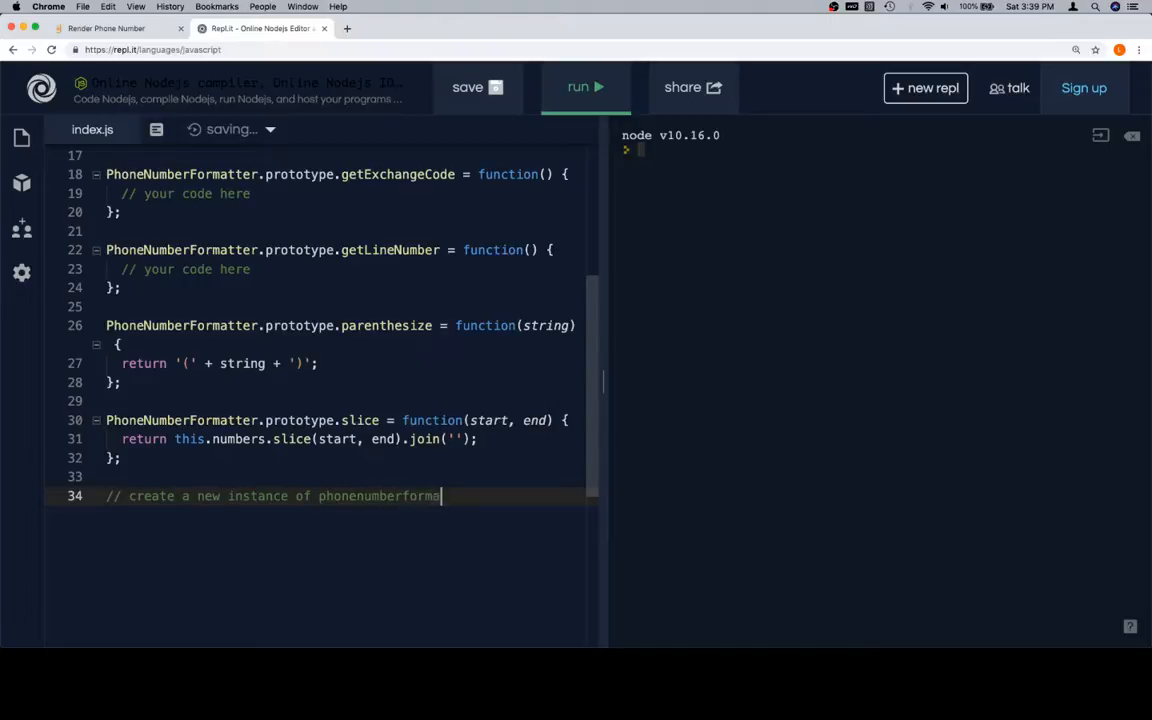
type("tter")
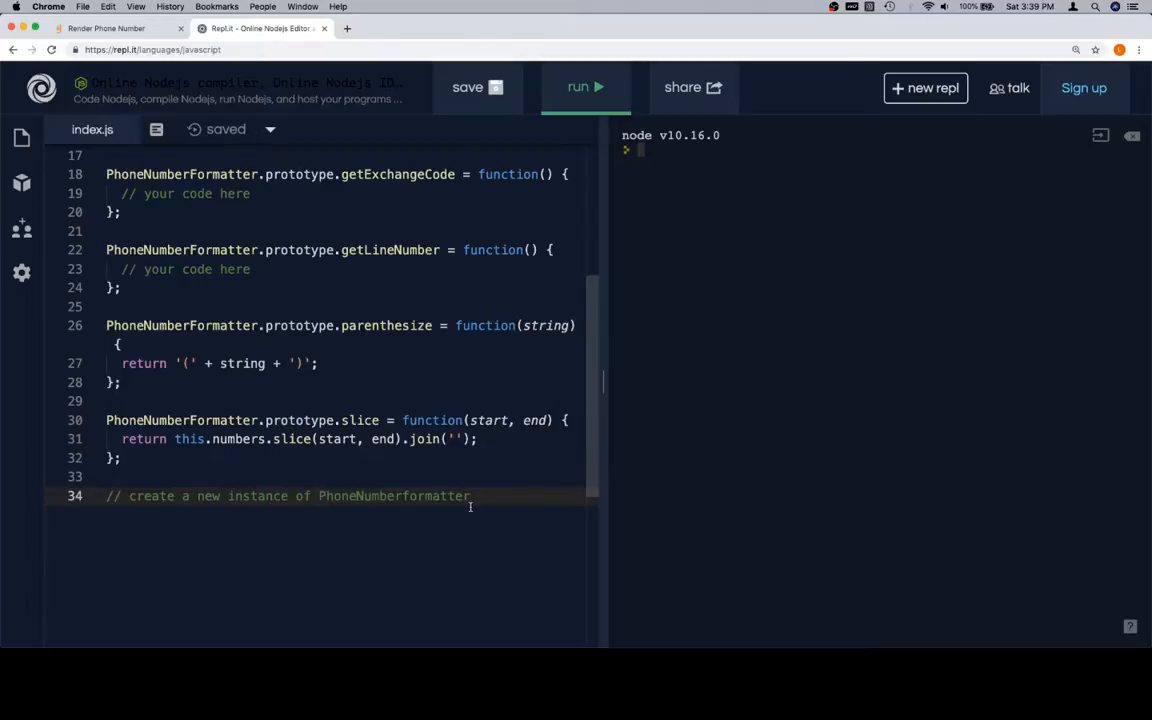
scroll("up", 3)
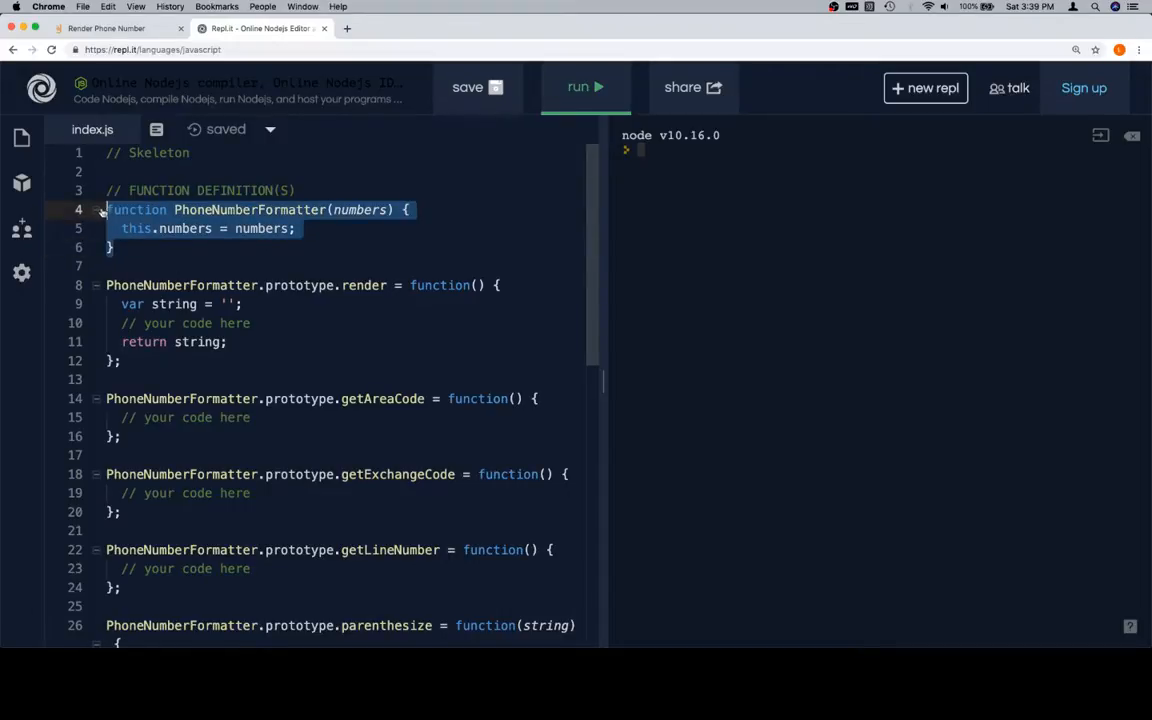
- Declare var formatter = new PhoneNumberFormatter([]) on line 36
scroll("down", 3)
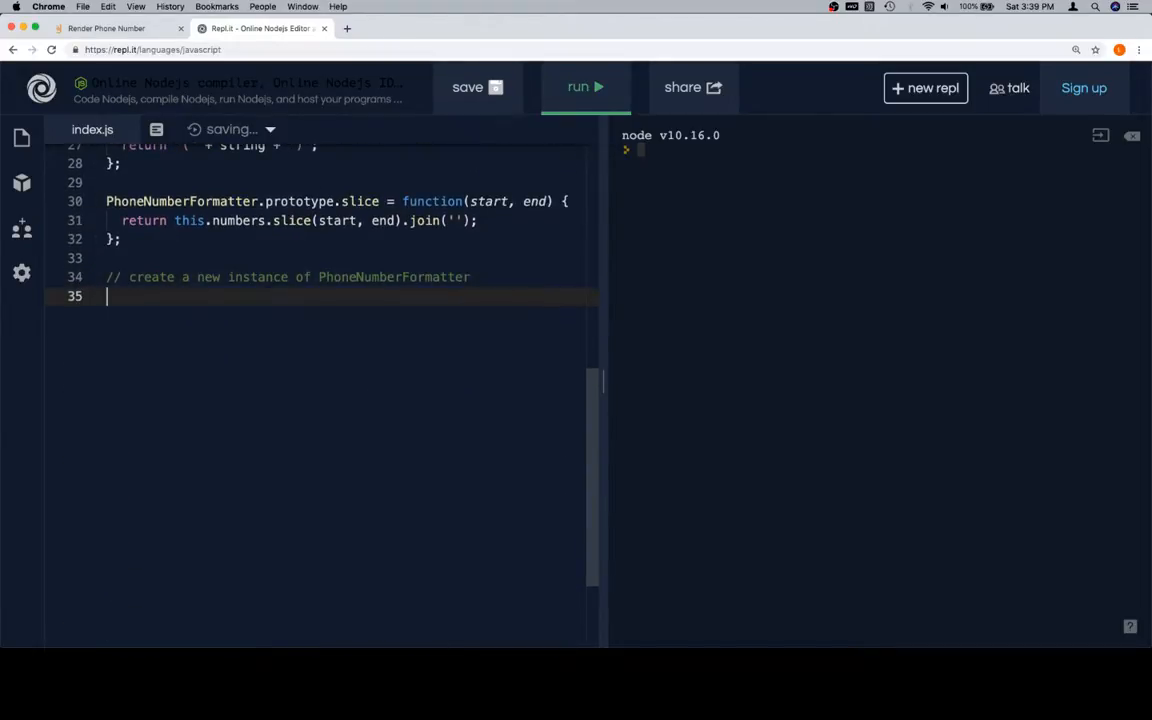
type("var fr")
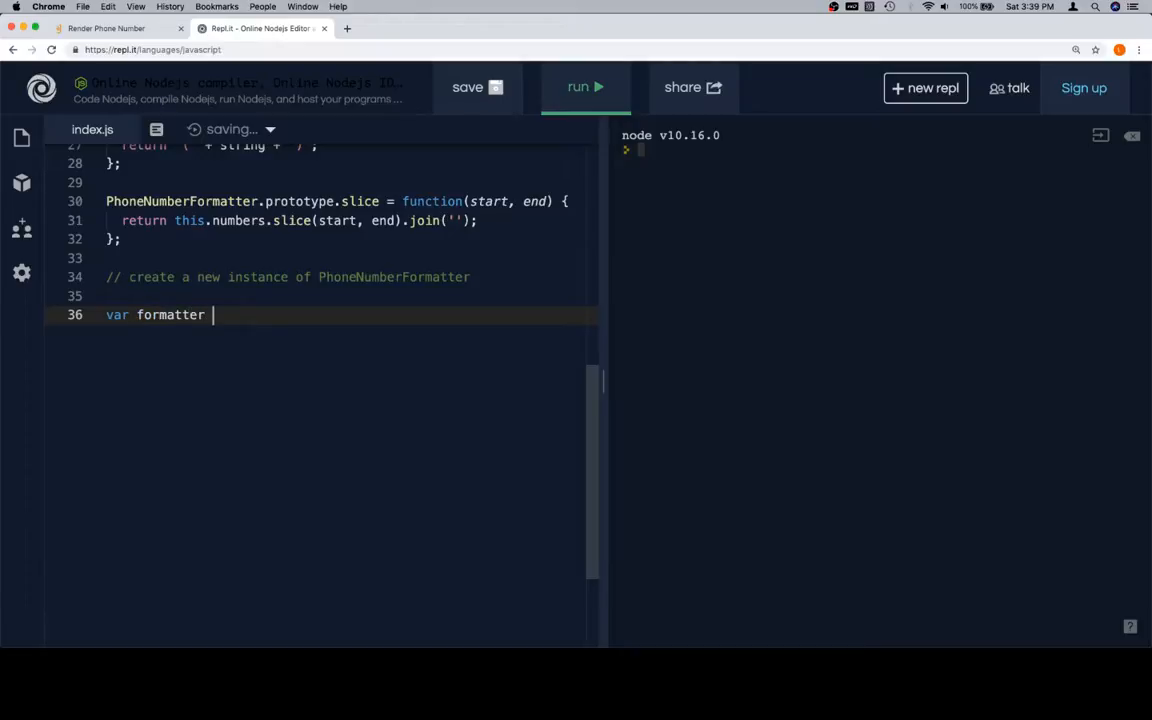
type("= new")
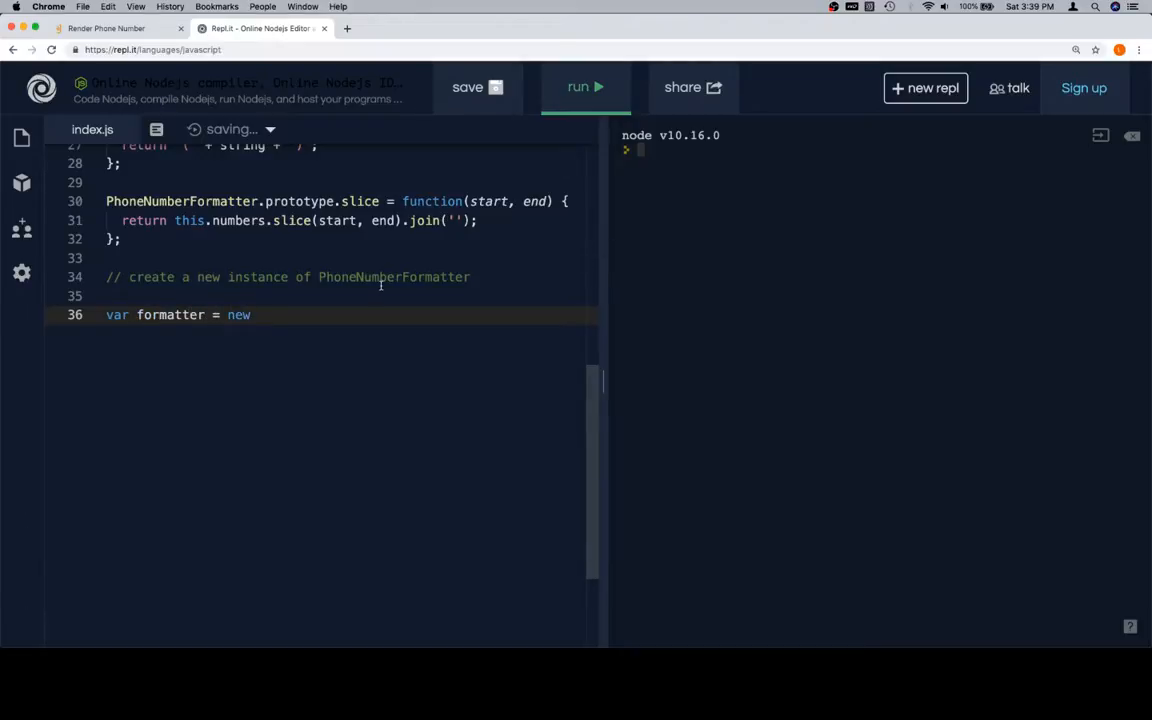
type("PhoneNumberFormatter")
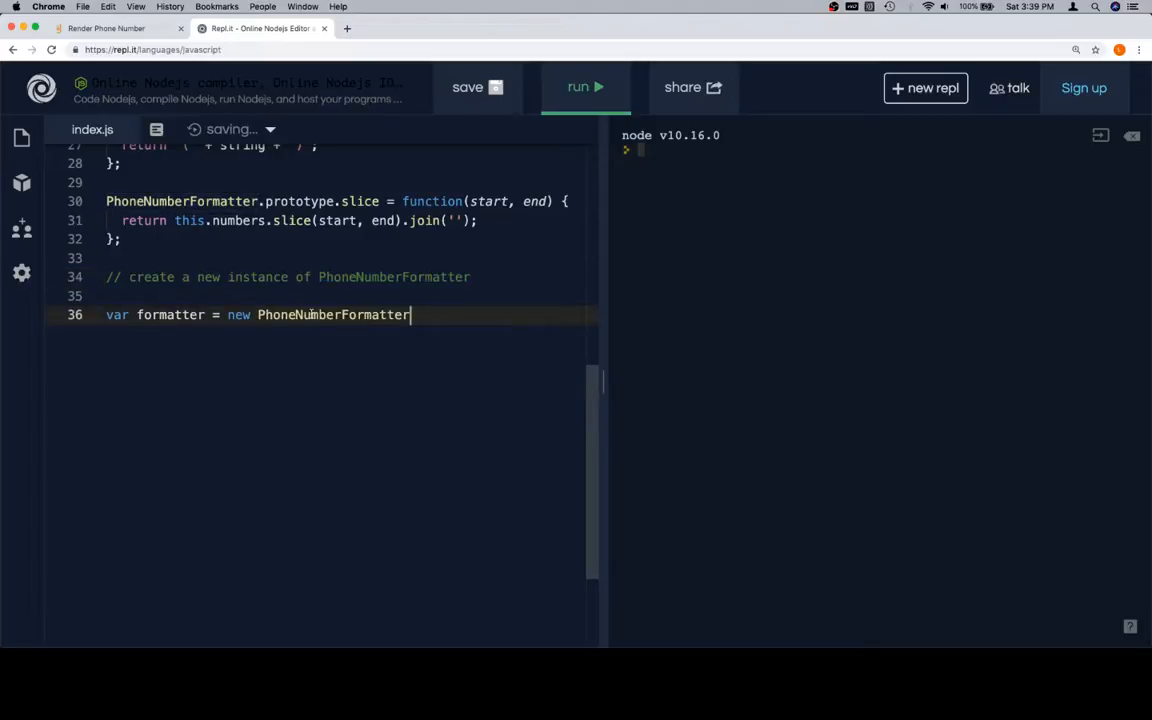
type("([])")
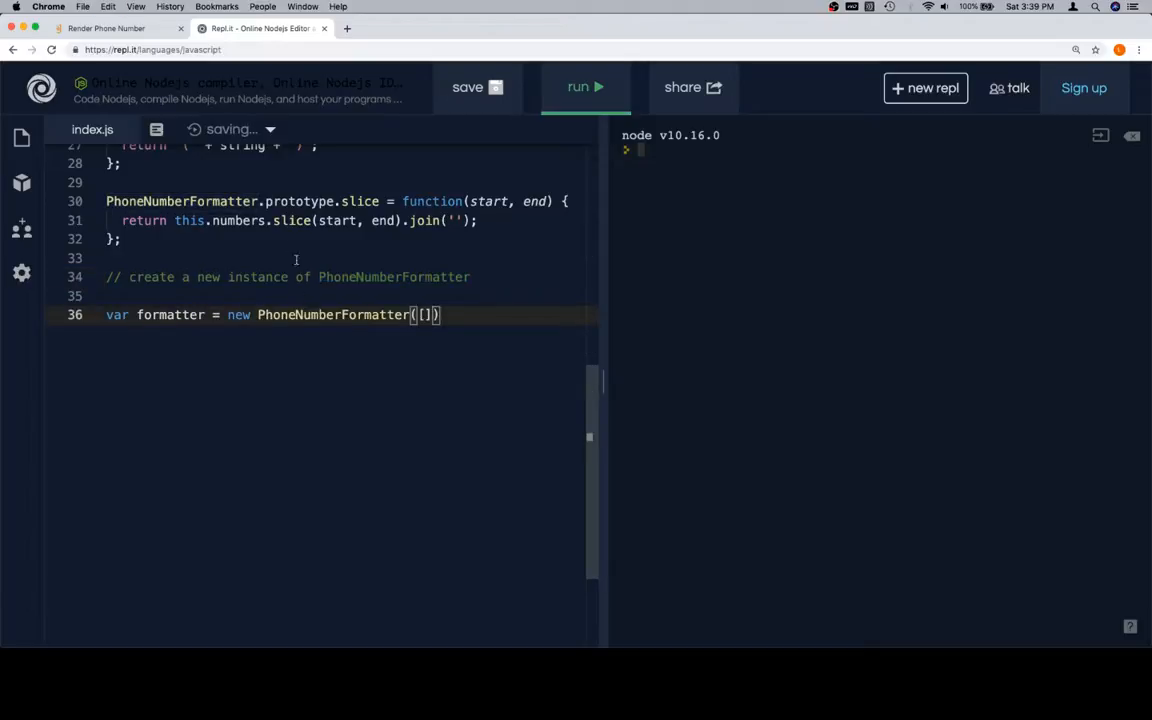
- Fill the constructor array with the digits 1,1,1,8,6,7,5,3,0,9
type("3")
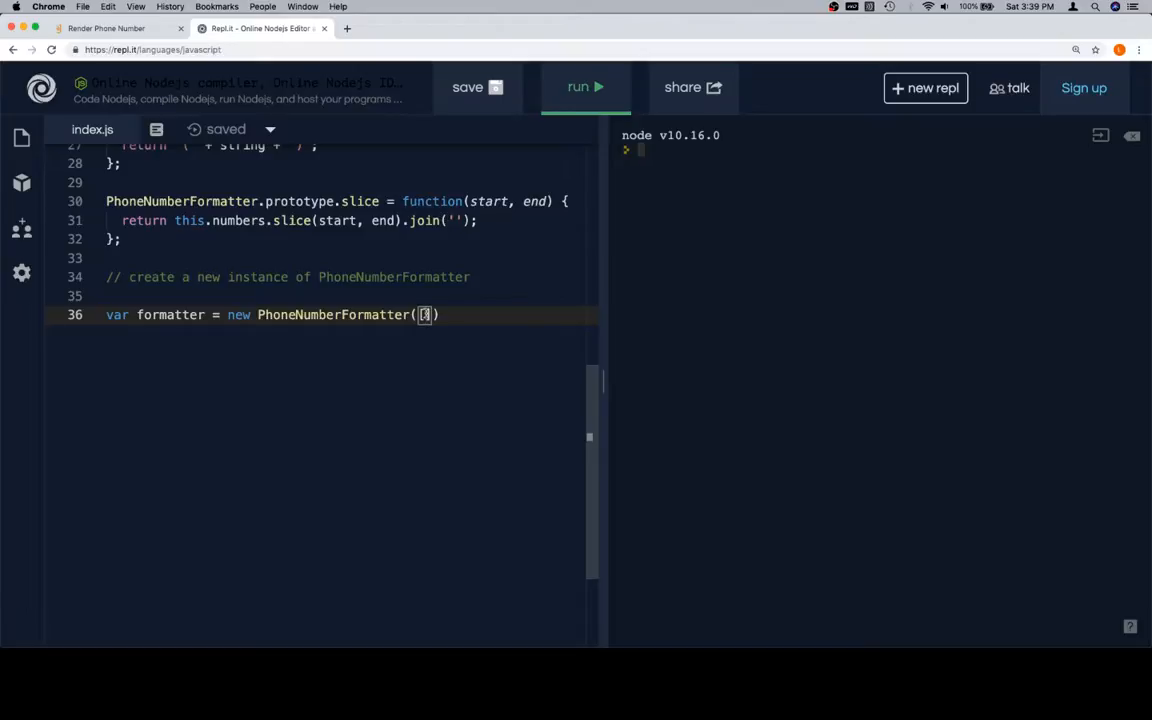
type("8675")
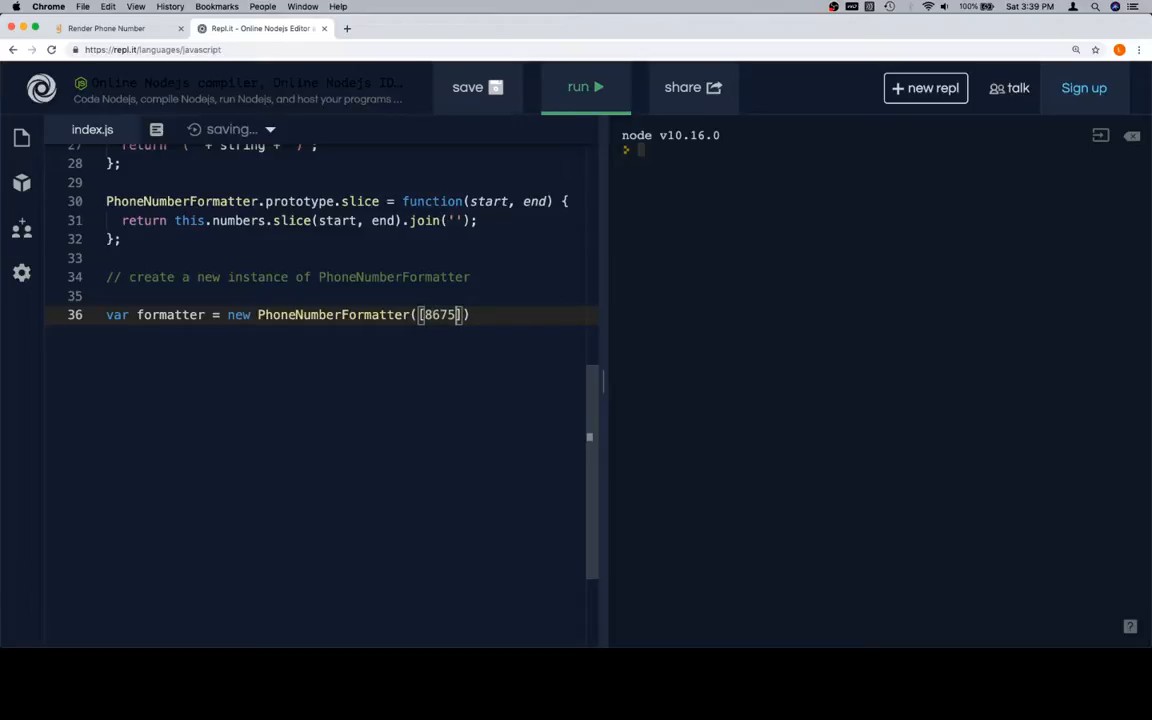
type("309")
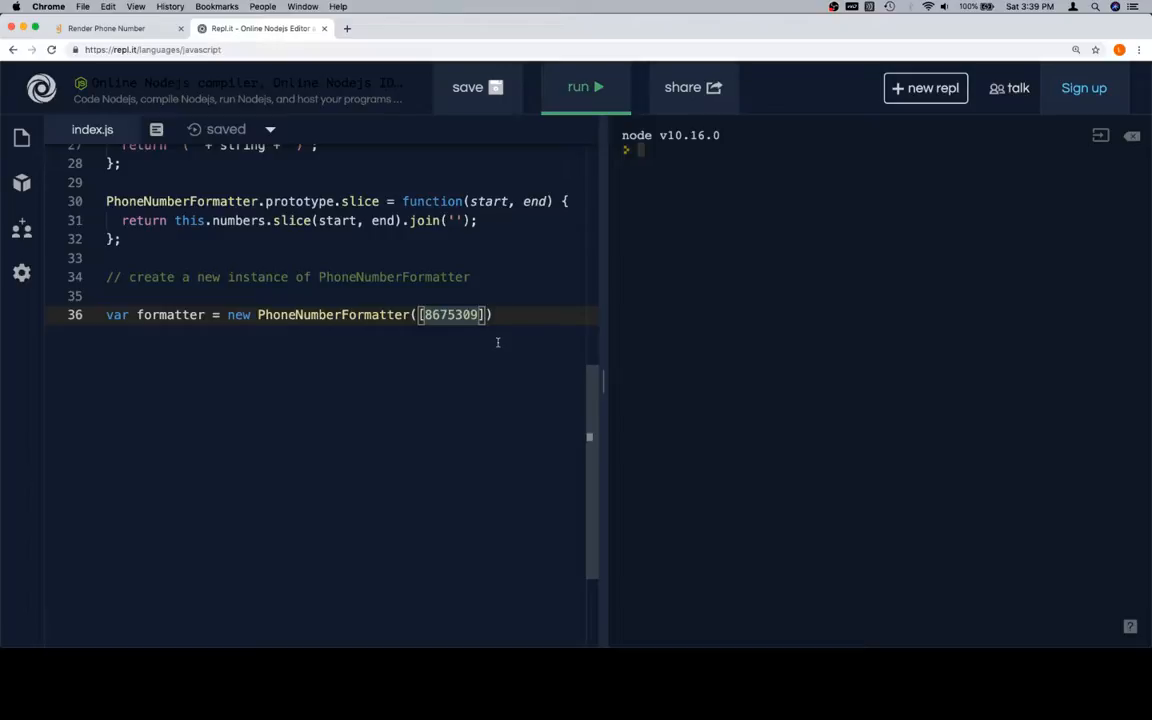
type("1,1,1")
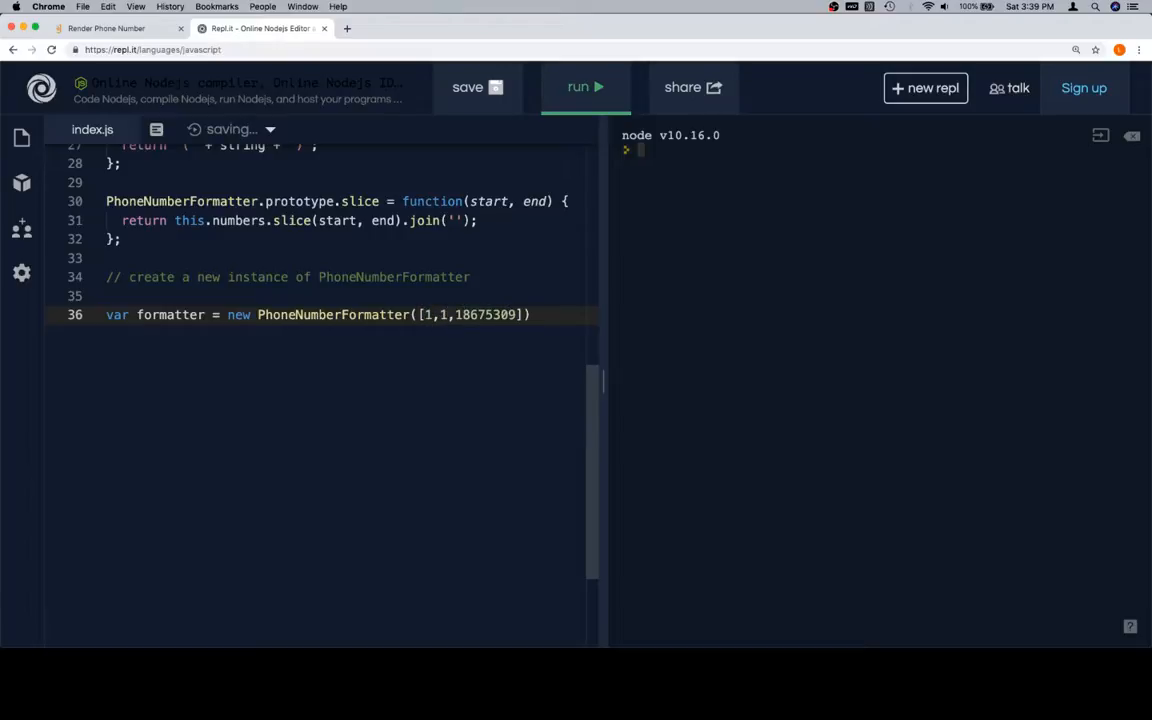
type(",8,6,7,5,3,0,")
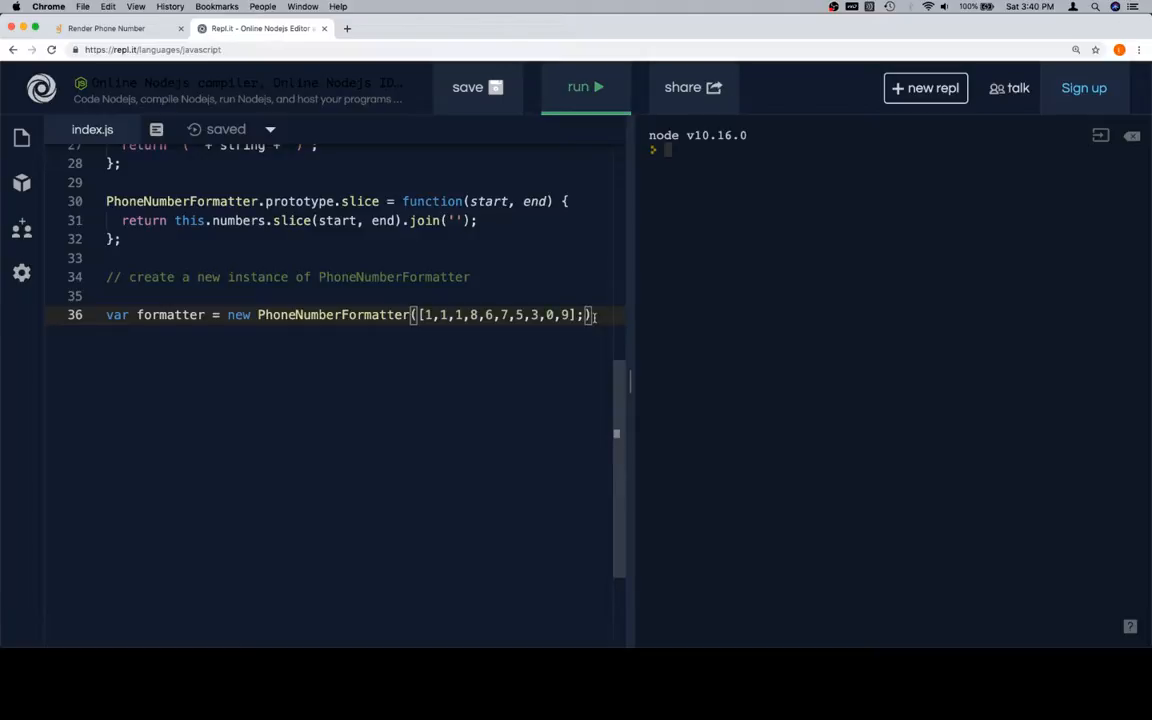
- Check the render placeholder comment, then start an empty line after the formatter declaration
scroll("up", 3)
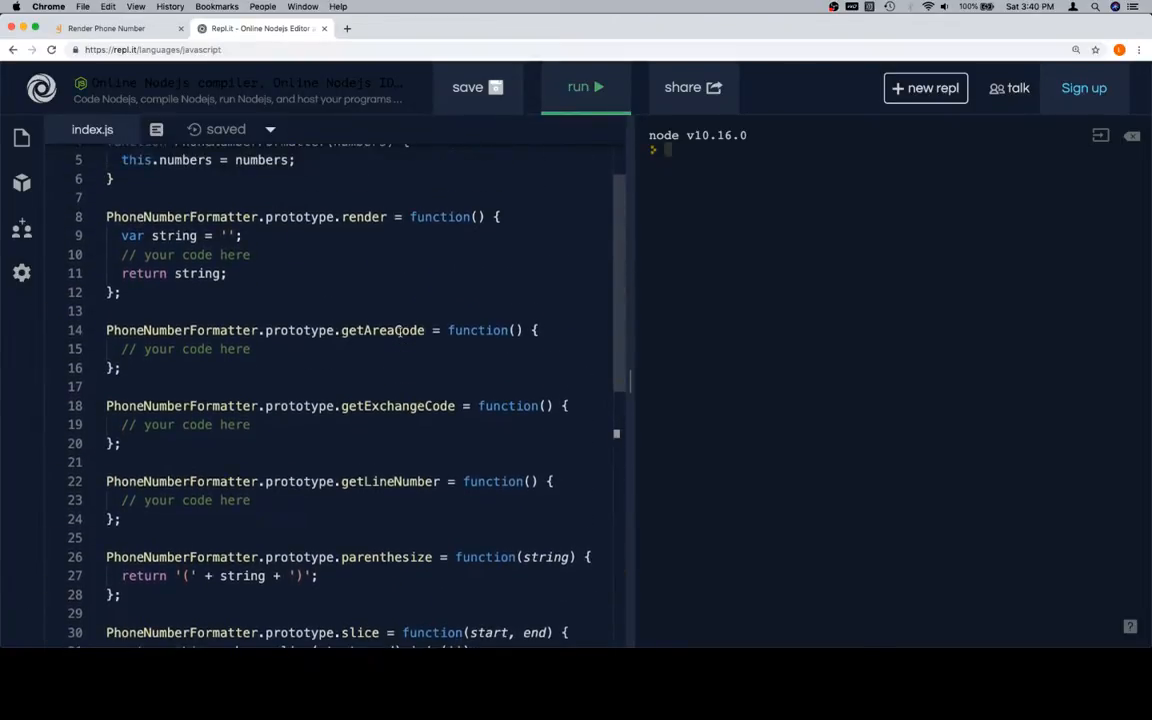
double_click(364, 216)
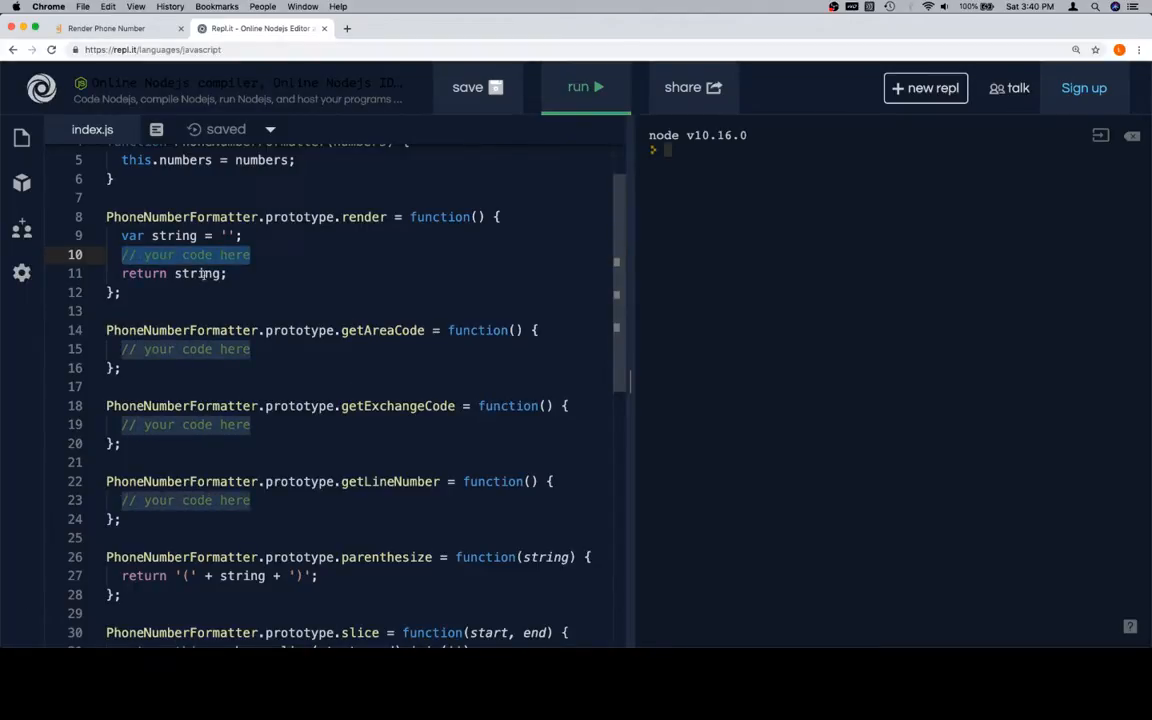
scroll("down", 3)
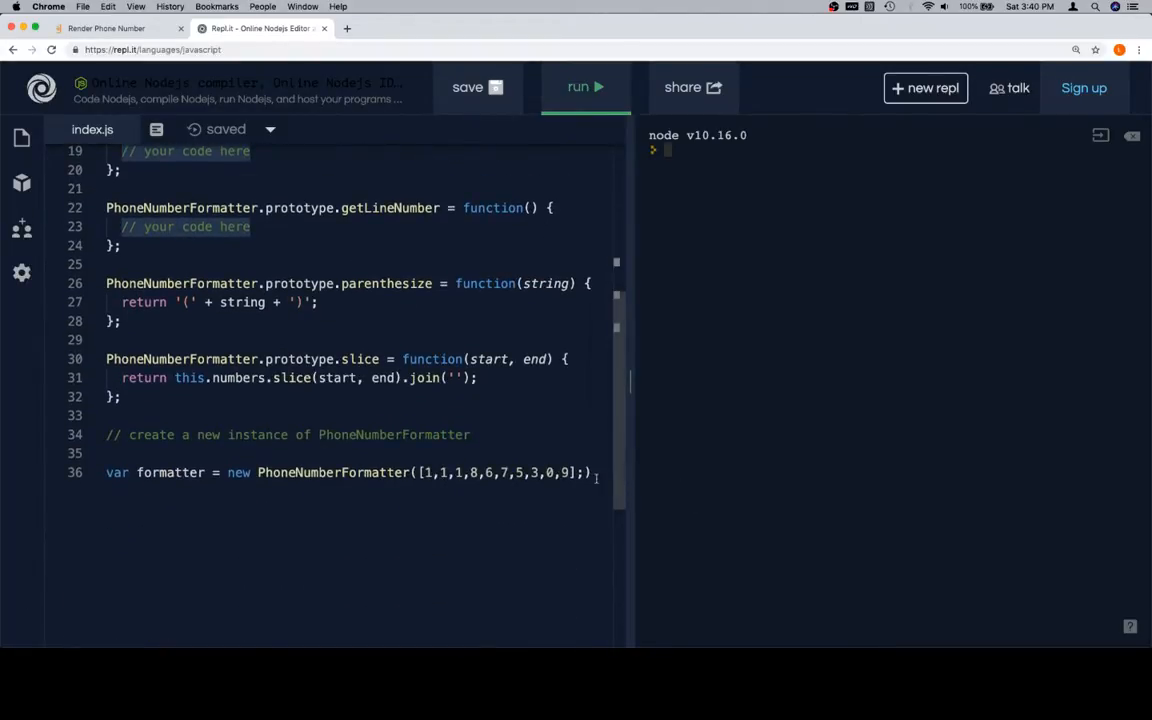
key("Backspace")
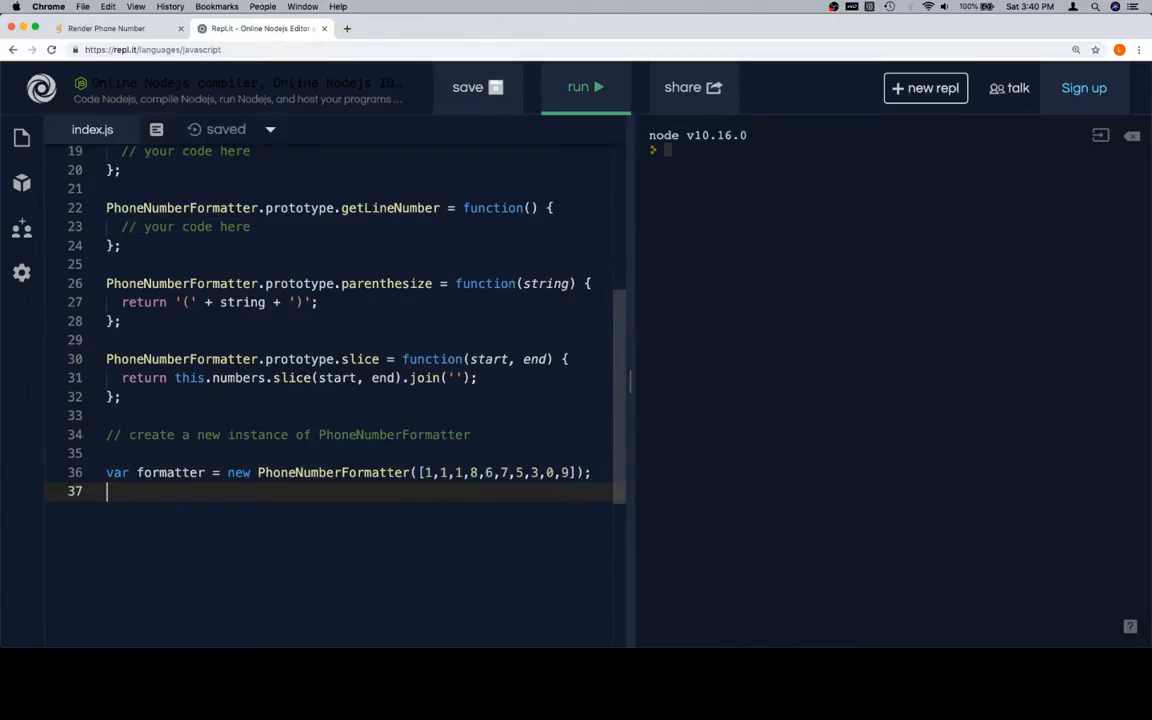
- Add var formattedNumber = formatter.render() on line 37
type("v")
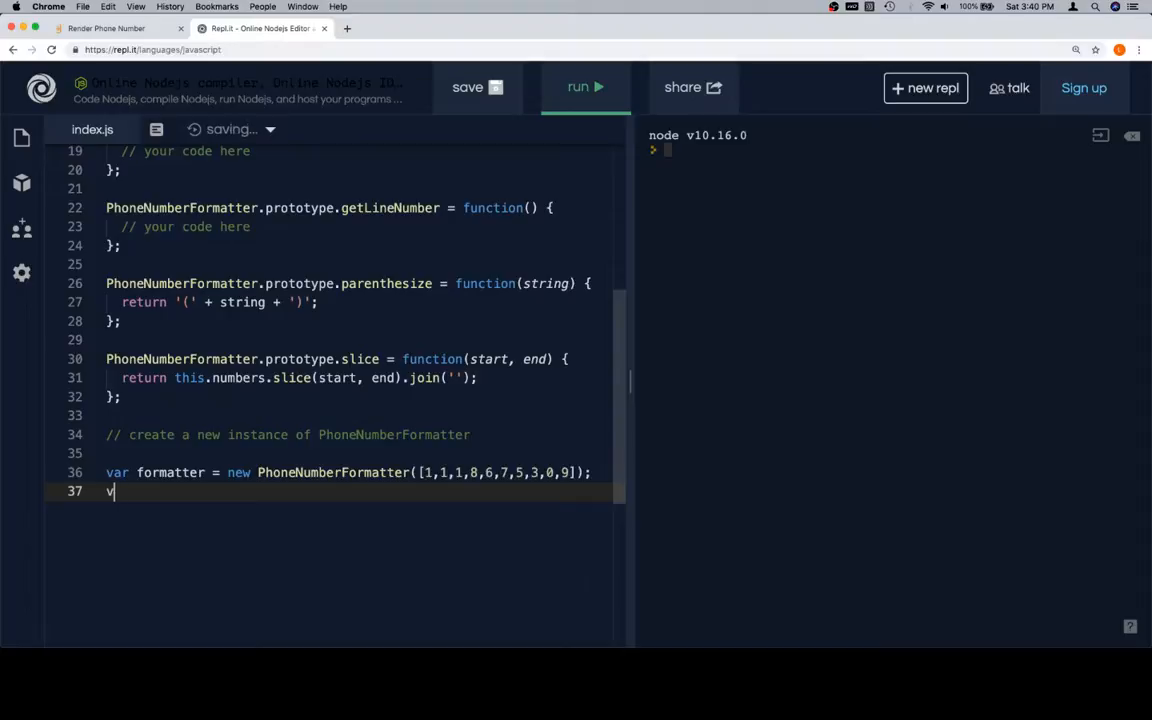
type("ar nu")
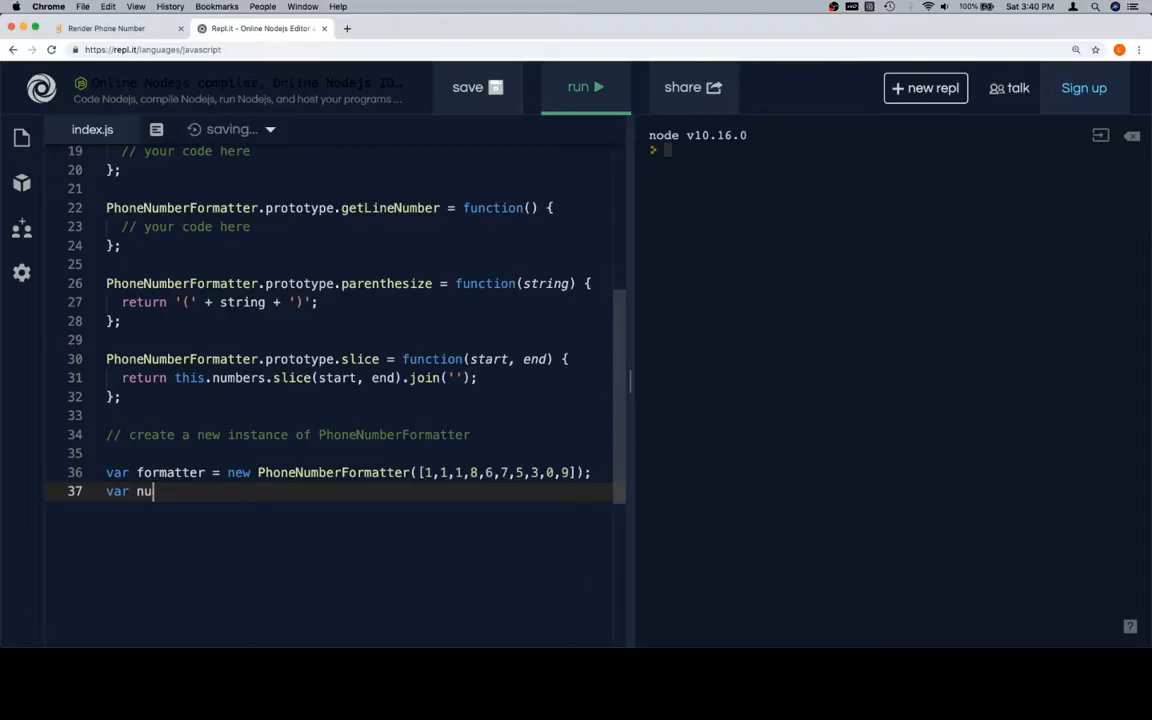
key("backspace")
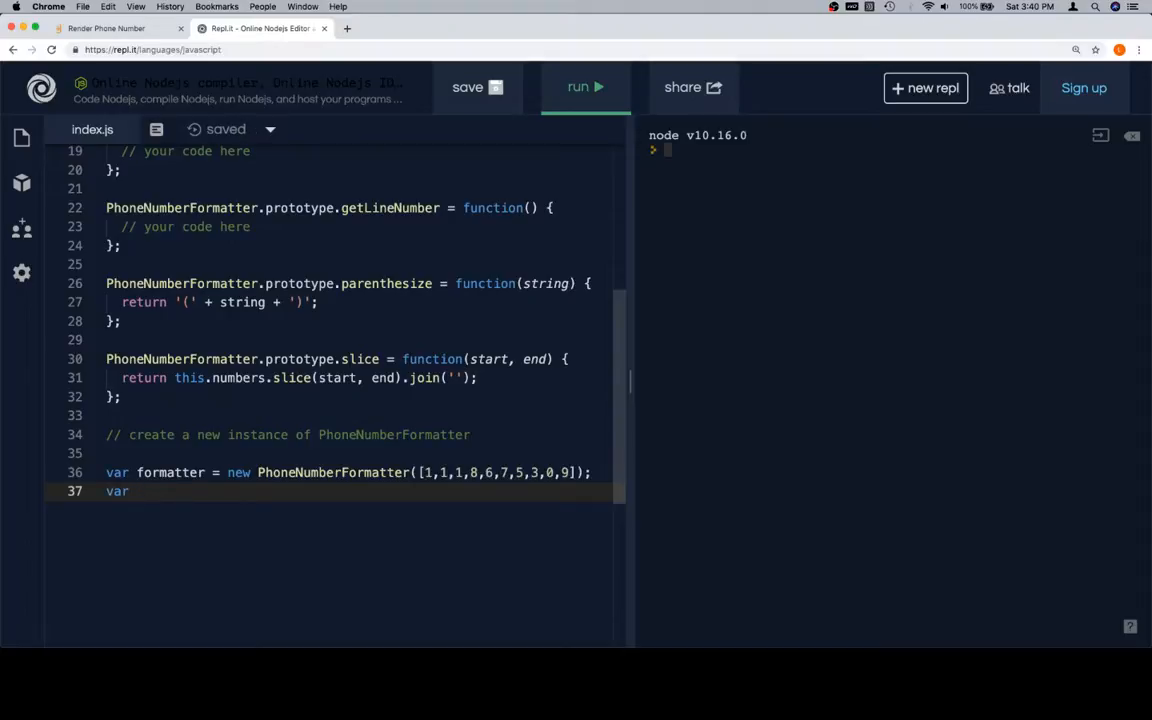
type("f")
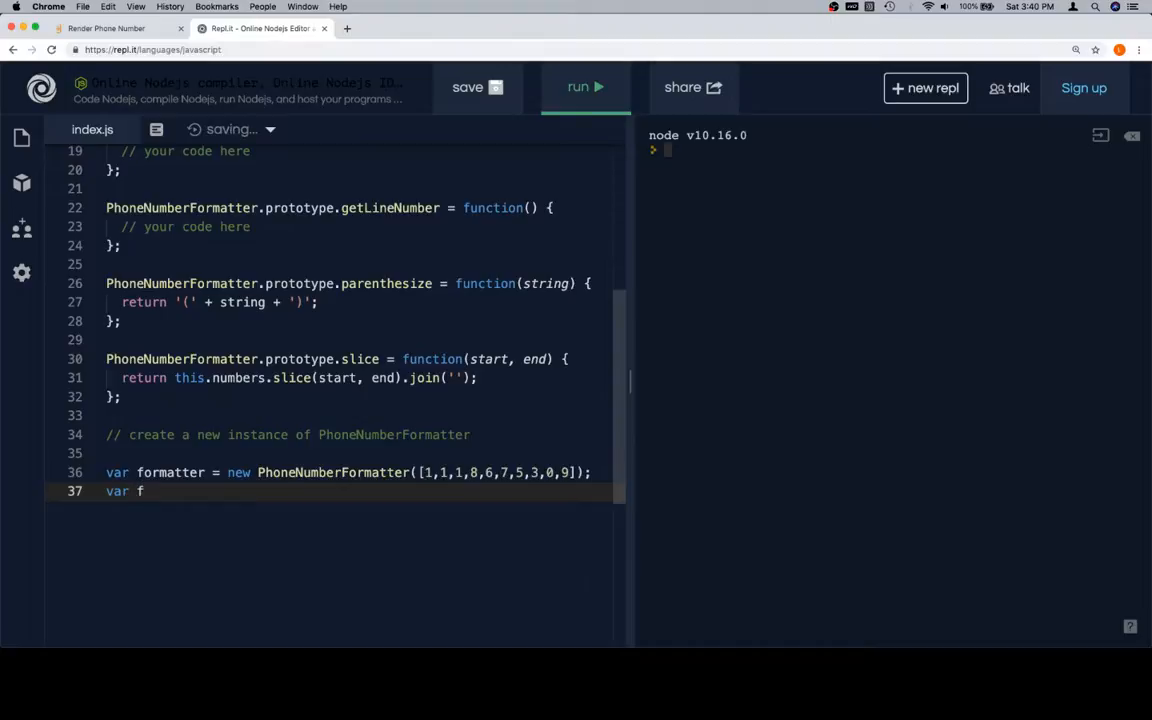
type("ormattedN")
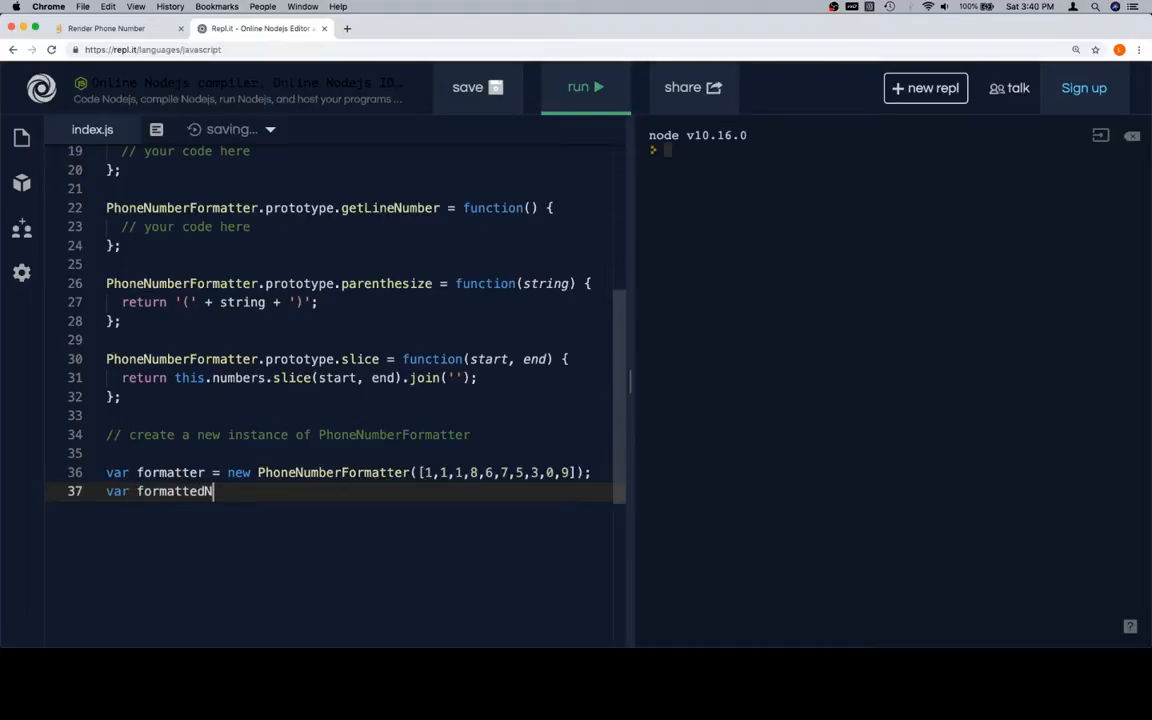
type("umber = for")
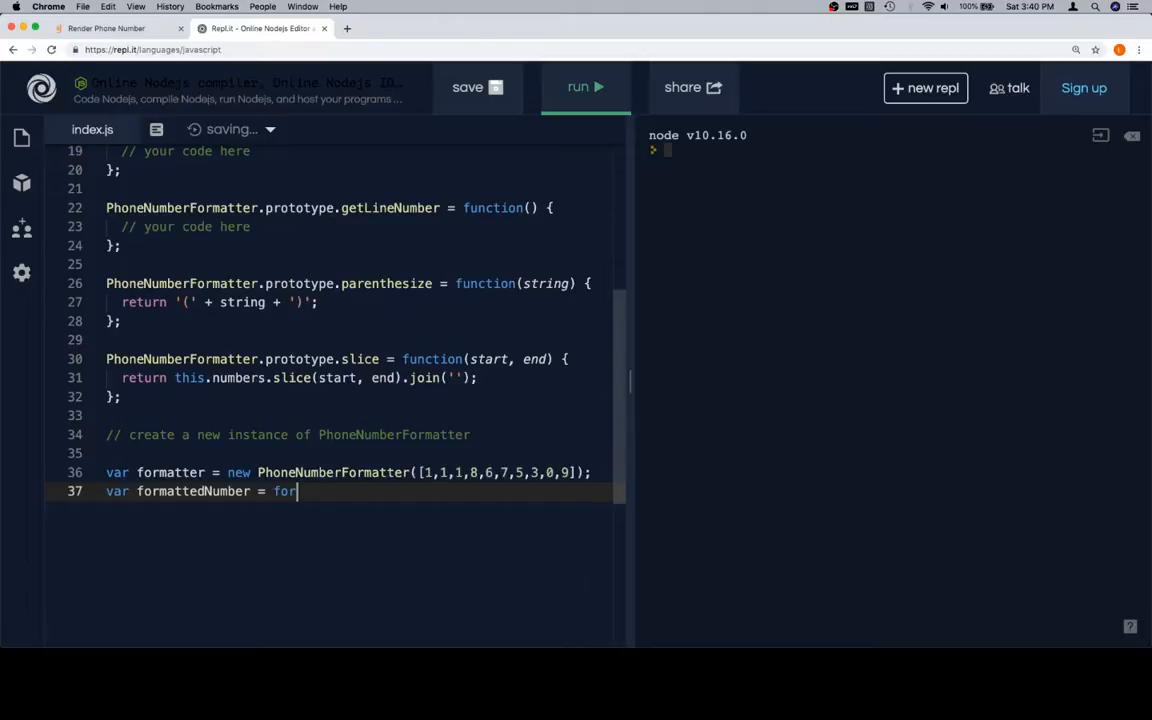
type("matter.render()")
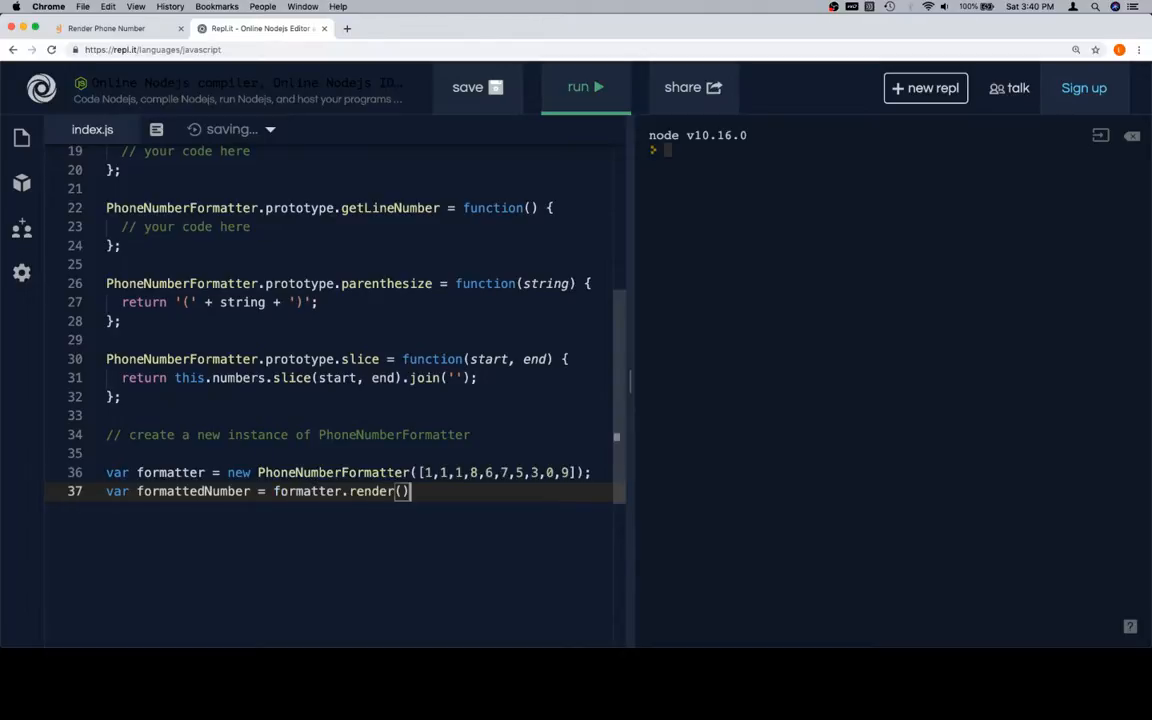
- Add console.log(formattedNumber) on line 38
scroll("up", 3)
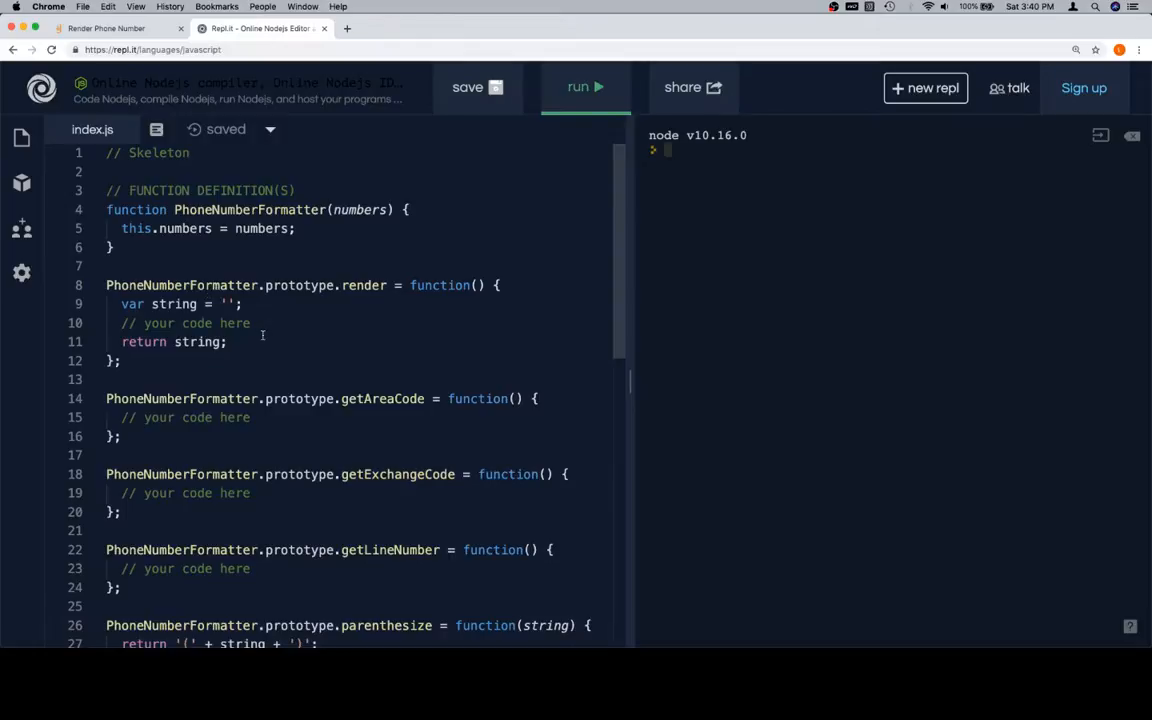
scroll("down", 3)
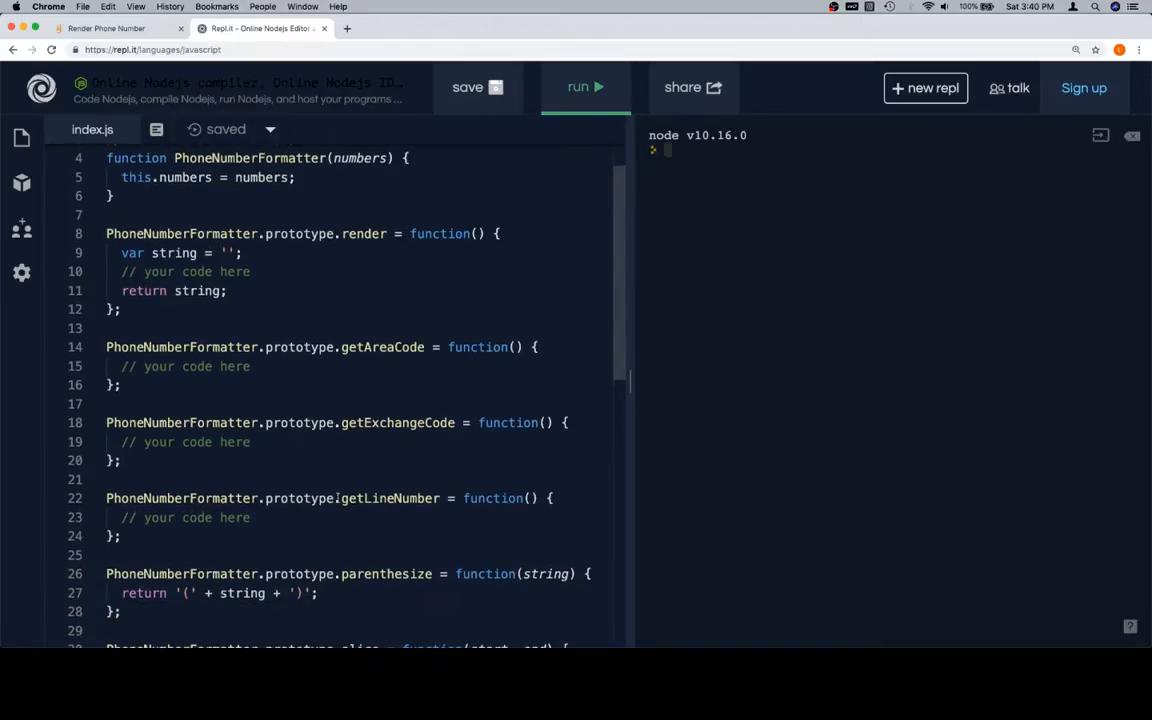
scroll("down", 3)
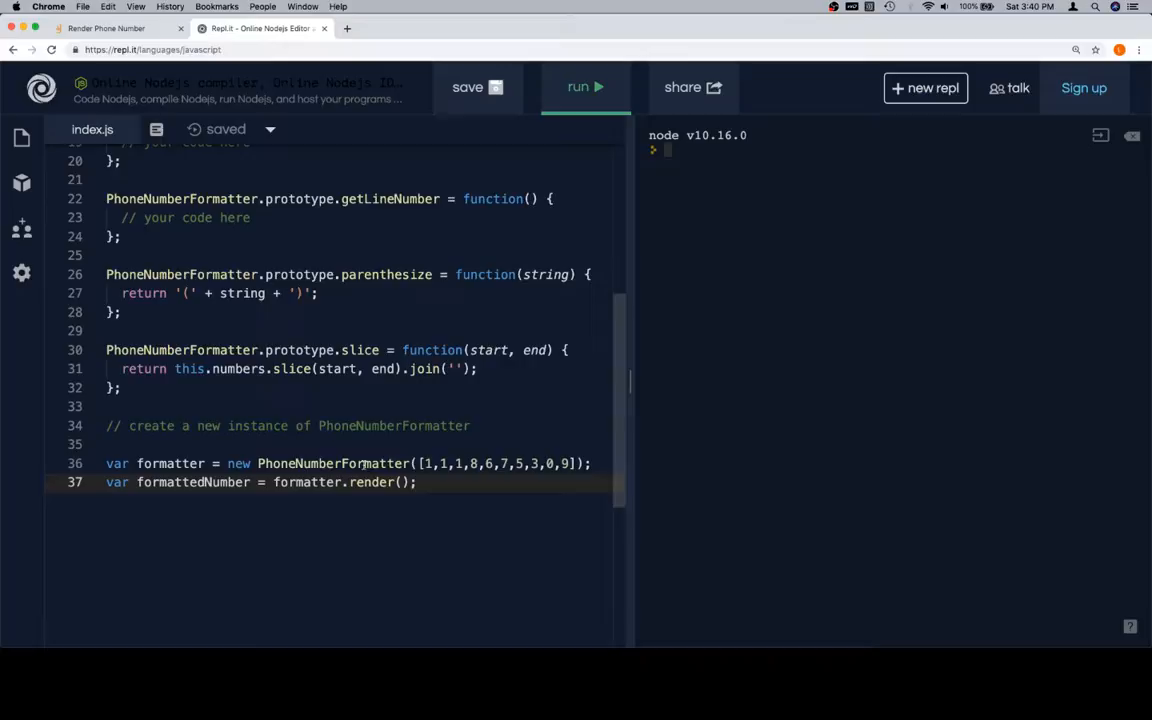
left_click(426, 482)
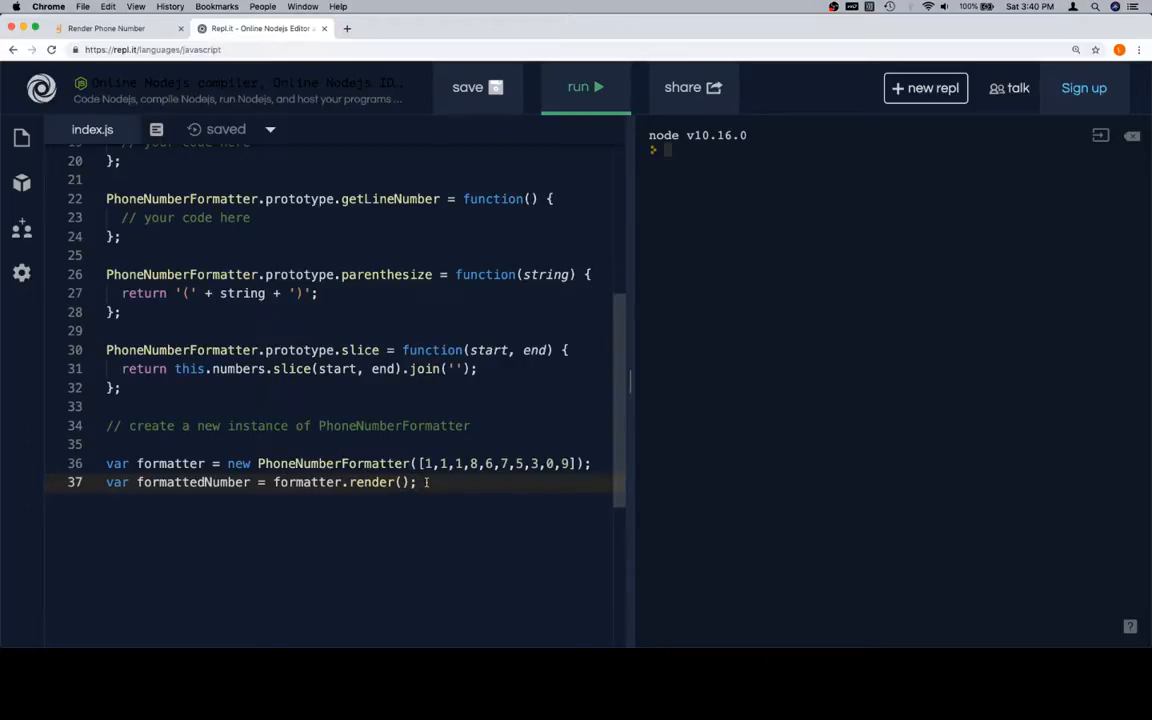
type("consol.elo")
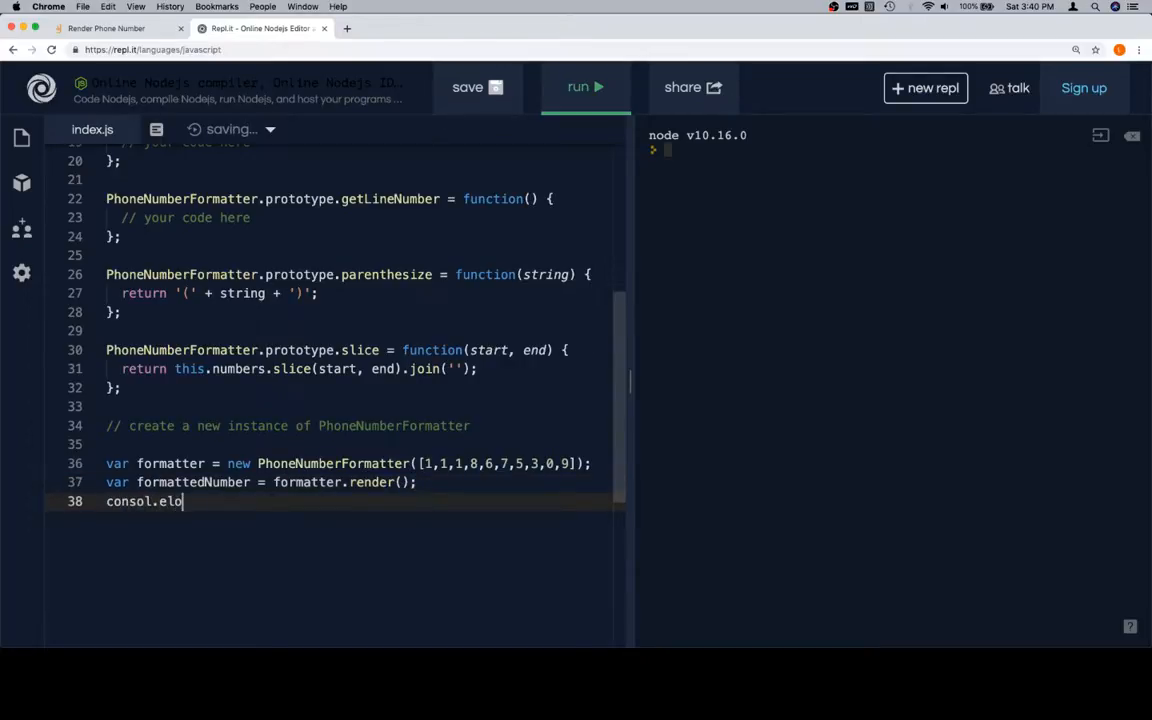
type("console.log(f")
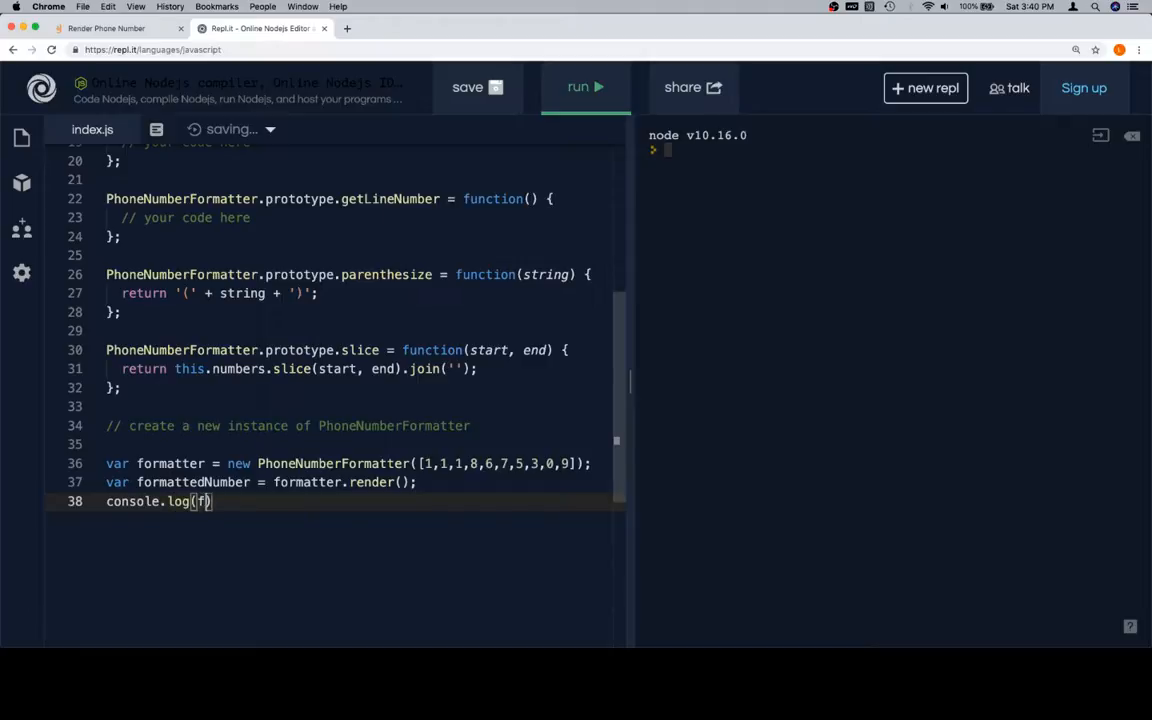
type("or")
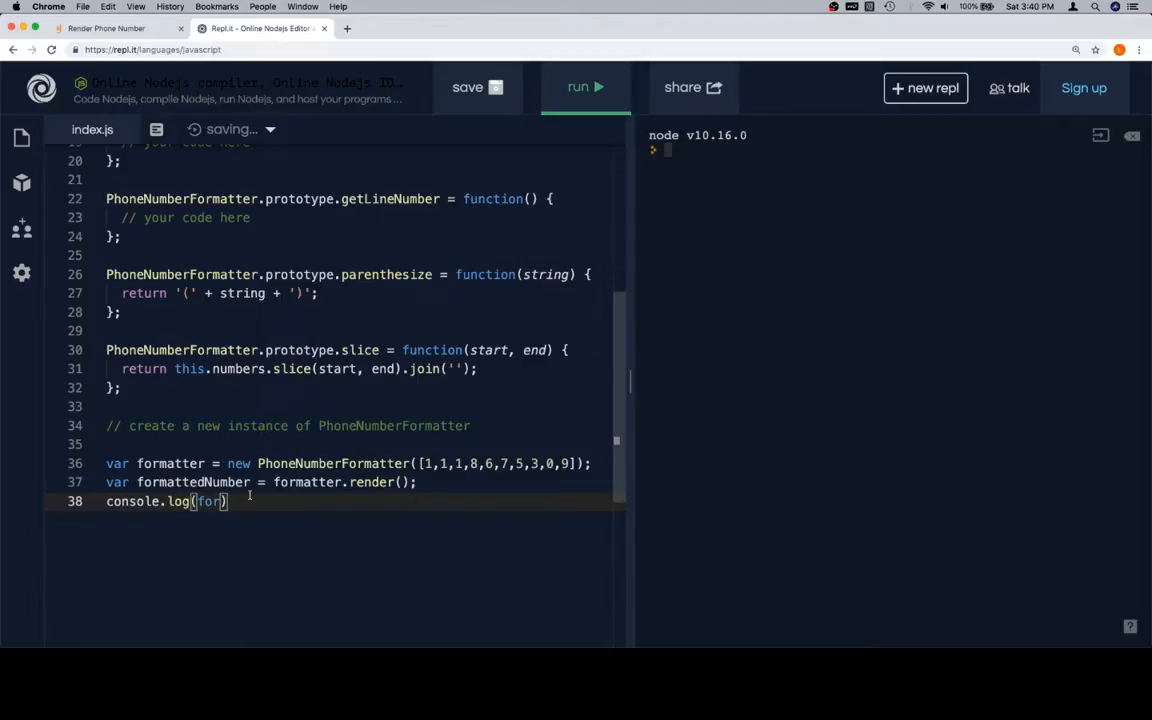
double_click(208, 500)
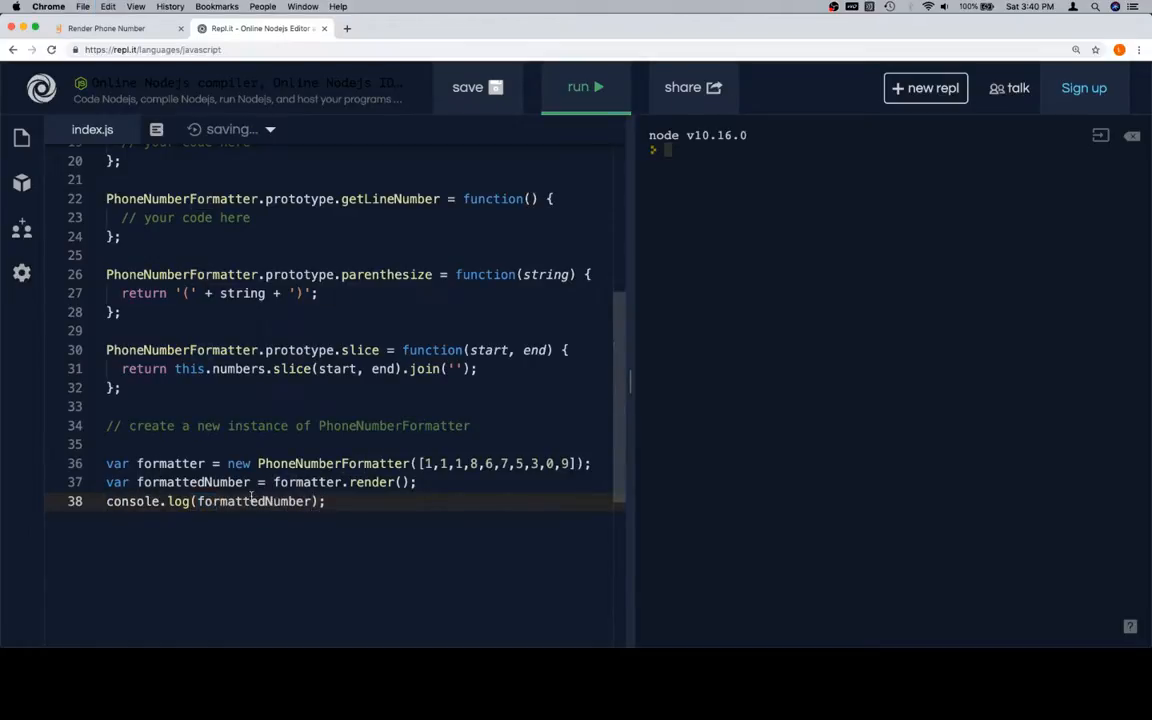
- Start the expected-output comment // (111) 867-5 after the log line
type("// (")
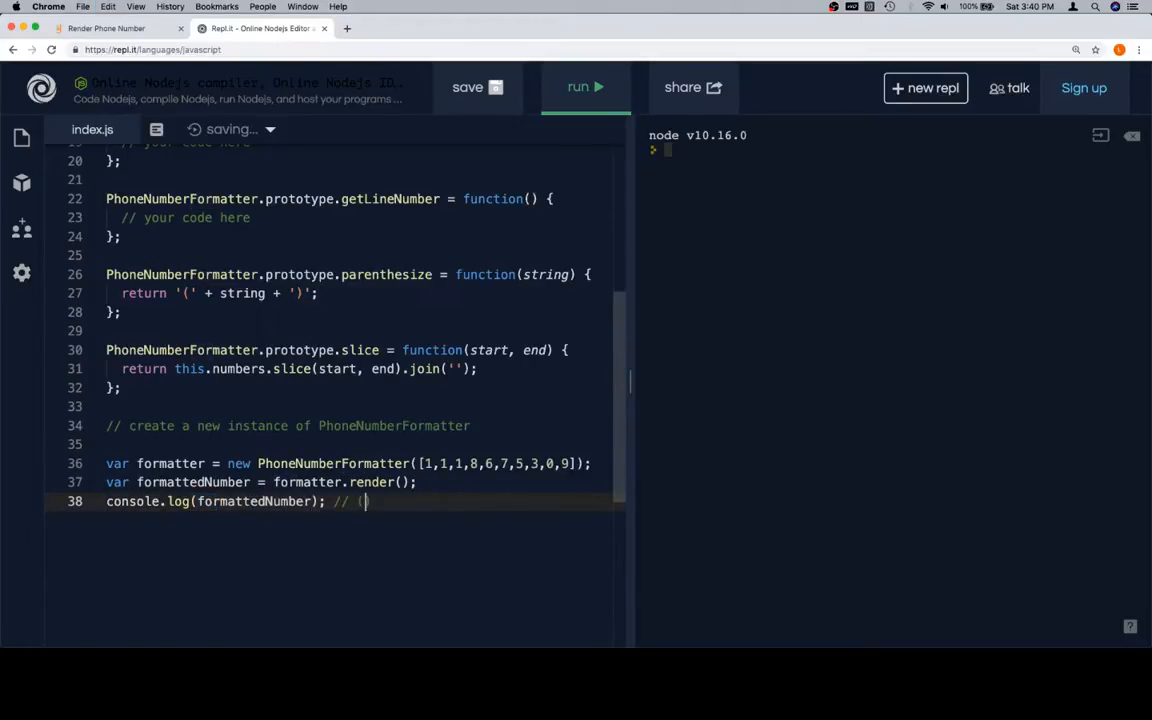
type("111)")
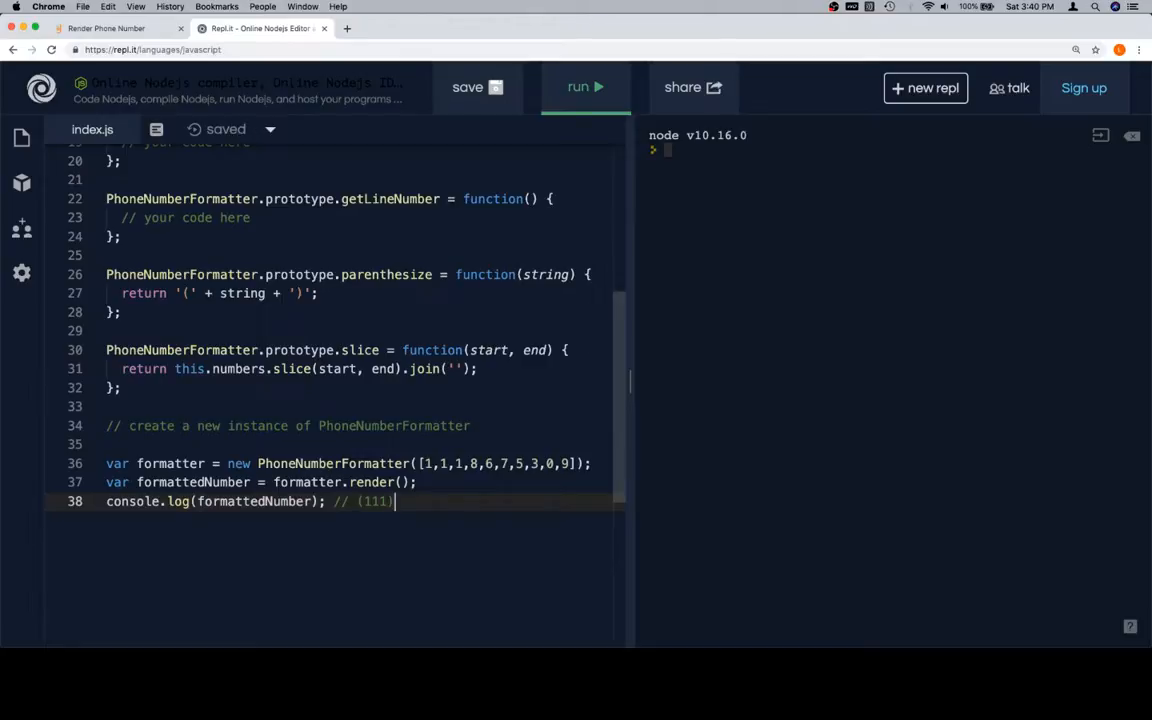
type("8")
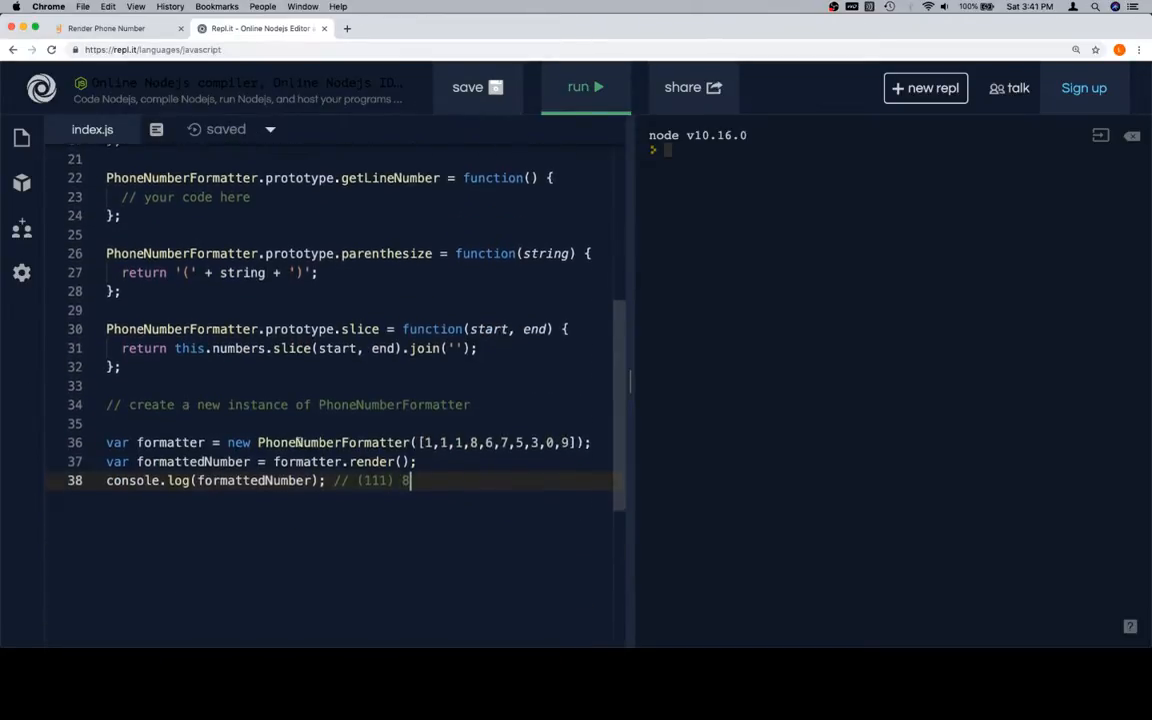
type("67")
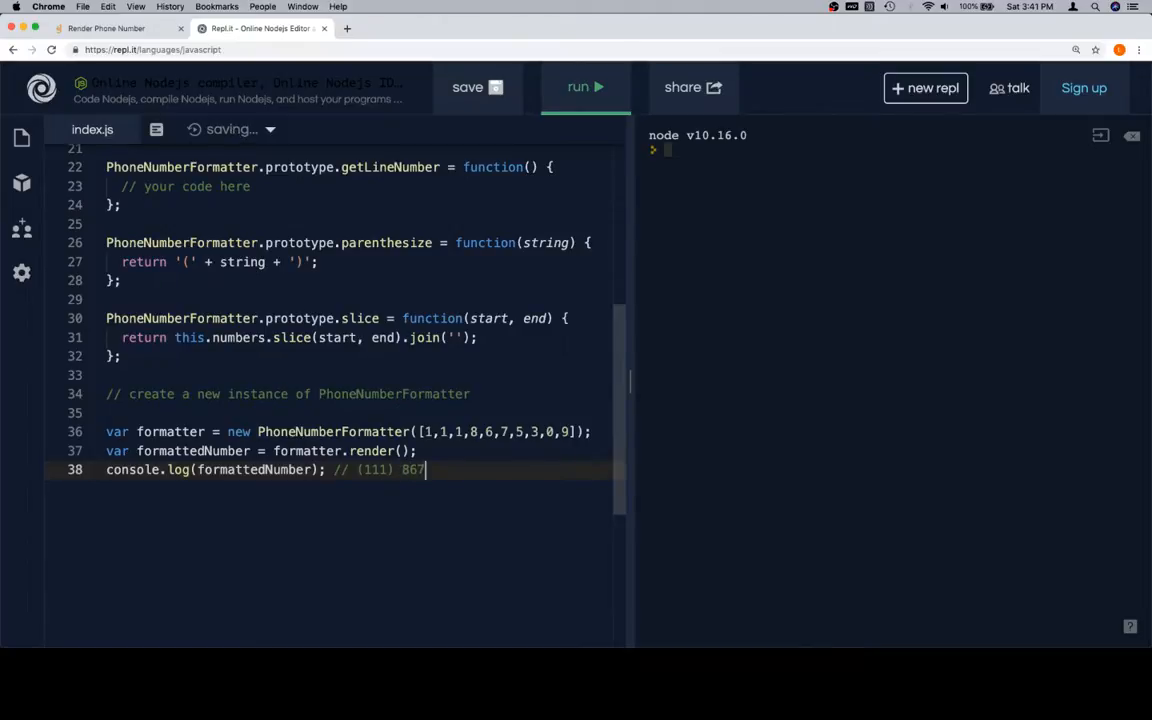
type("-")
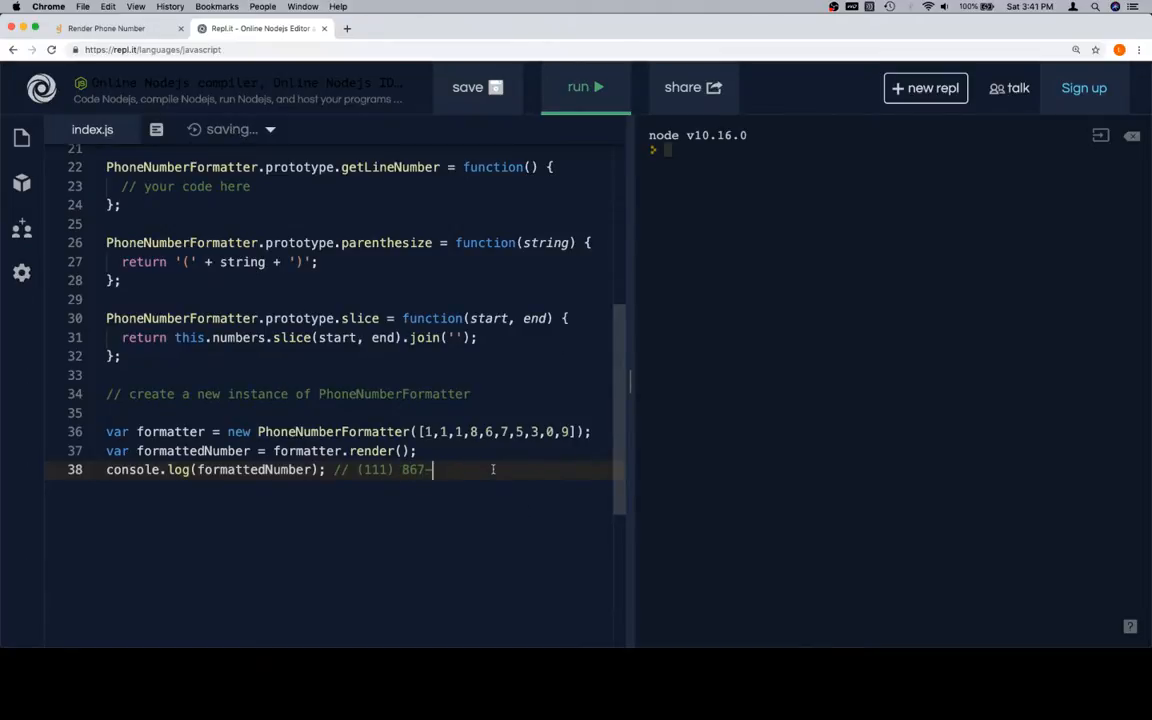
scroll("up", 3)
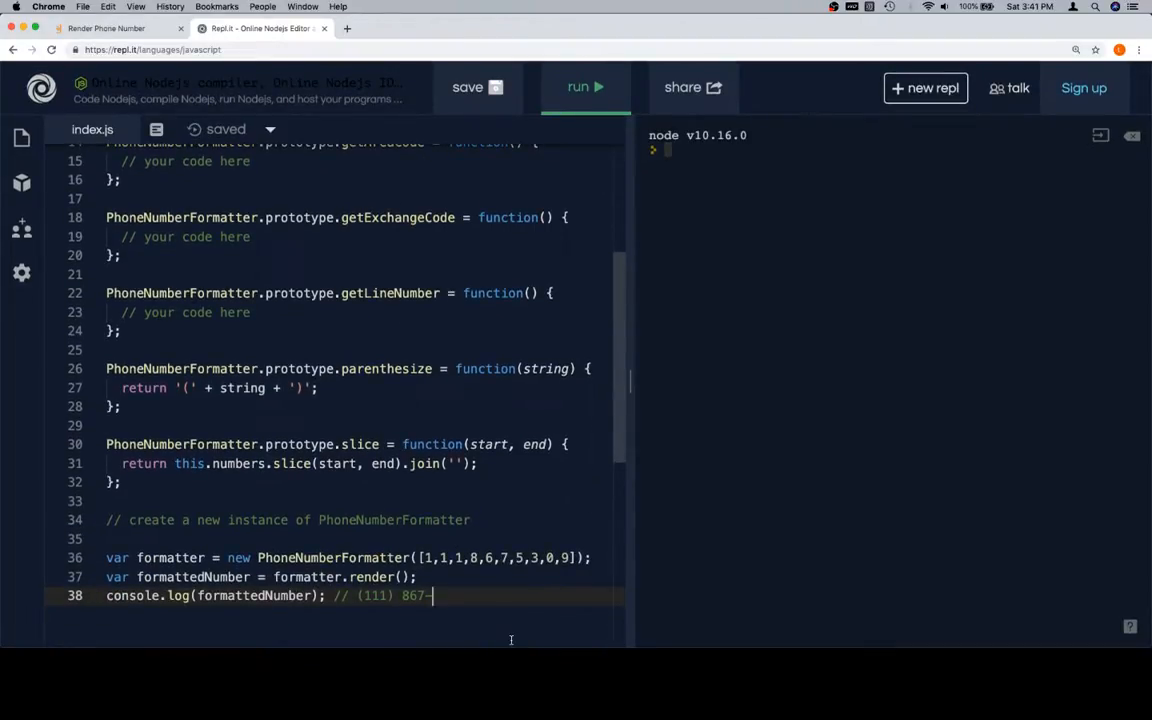
type("5")
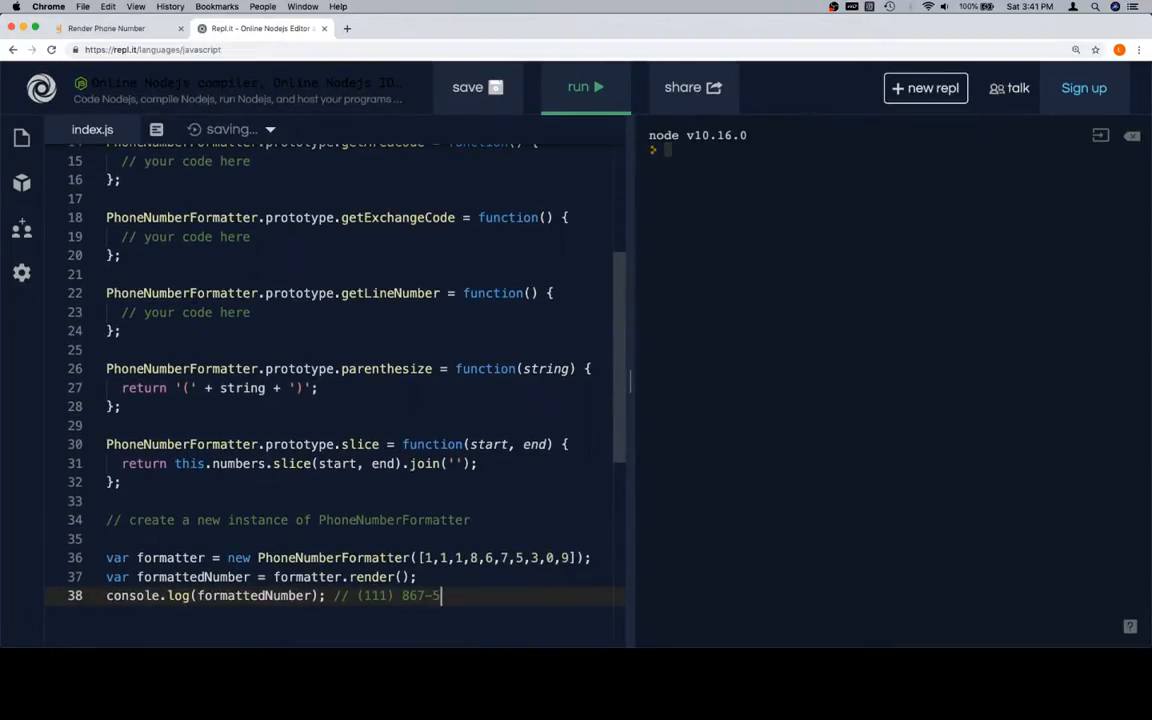
- Check the challenge's required phone format in Galvanize Learn, then return to Repl.it
left_click(108, 28)
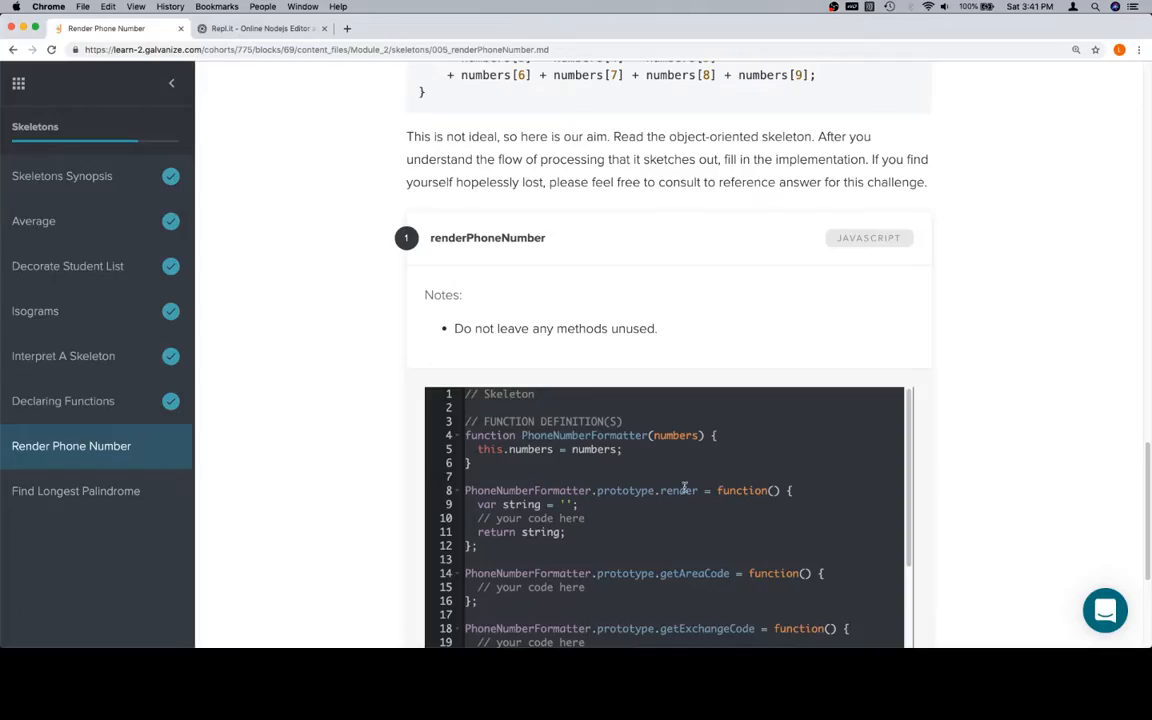
scroll("up", 3)
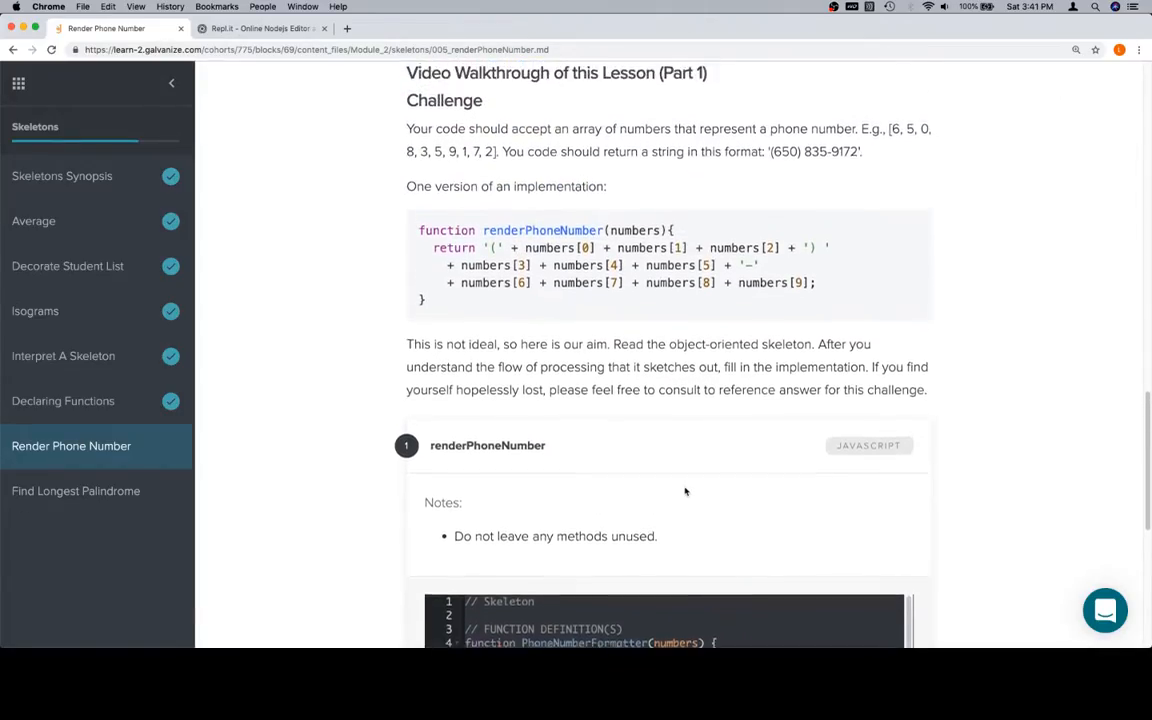
scroll("up", 3)
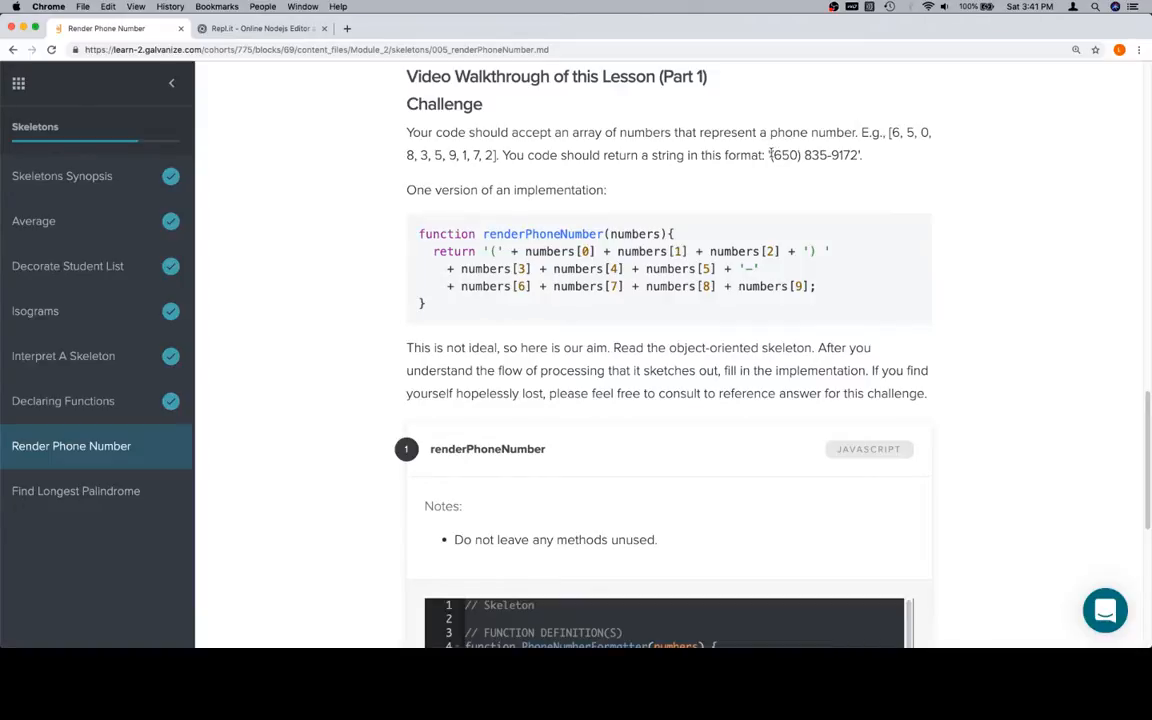
double_click(784, 156)
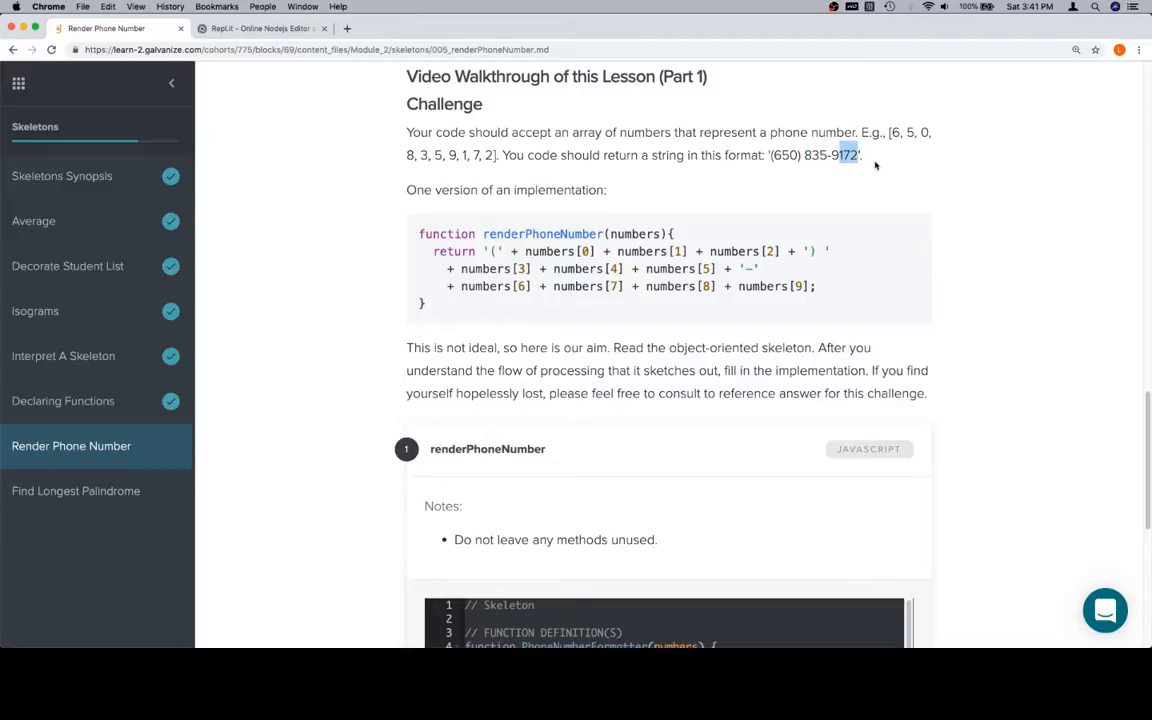
left_click(262, 28)
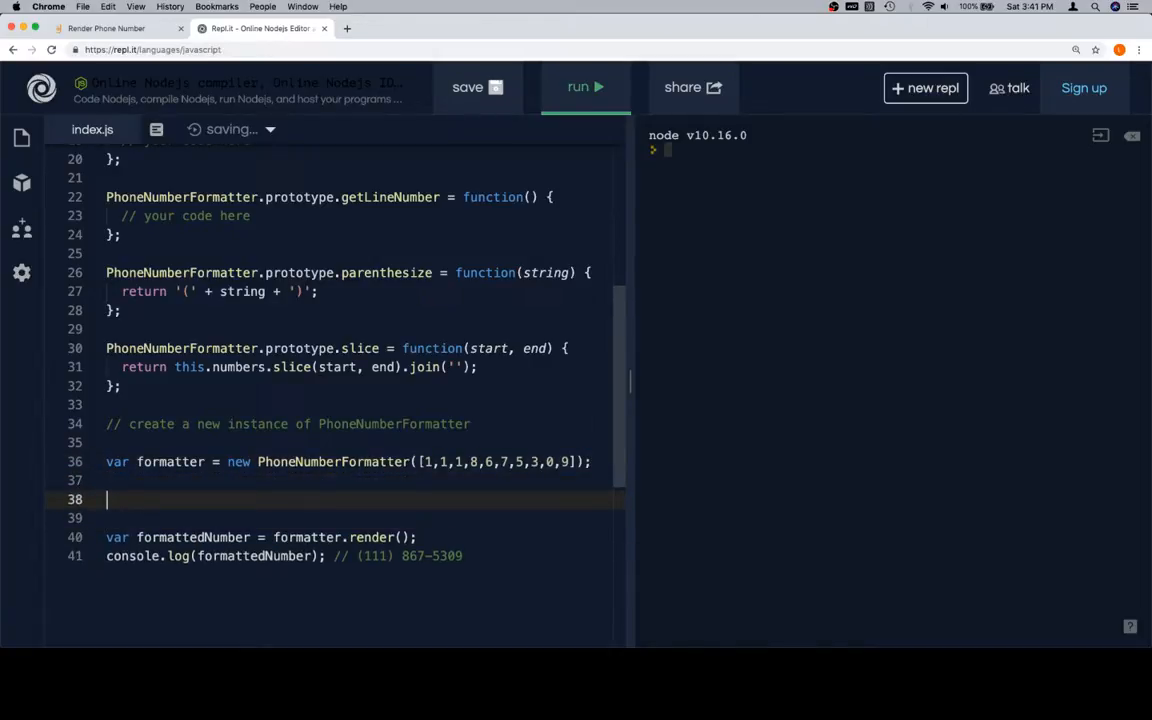
- Add the comment '// test individual methods as we go' below the formatter instance
type("// test individual met")
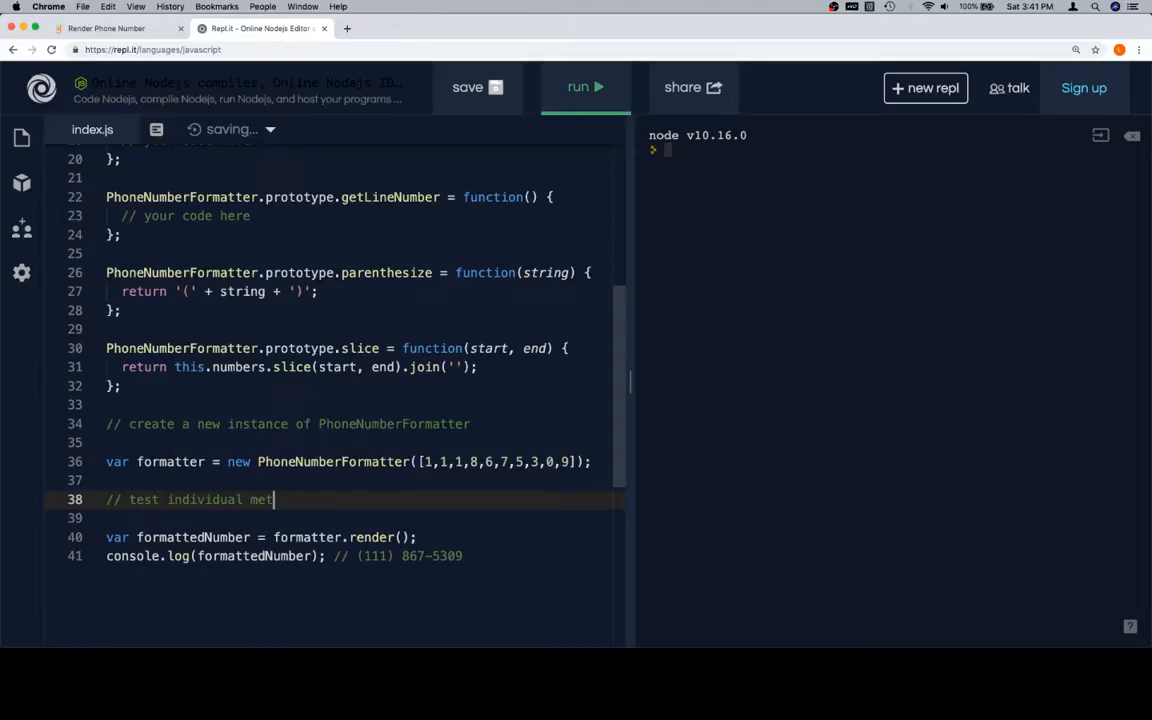
type("hods as we")
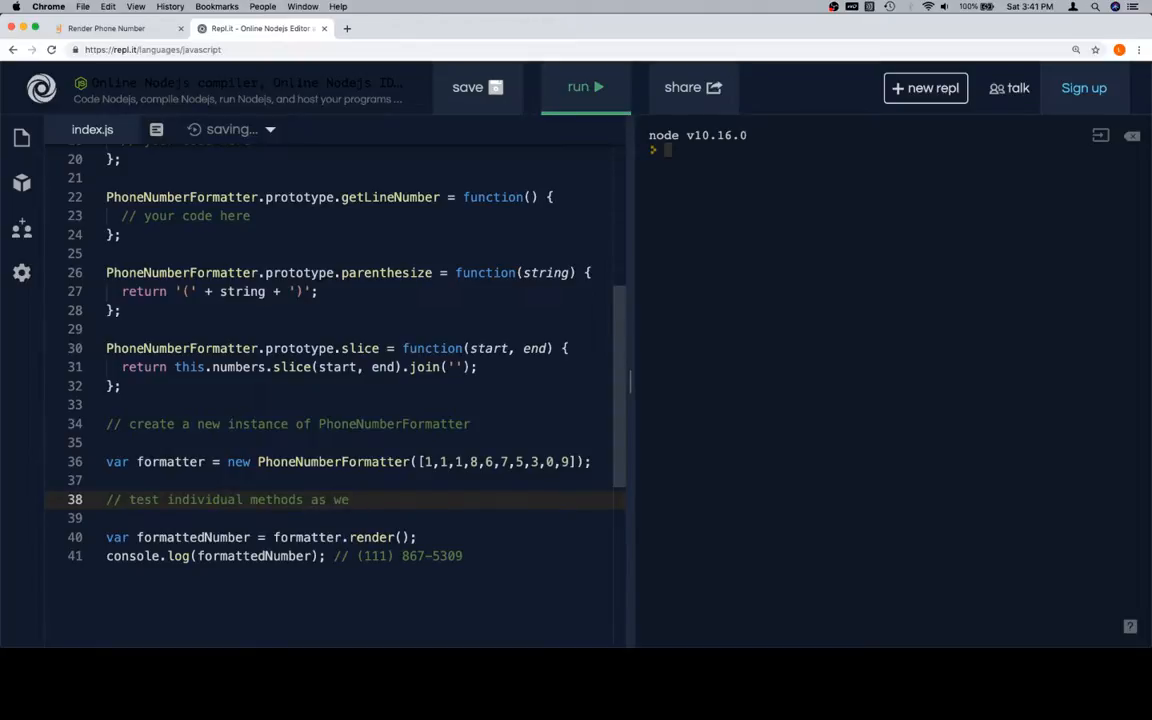
type("go")
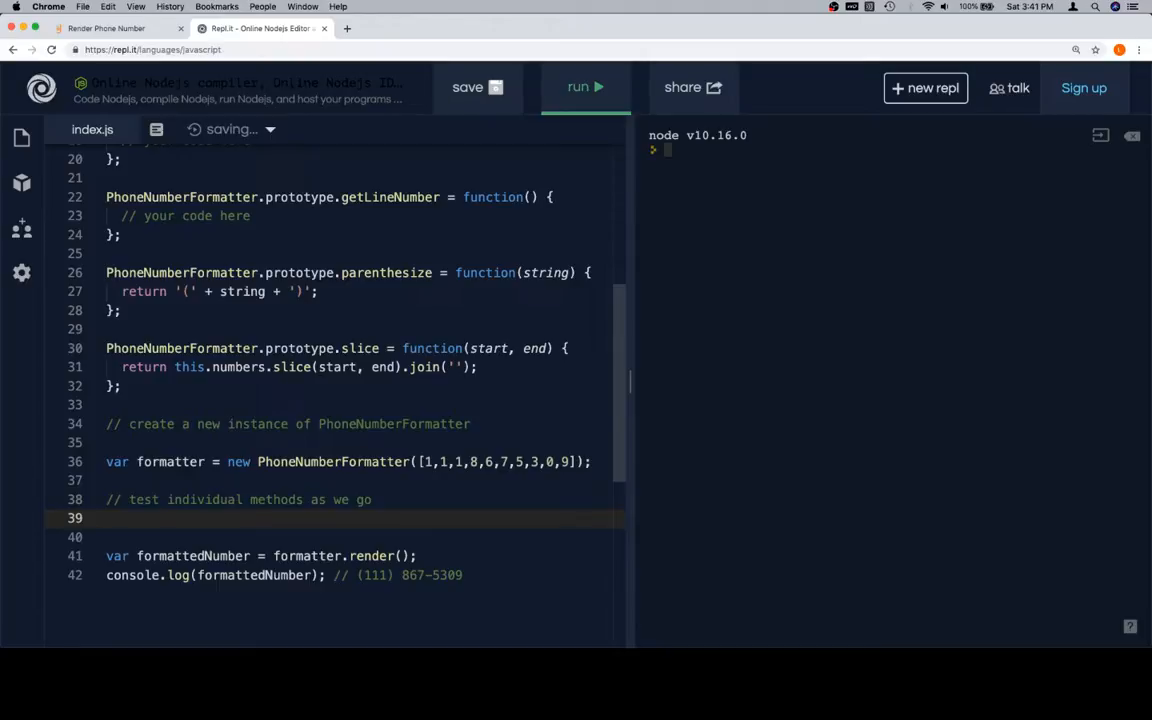
scroll("up", 3)
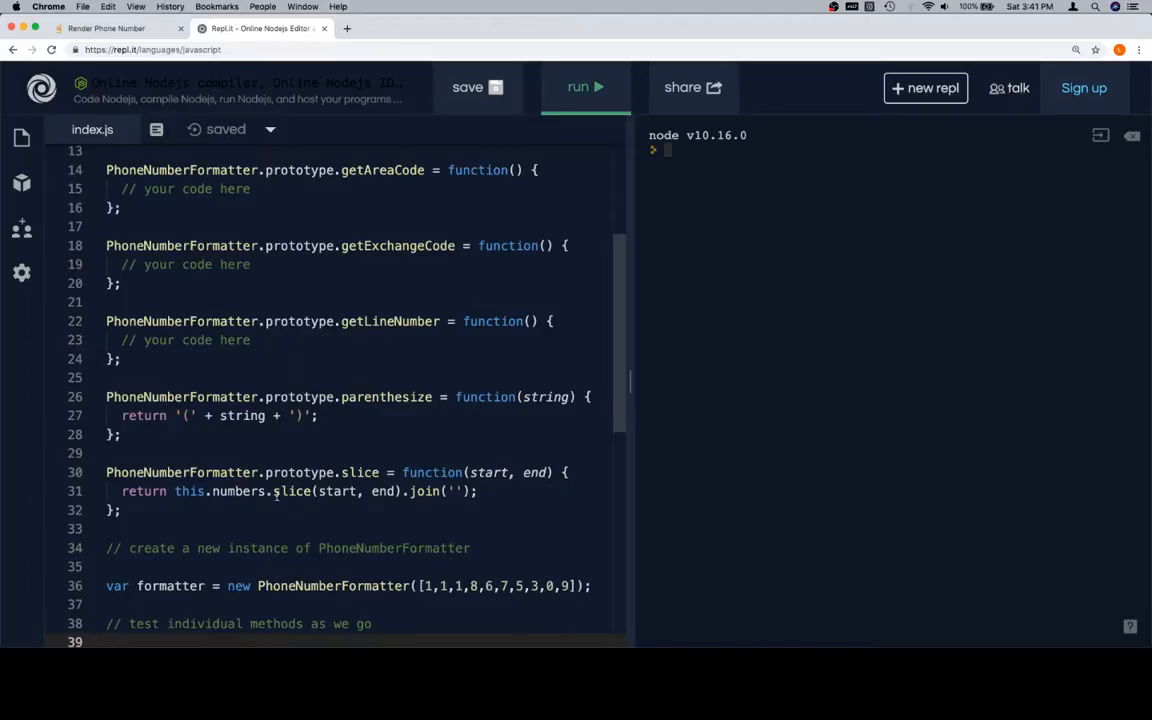
scroll("down", 3)
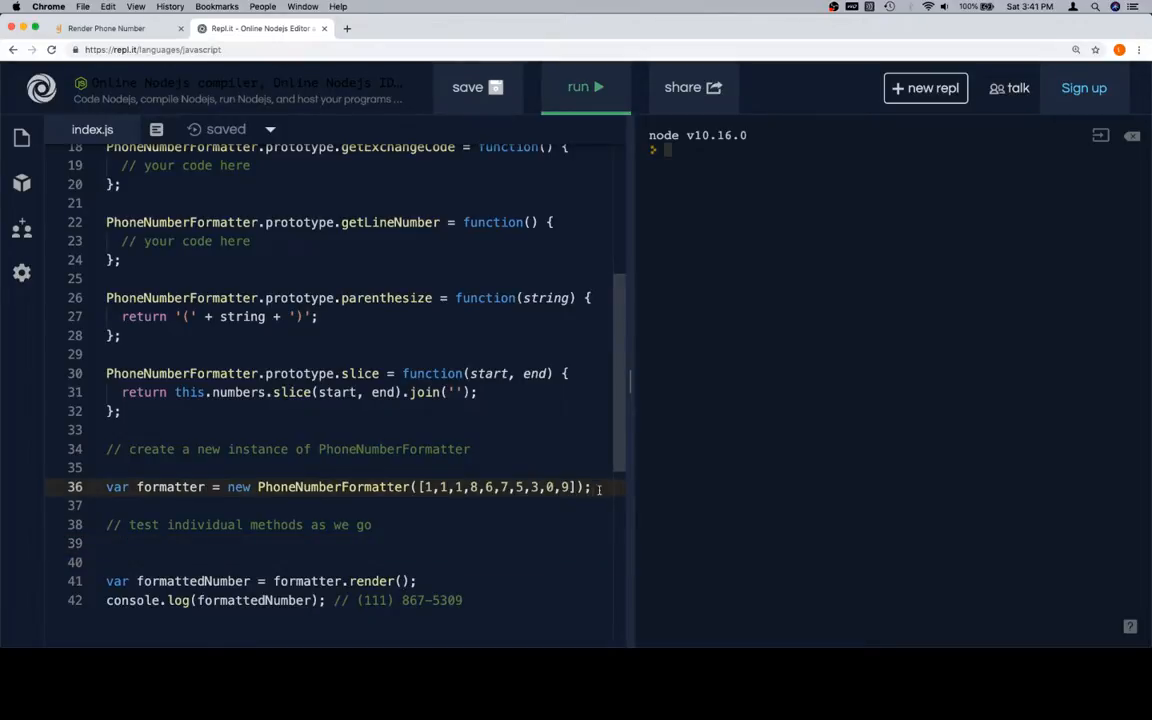
- Add console.log(formatter) below the instance and run the code
type("console.log(formatter);")
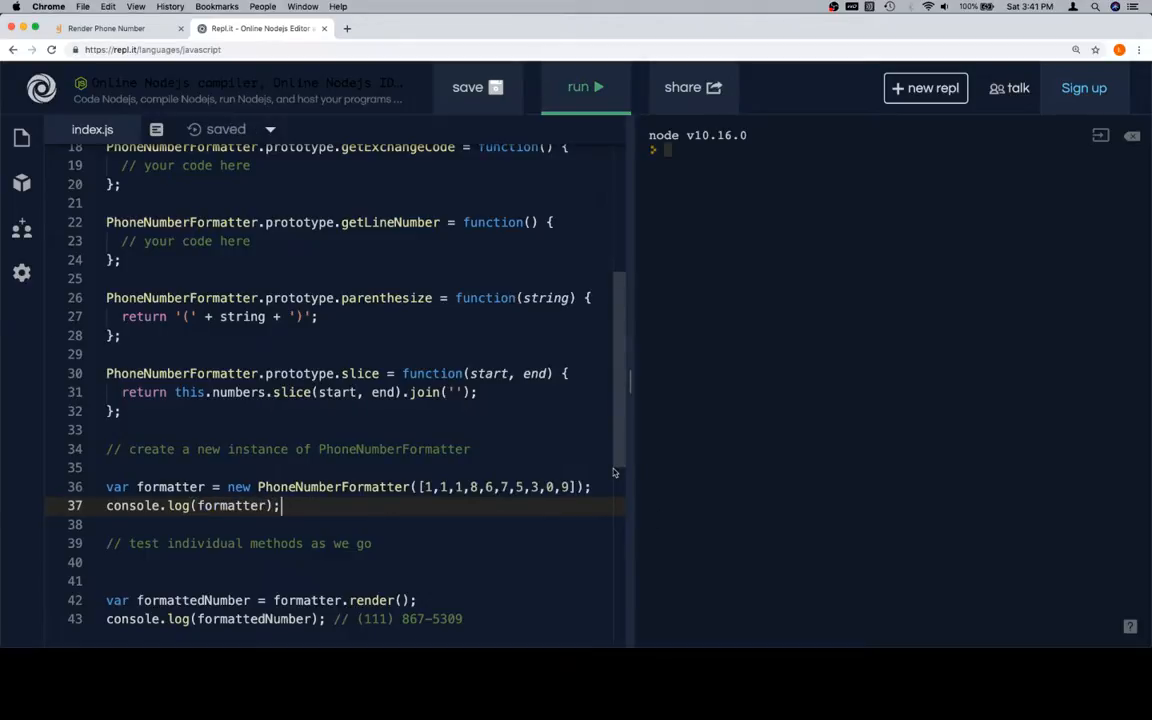
mouse_move(524, 418)
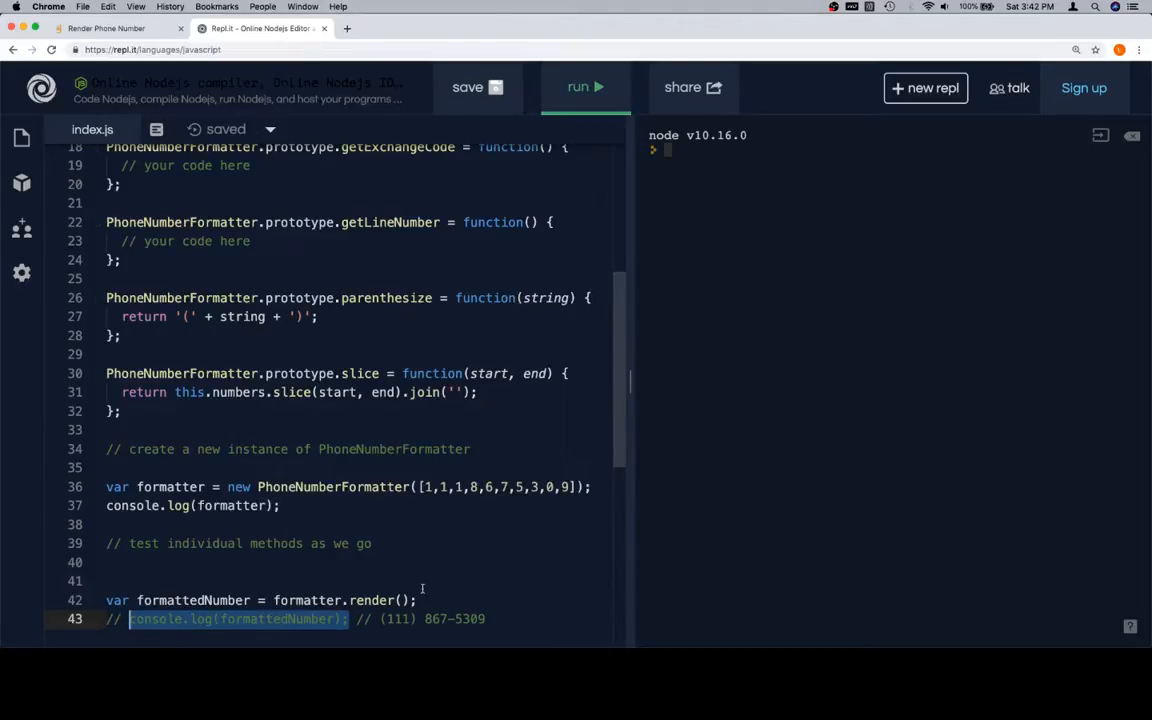
left_click(584, 88)
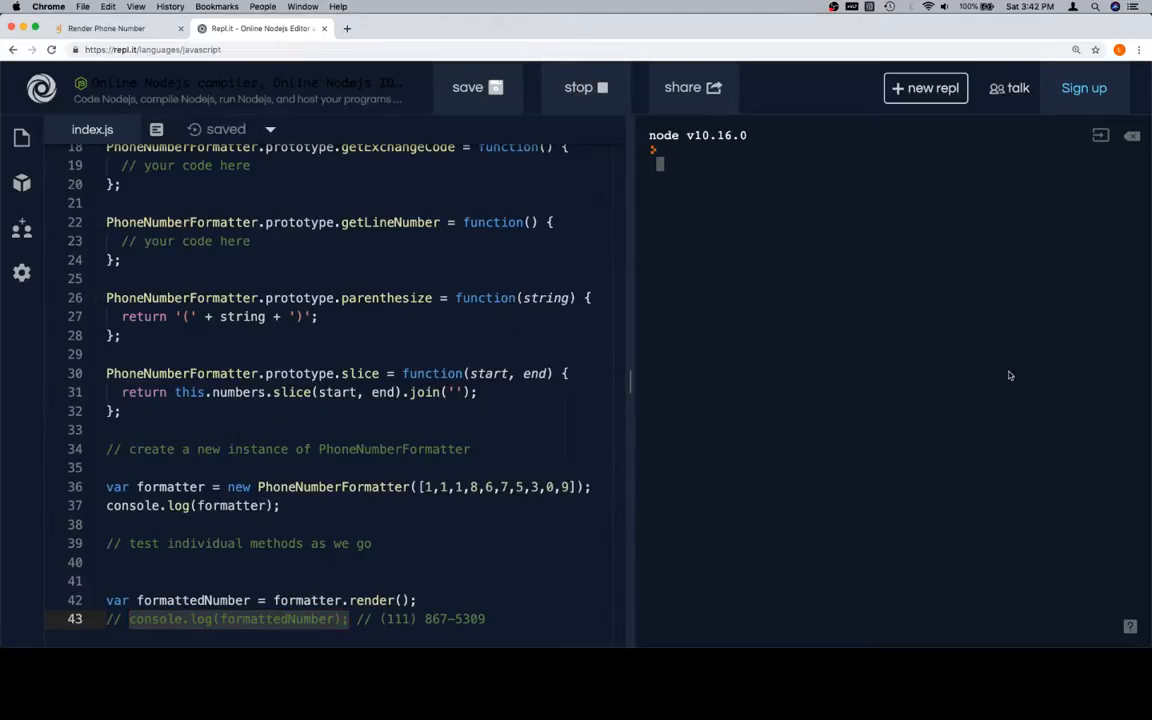
- Run the code to print the formatter object with its ten-digit numbers array, then start a new test line
left_click(584, 88)
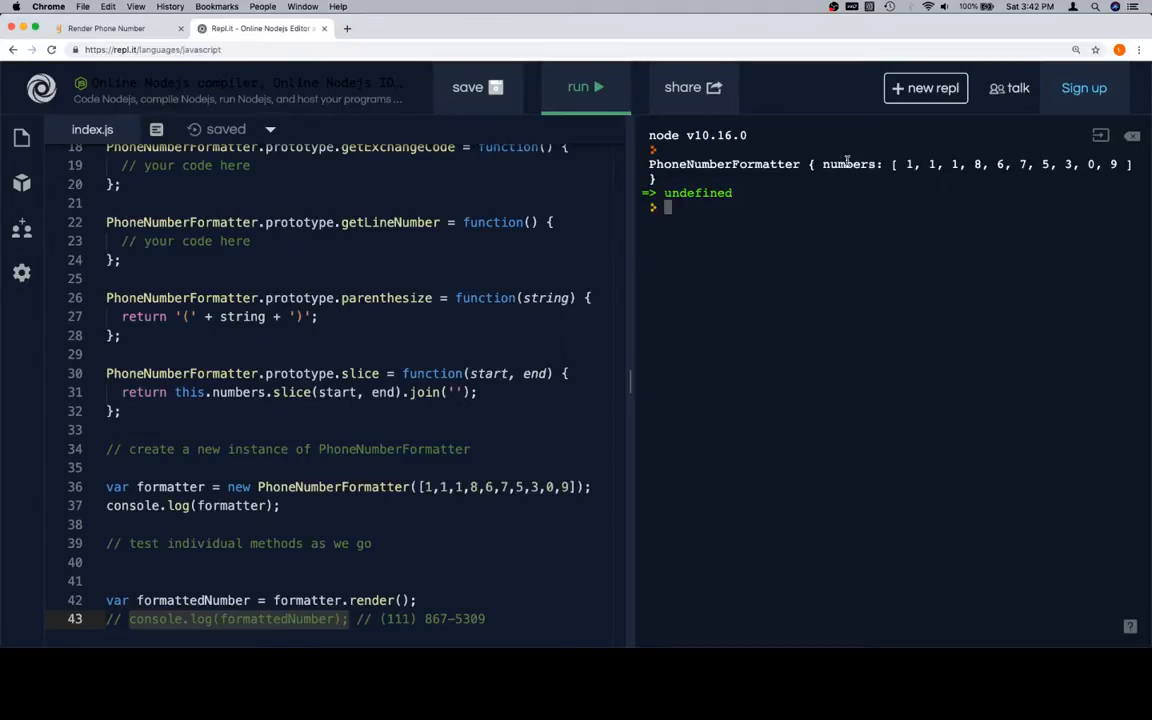
mouse_move(476, 438)
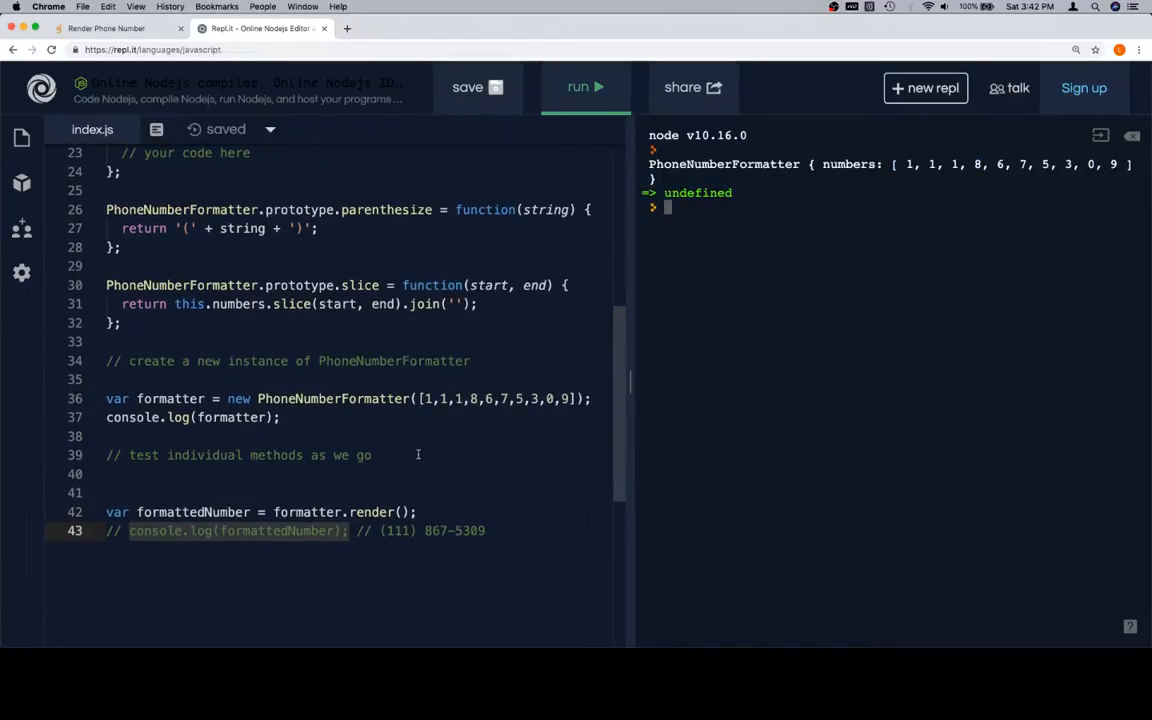
key("enter")
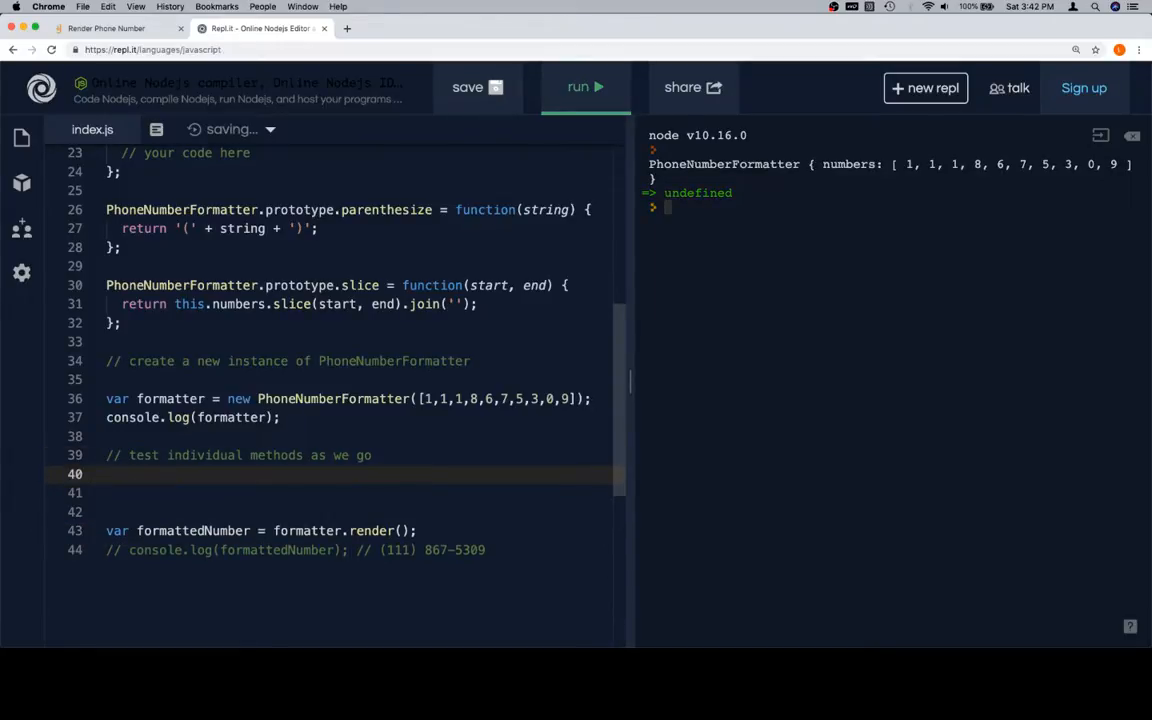
- Add var areaCode = formatter.slice(0, 3) as a test line
scroll("up", 3)
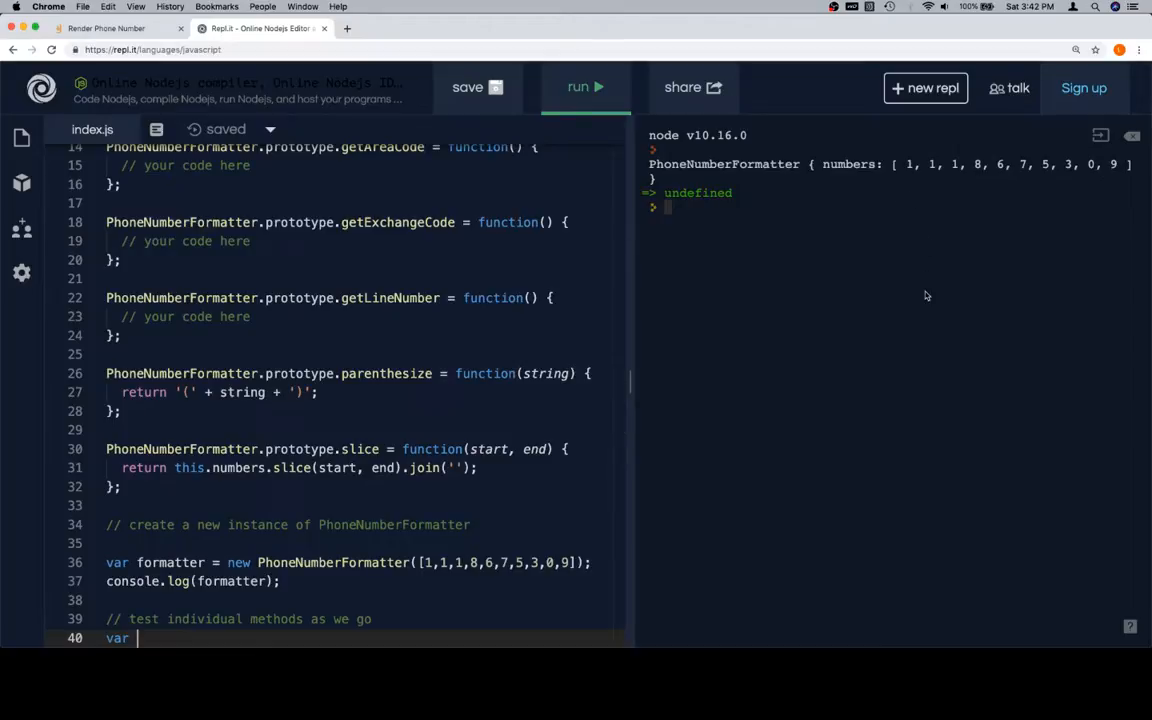
type("area")
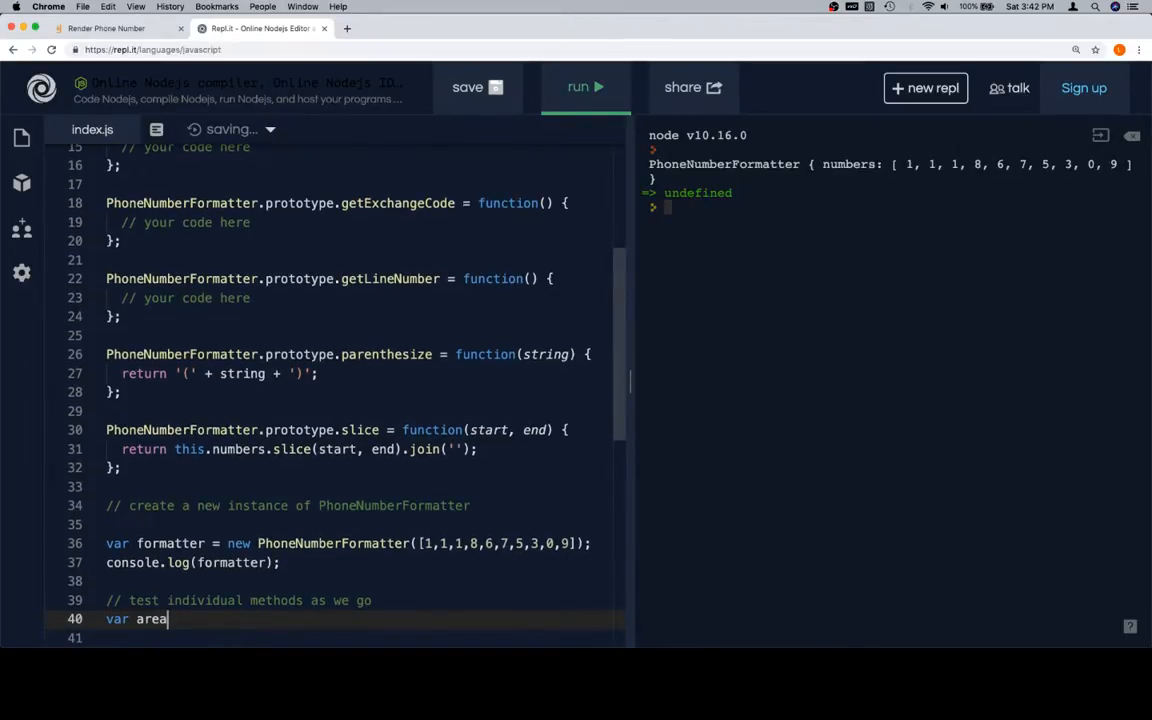
type("Code =")
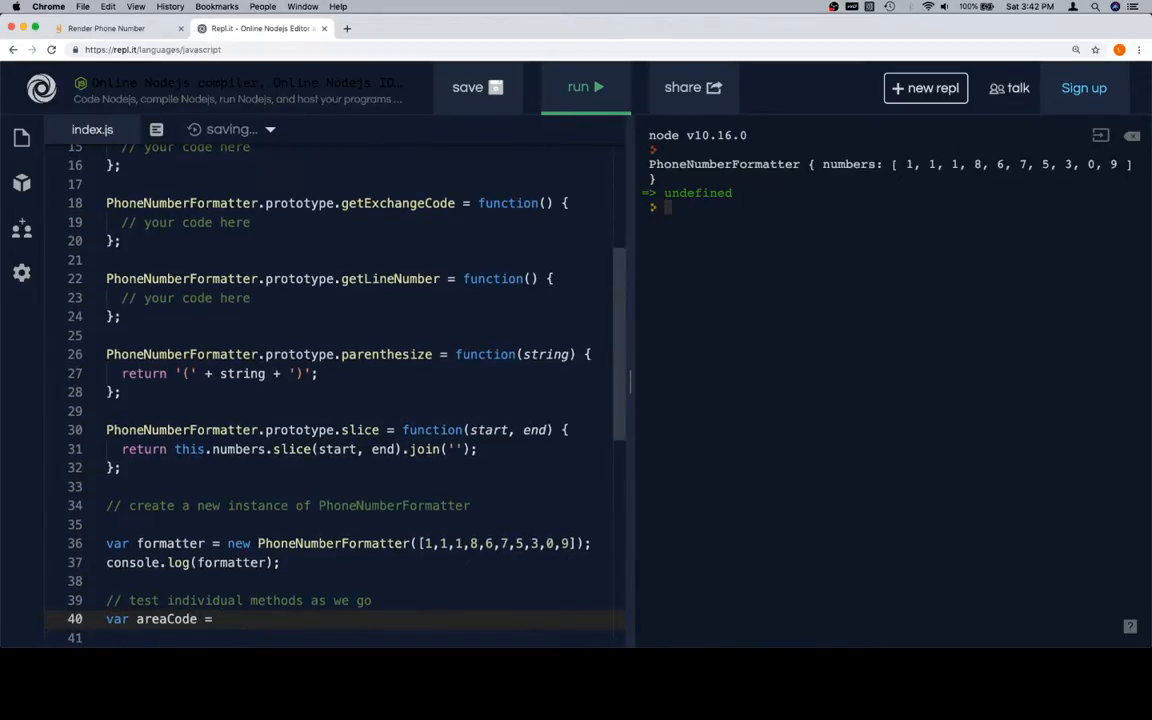
type("formatter.slice(")
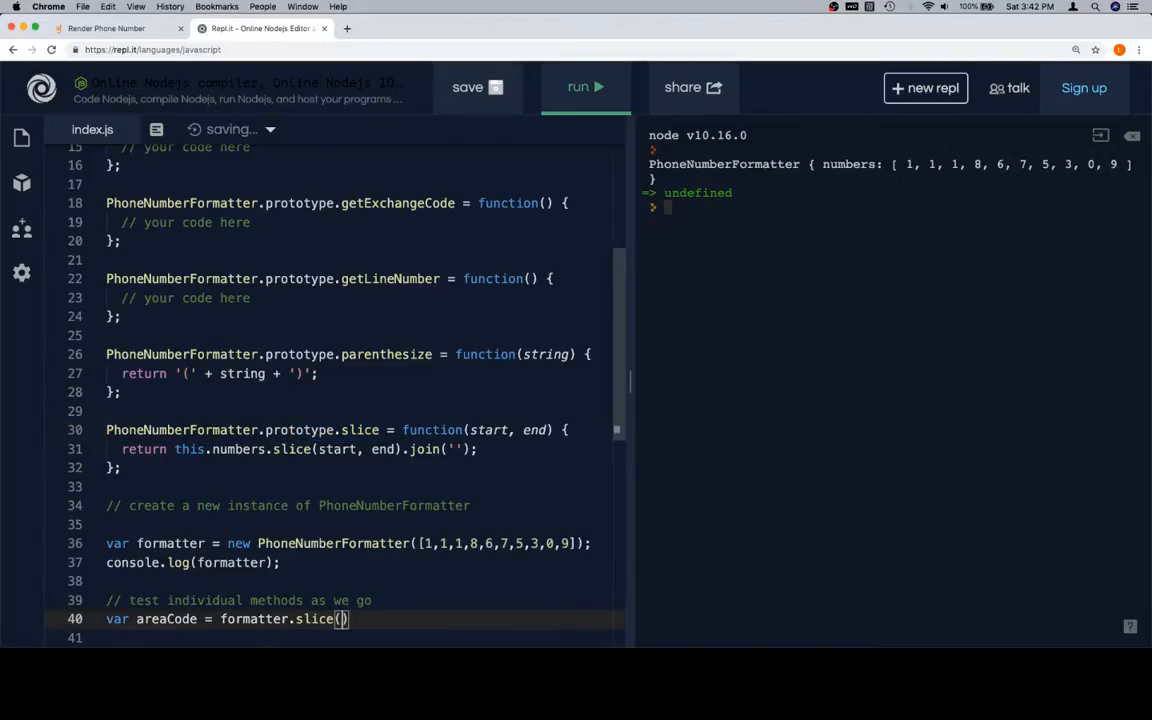
type("0, 3")
left_click(362, 636)
type("console")
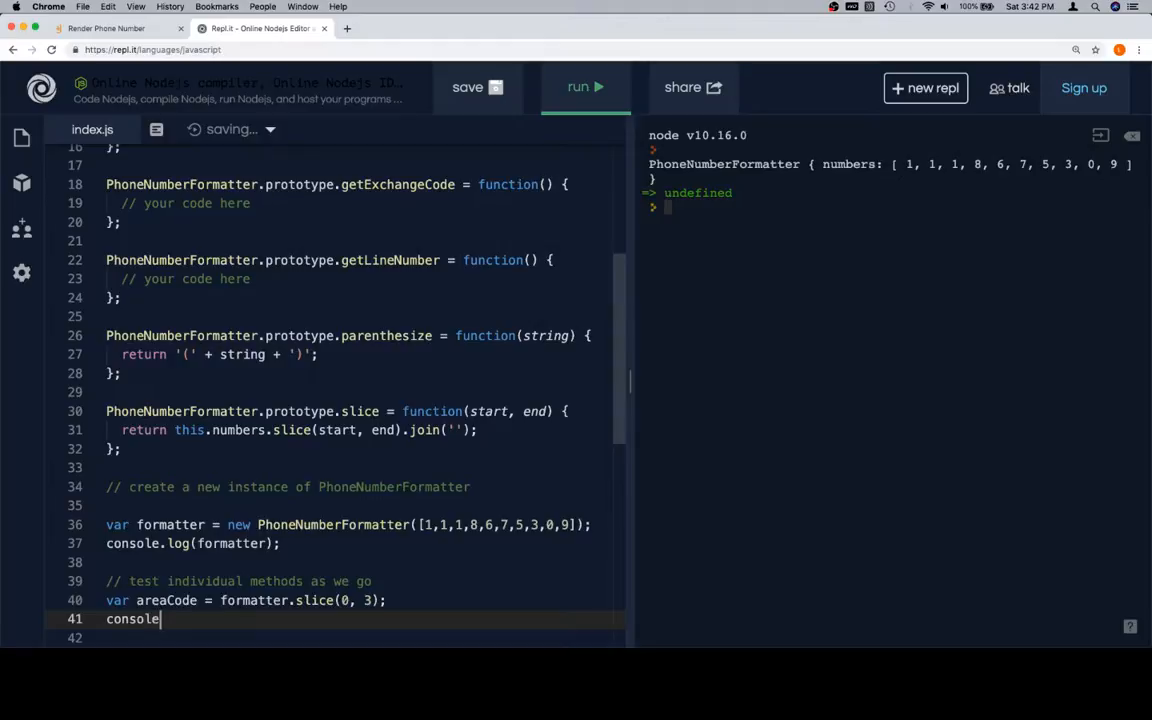
- Log 'areaCode: ' with areaCode and run to see areaCode: 111
type(".log('area'")
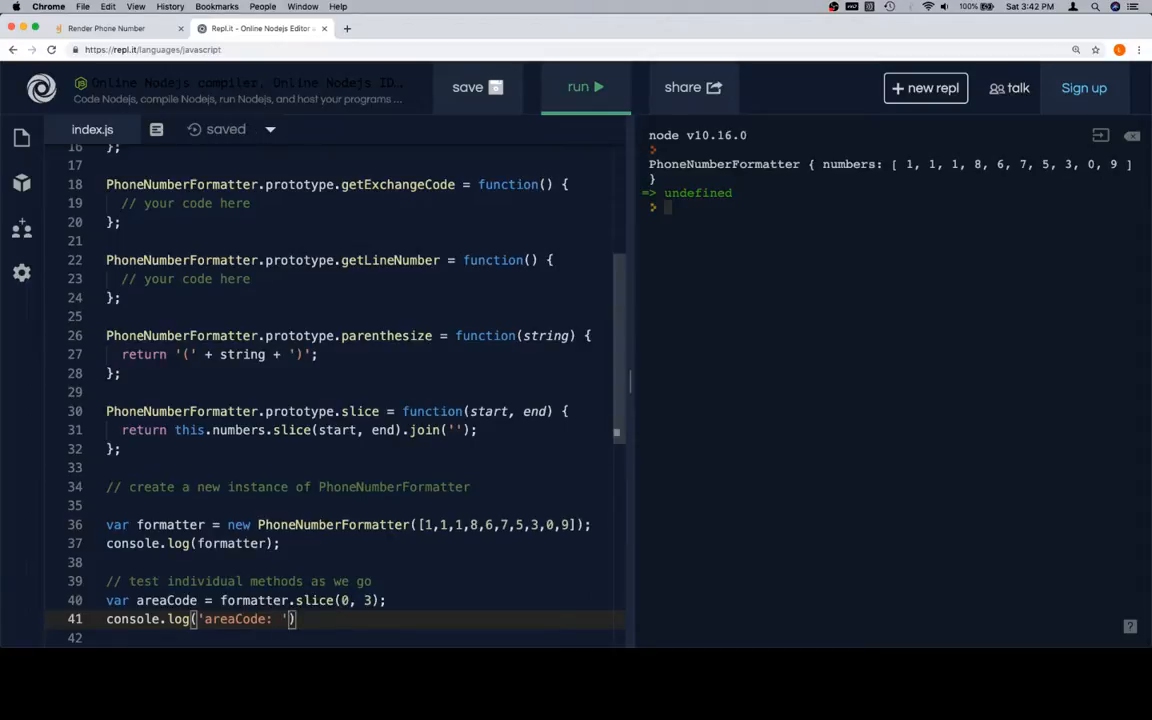
type(", areaCode")
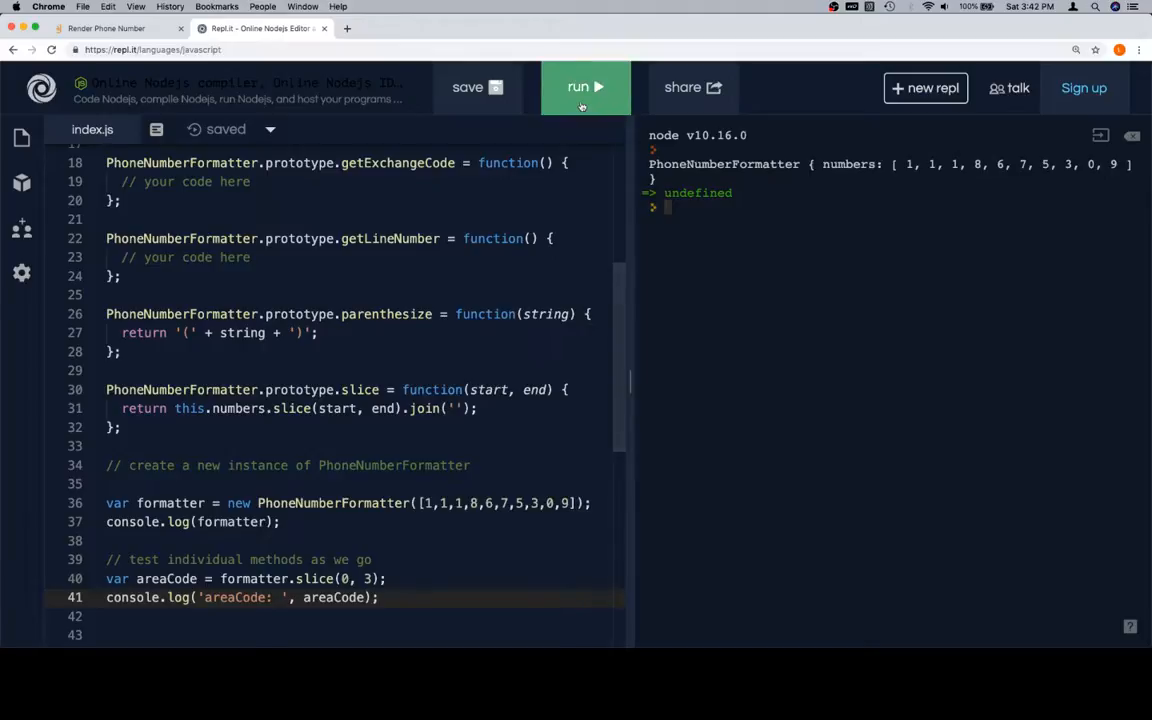
left_click(584, 88)
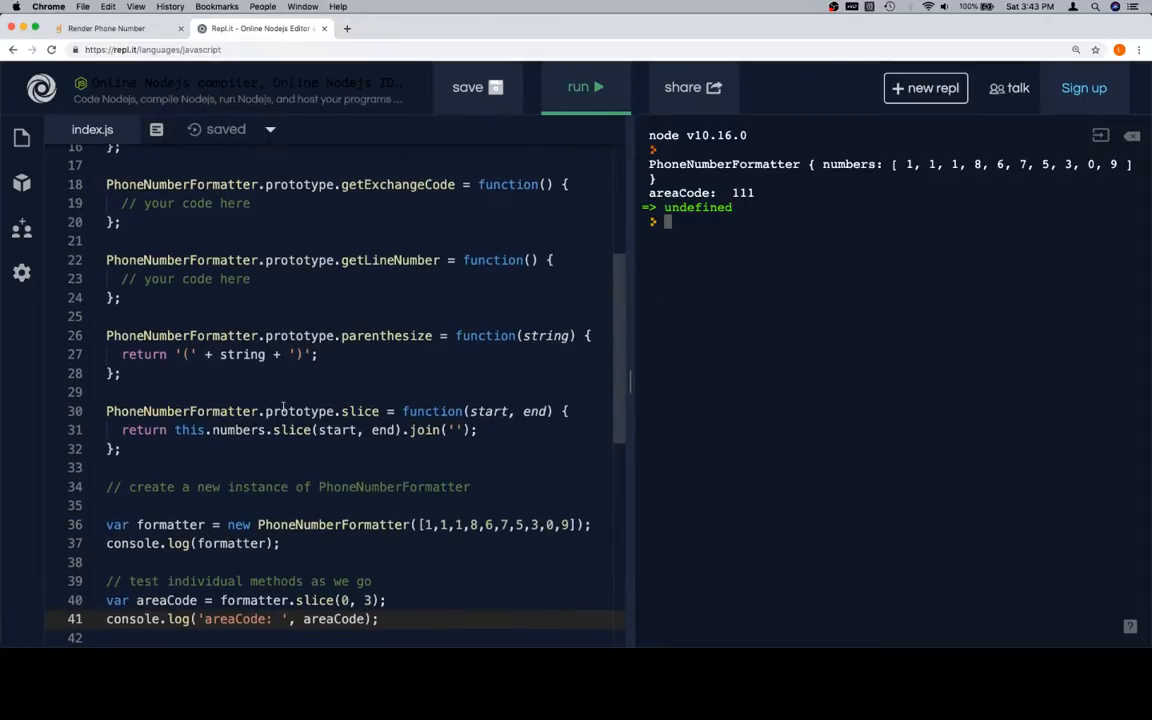
- Make getAreaCode return this.slice(0, 3) in place of its placeholder
scroll("up", 3)
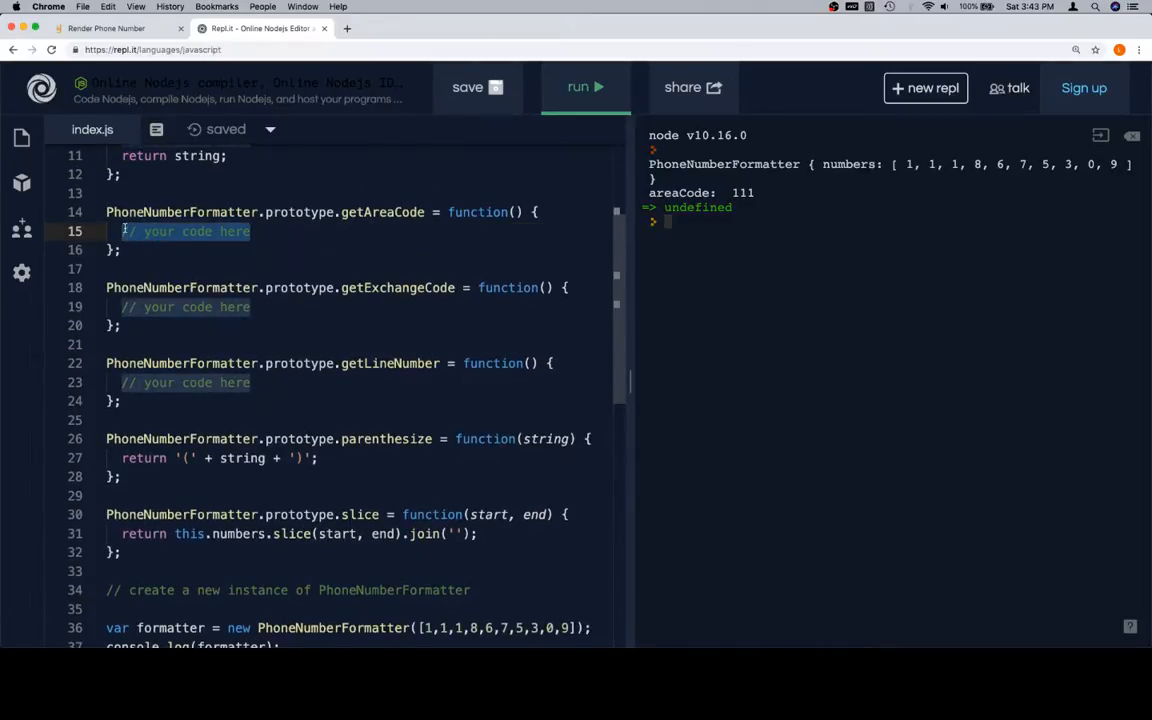
type("return")
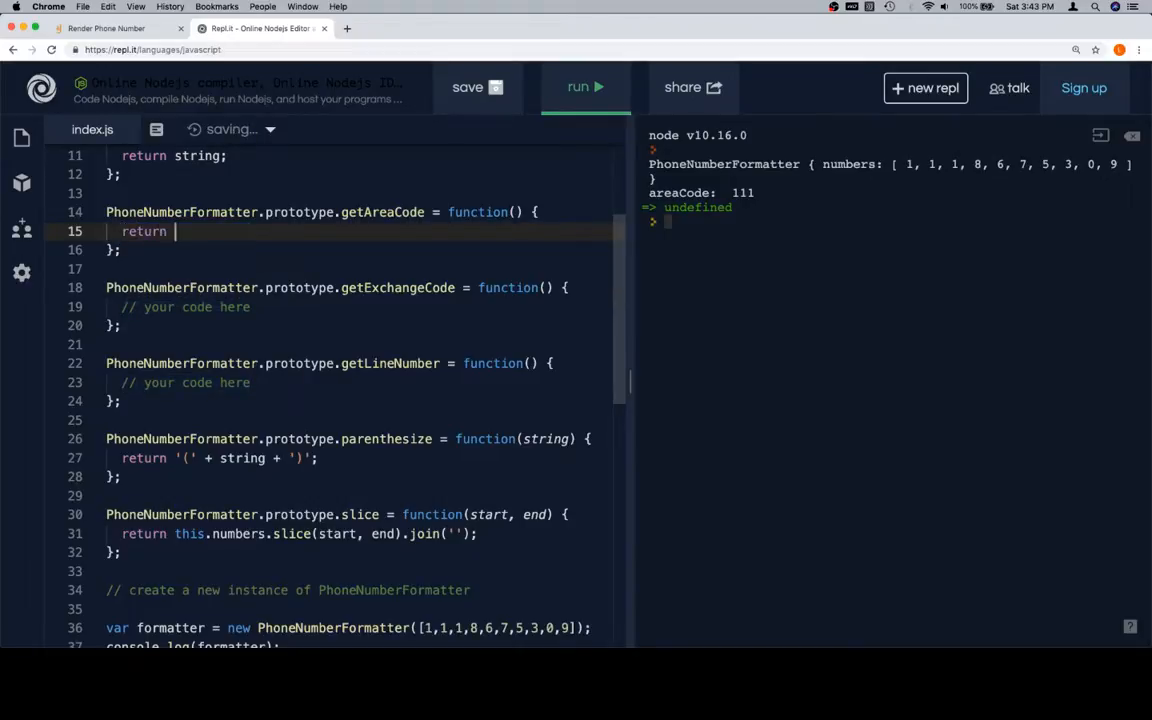
type("this.slice")
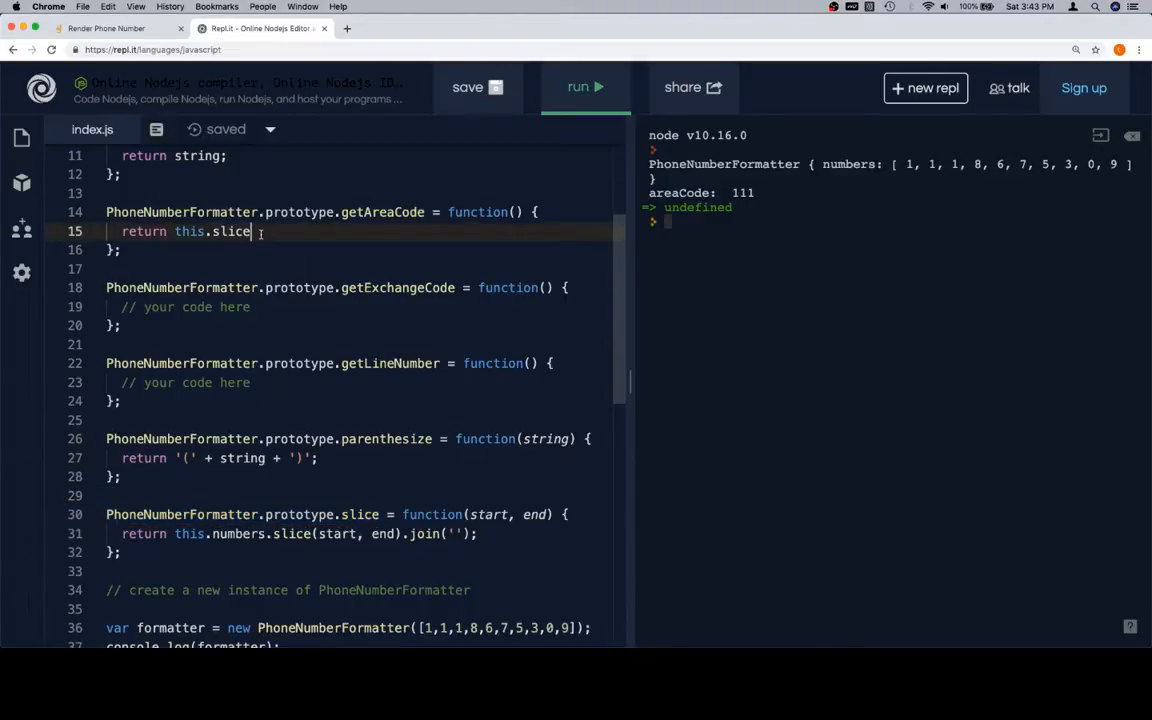
type("(0)")
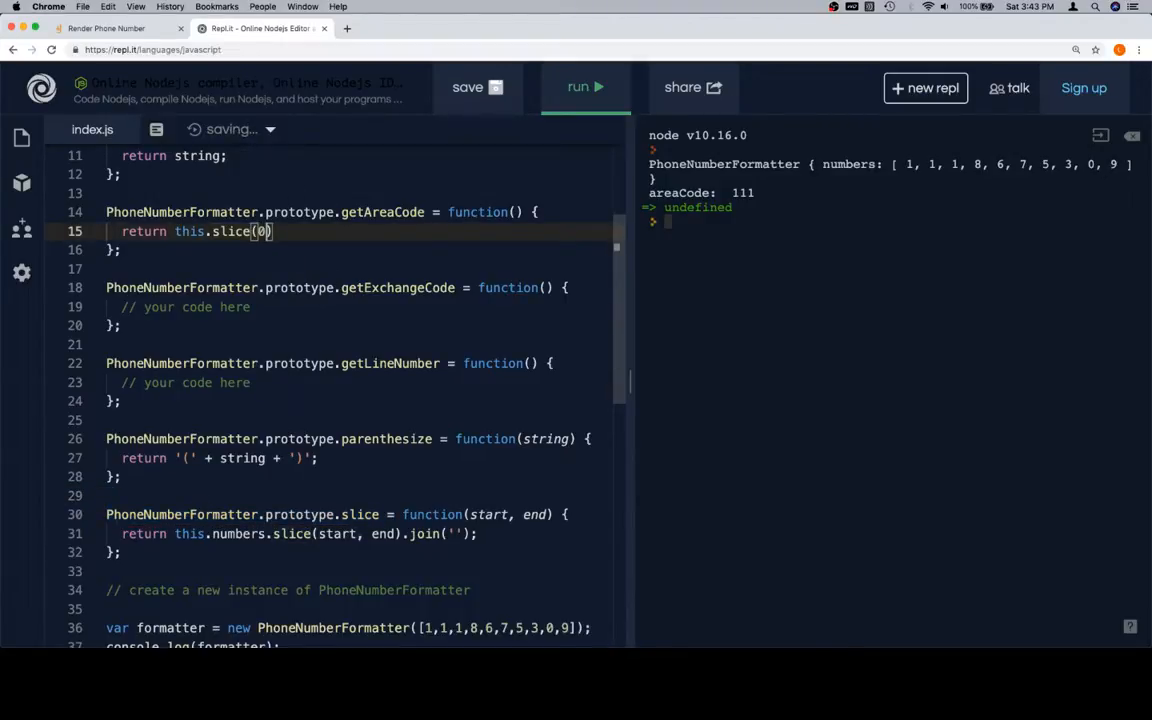
type(", 3);")
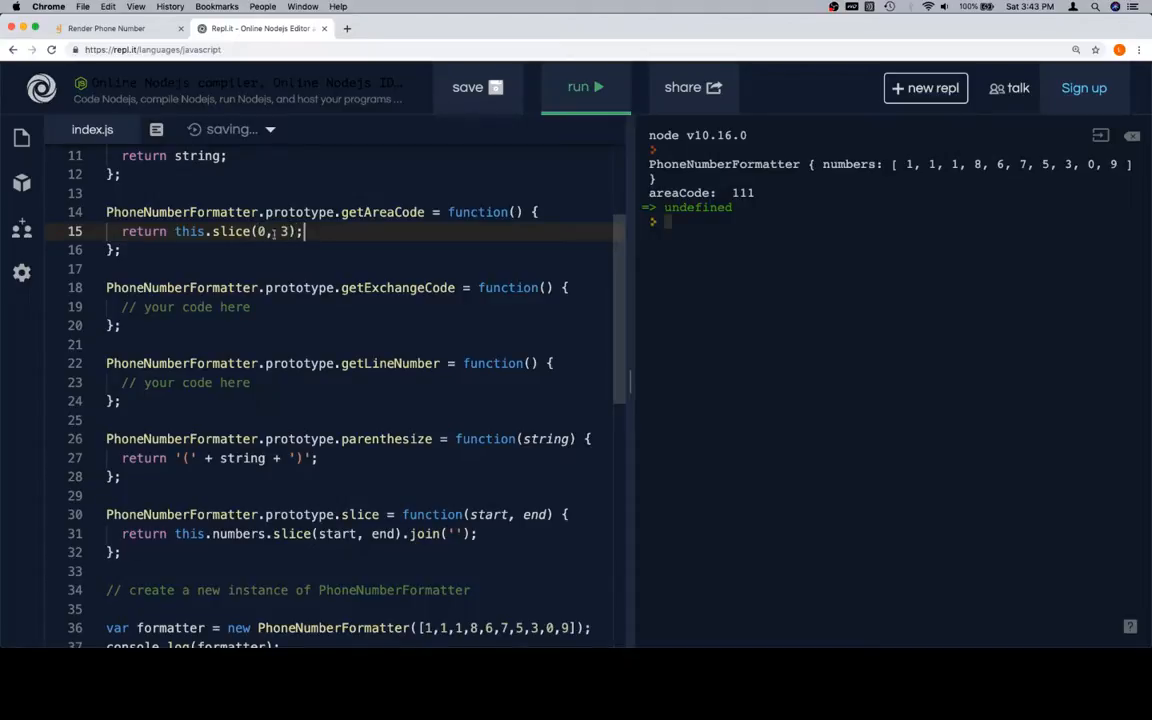
- Change the areaCode test line to call formatter.getAreaCode instead of slice
scroll("down", 3)
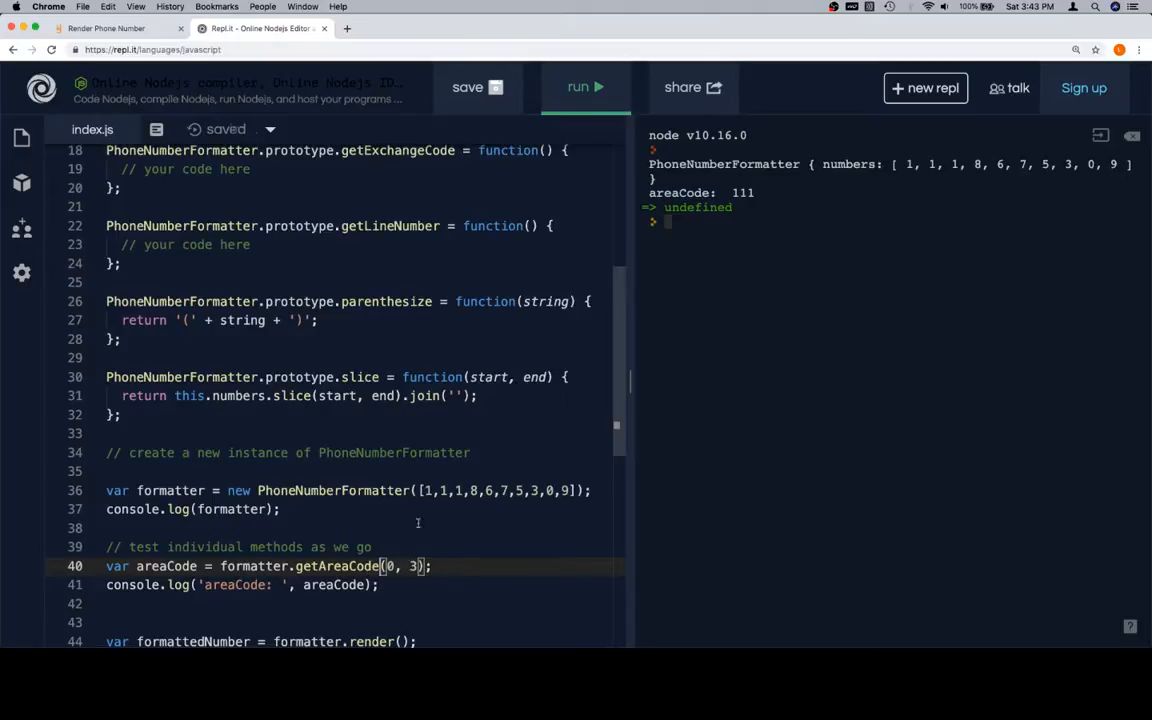
scroll("up", 3)
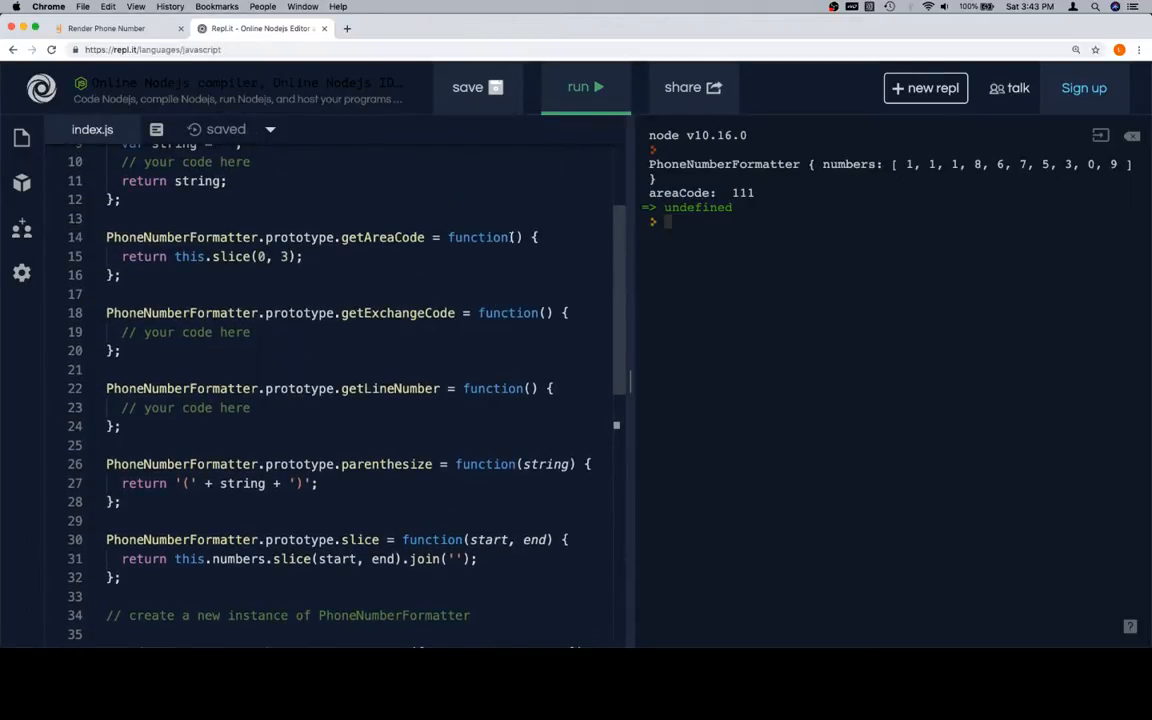
left_click(516, 236)
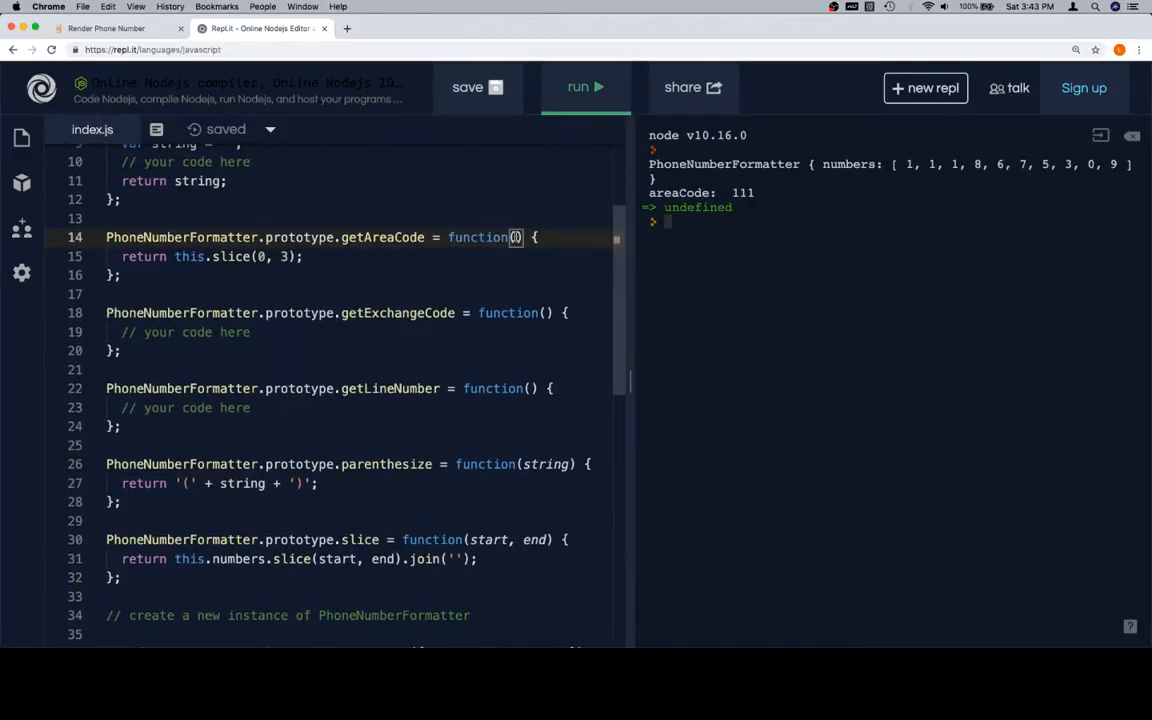
scroll("up", 3)
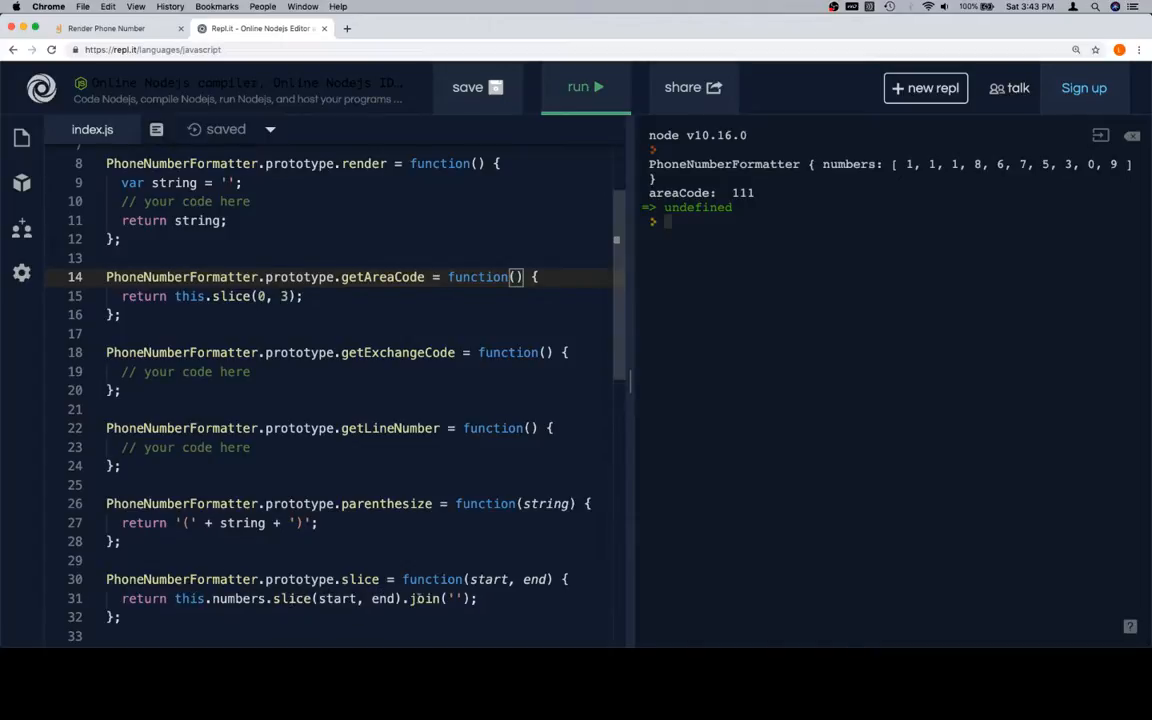
scroll("down", 3)
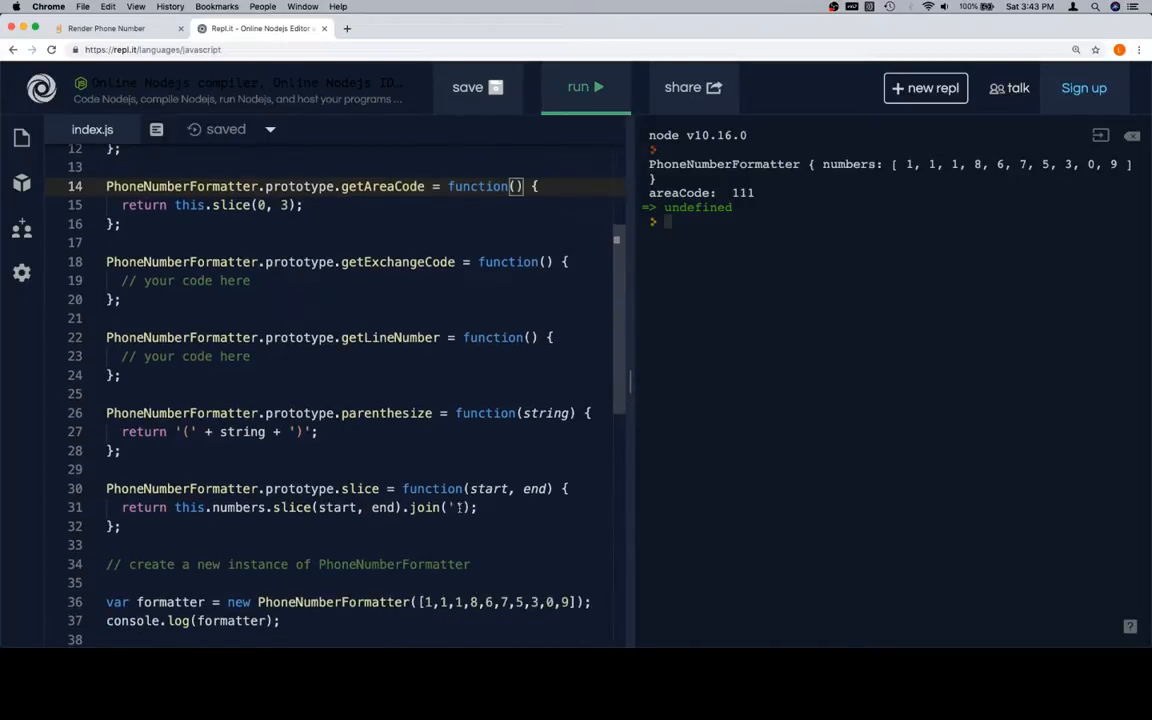
scroll("down", 3)
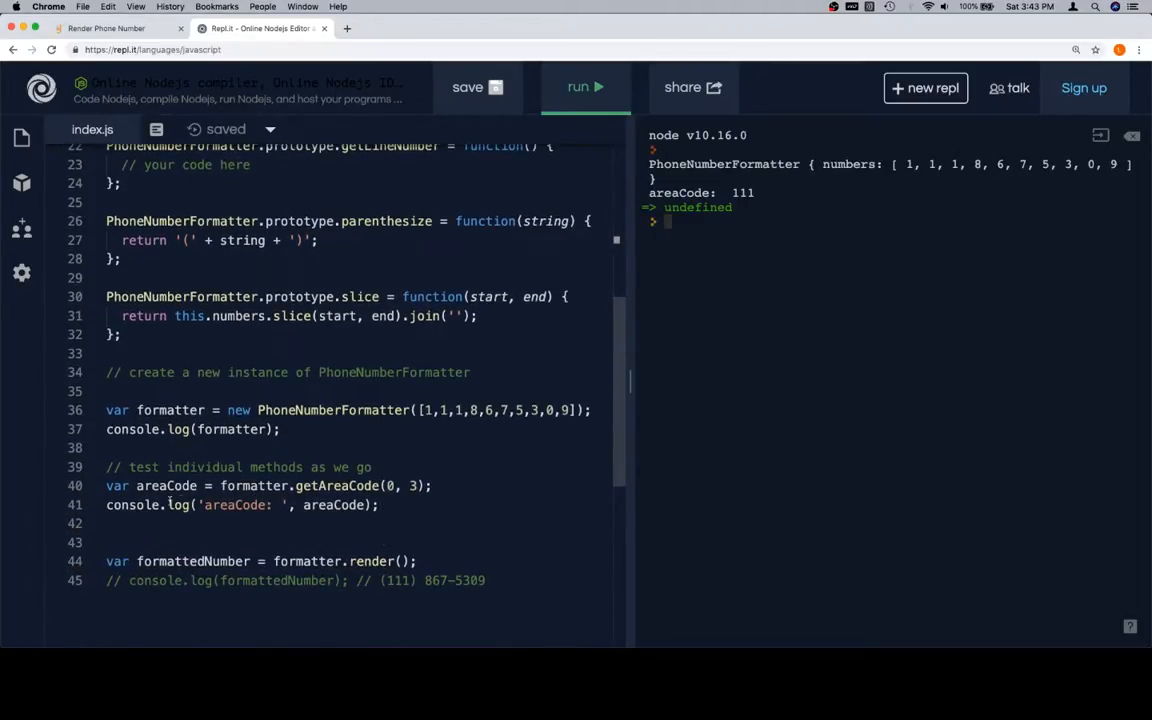
mouse_move(384, 434)
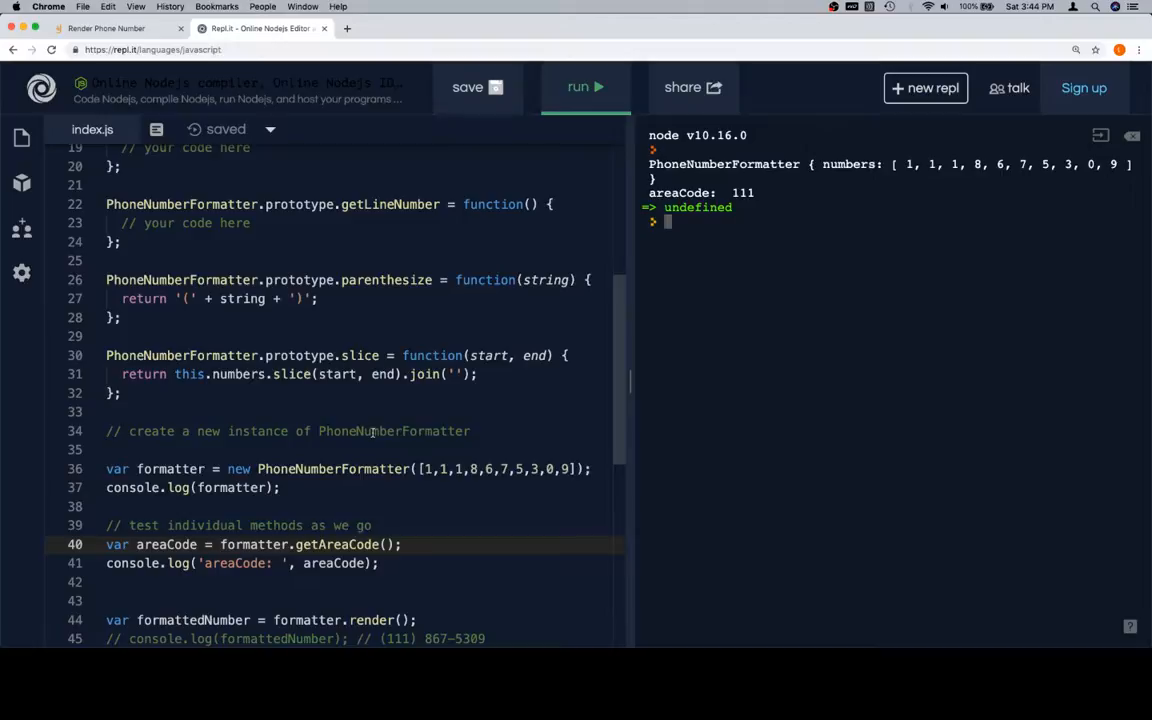
- Change the test to lineNumber = formatter.slice(3, 6) and run to print lineNumber: 867
scroll("up", 3)
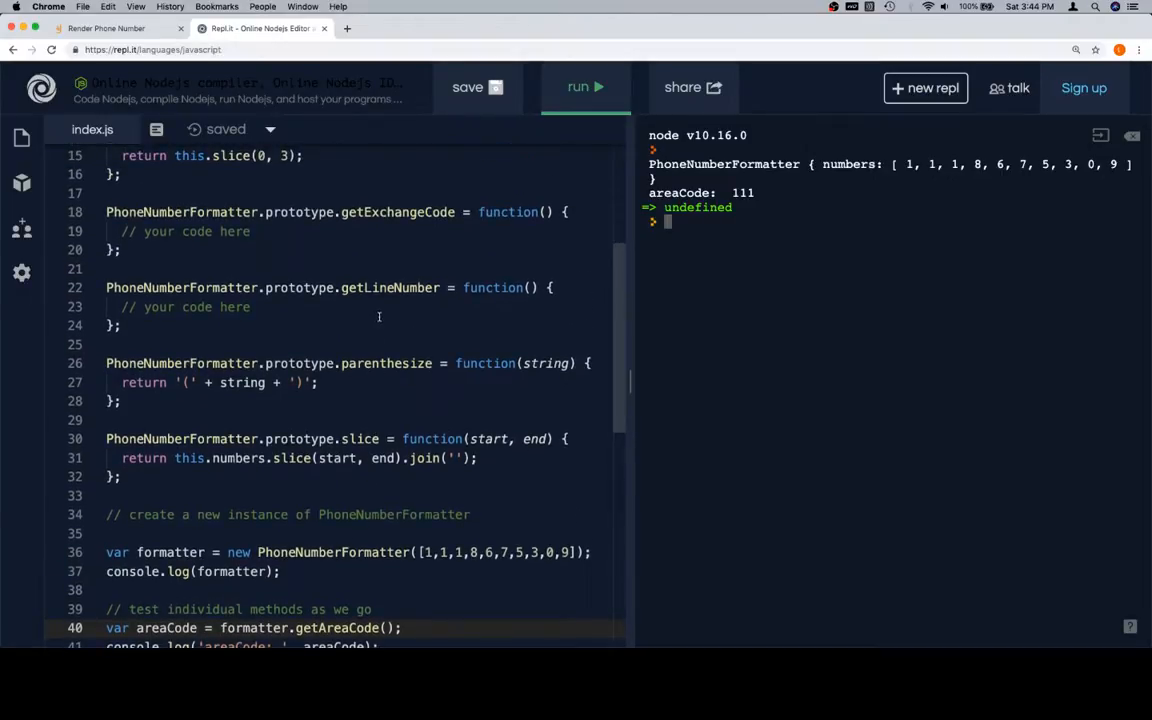
mouse_move(566, 340)
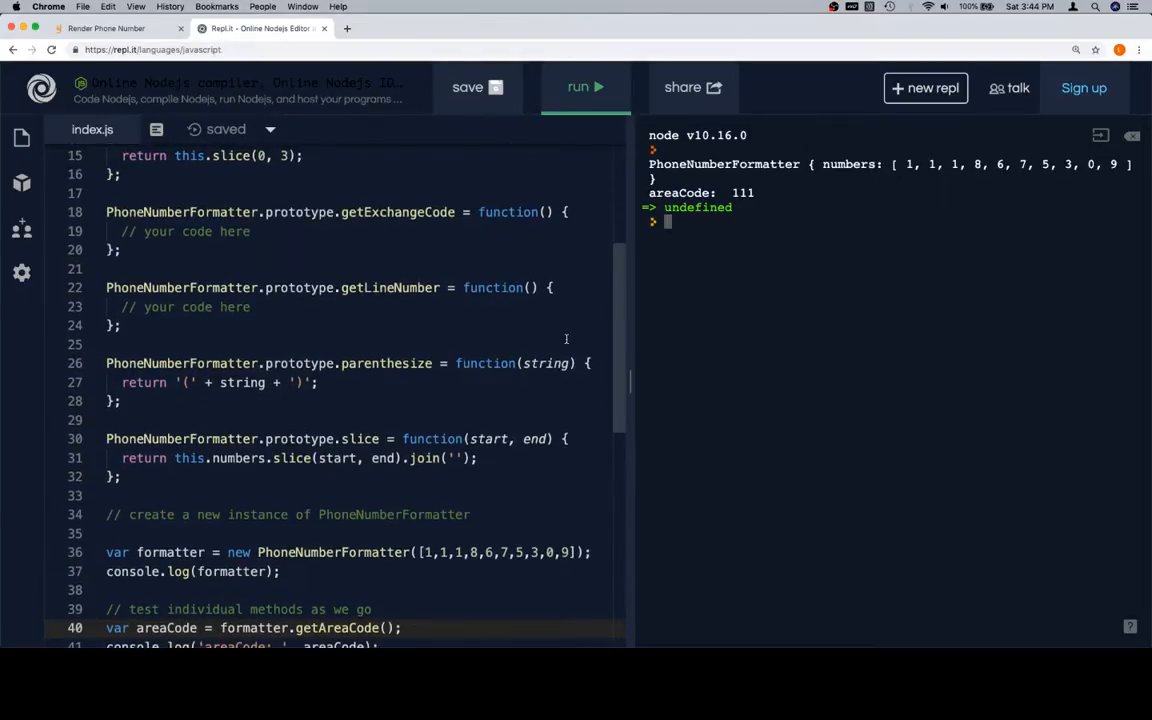
scroll("down", 3)
type("slic")
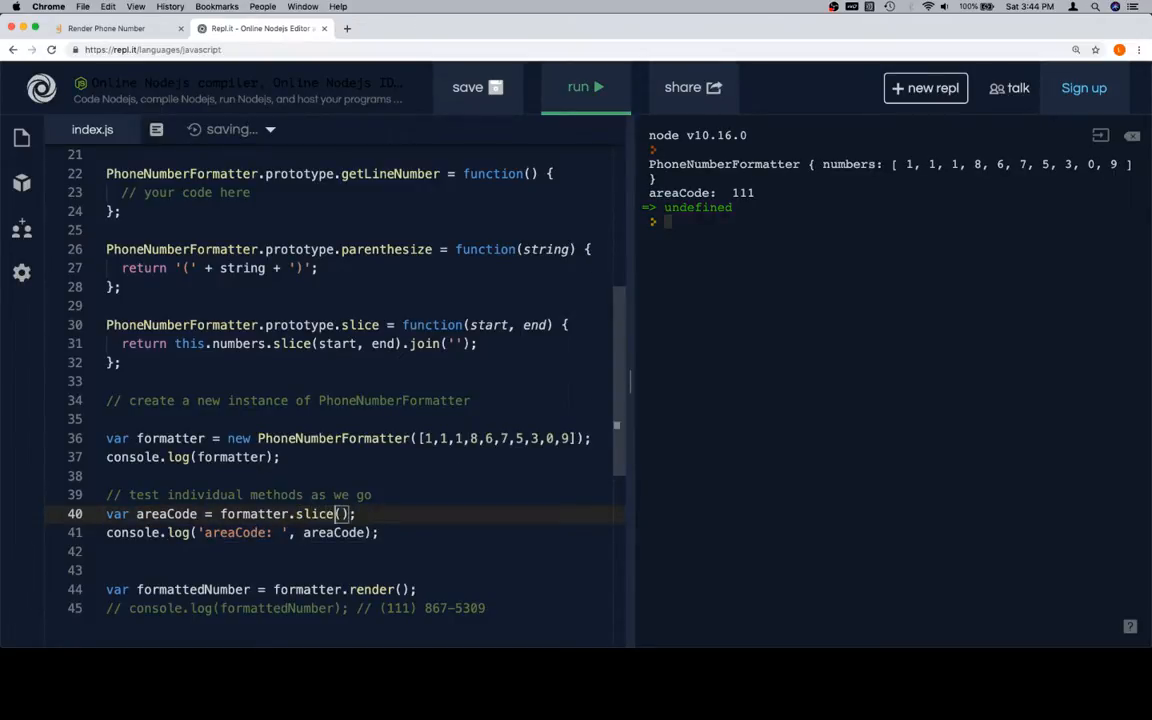
type("3")
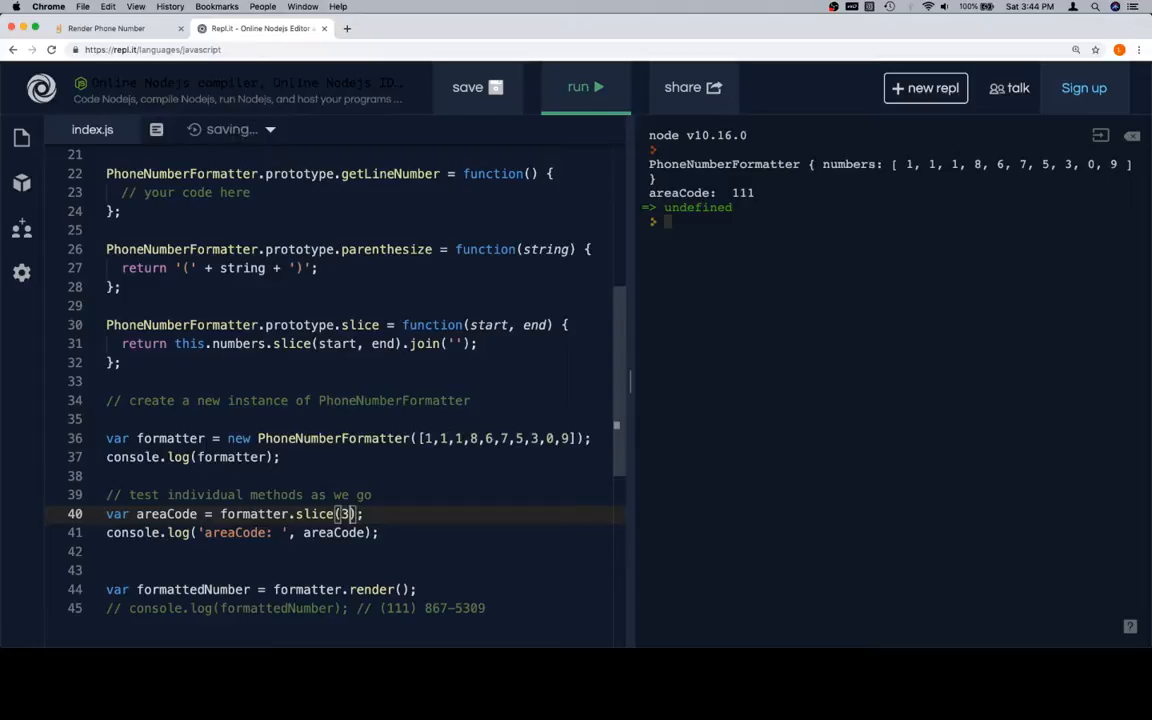
type(", 6")
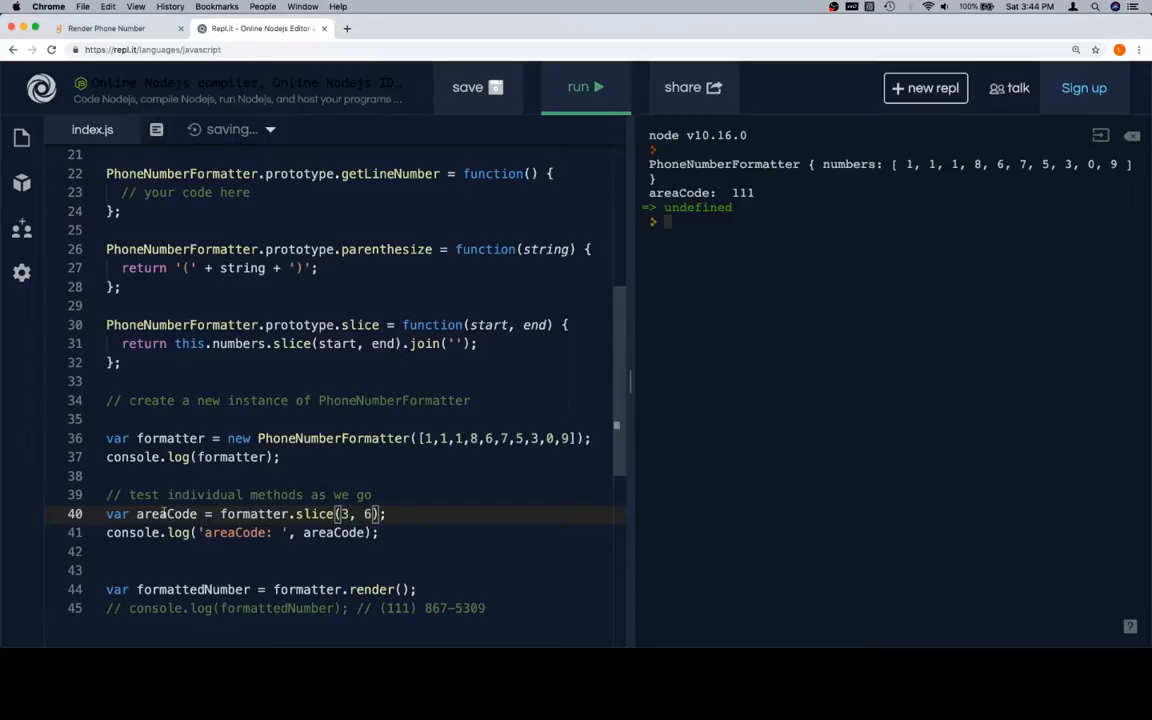
type("lineNumber")
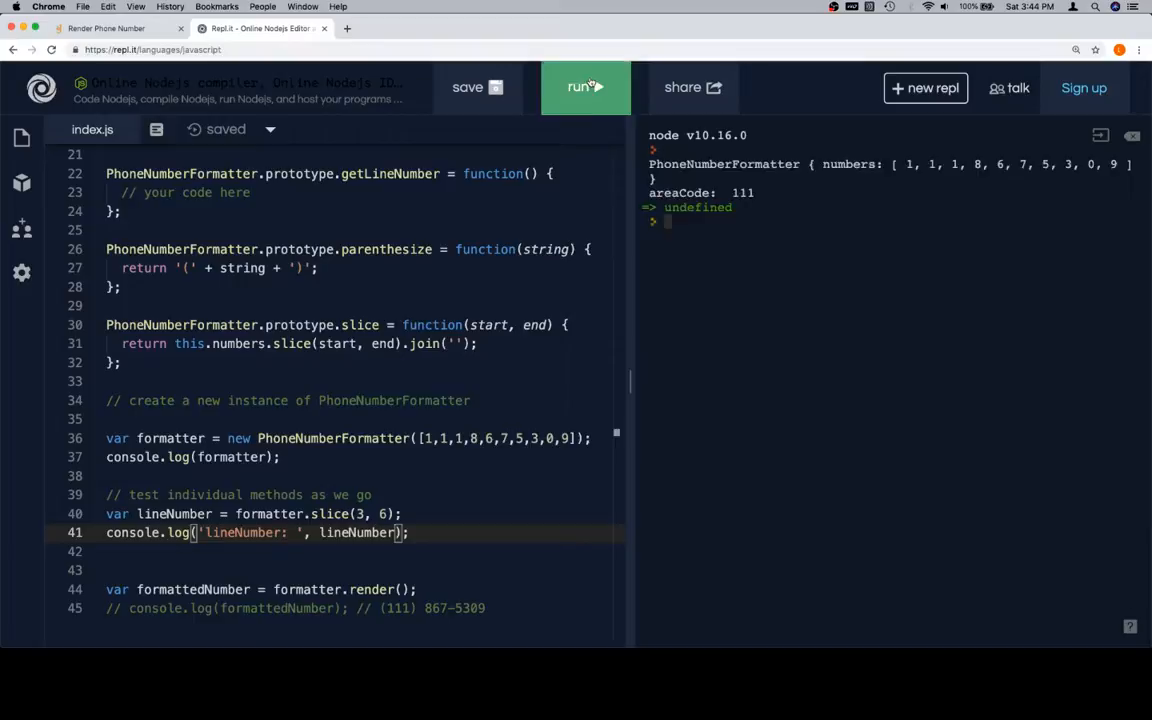
left_click(584, 88)
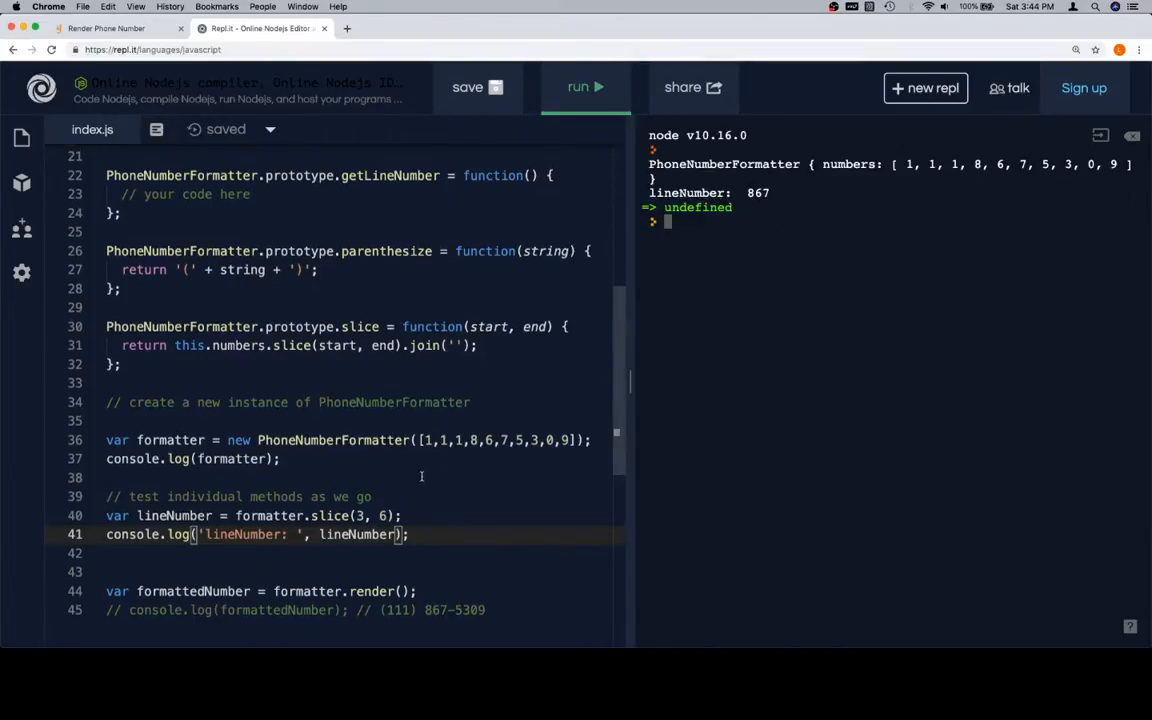
scroll("up", 3)
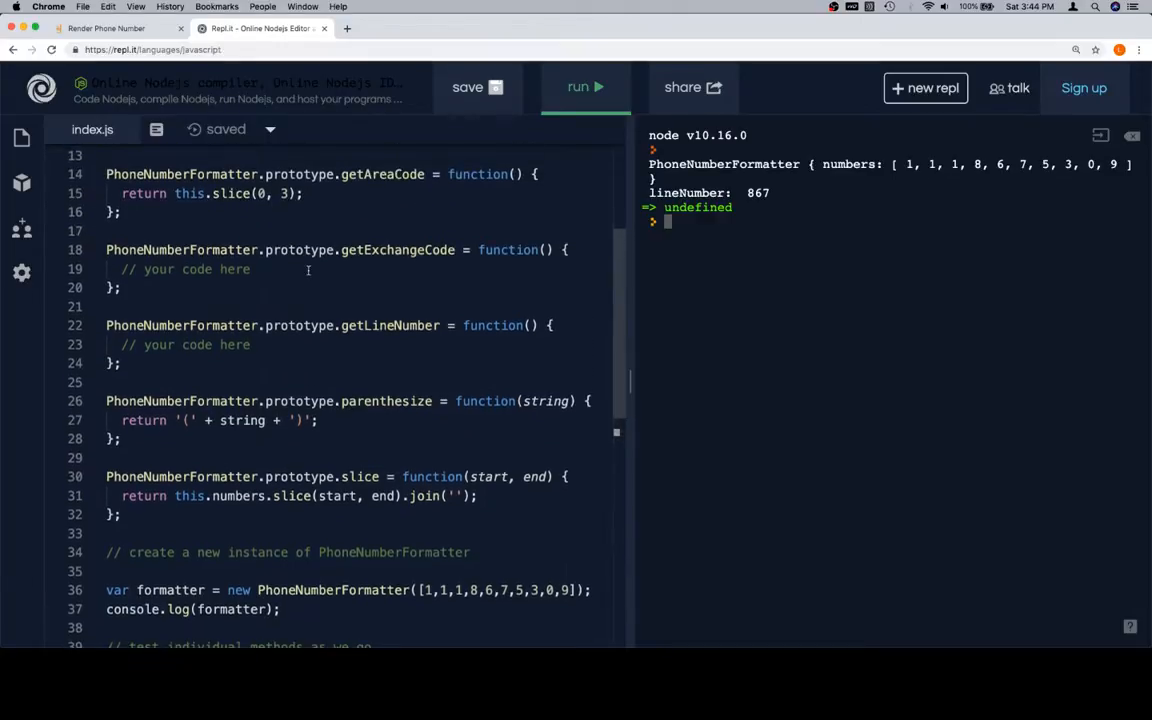
mouse_move(384, 364)
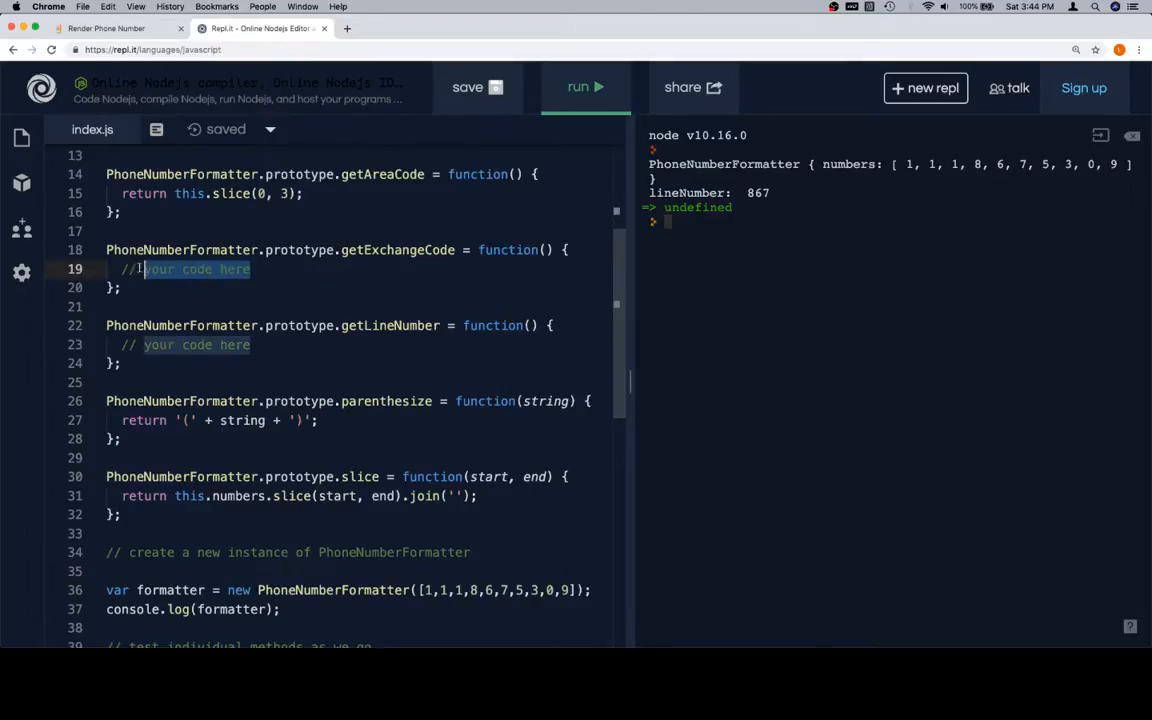
- Have getExchangeCode return this.slice(3, 6) and run a slice(6, 10) test printing 5309
type("return this.slice(3, 6);")
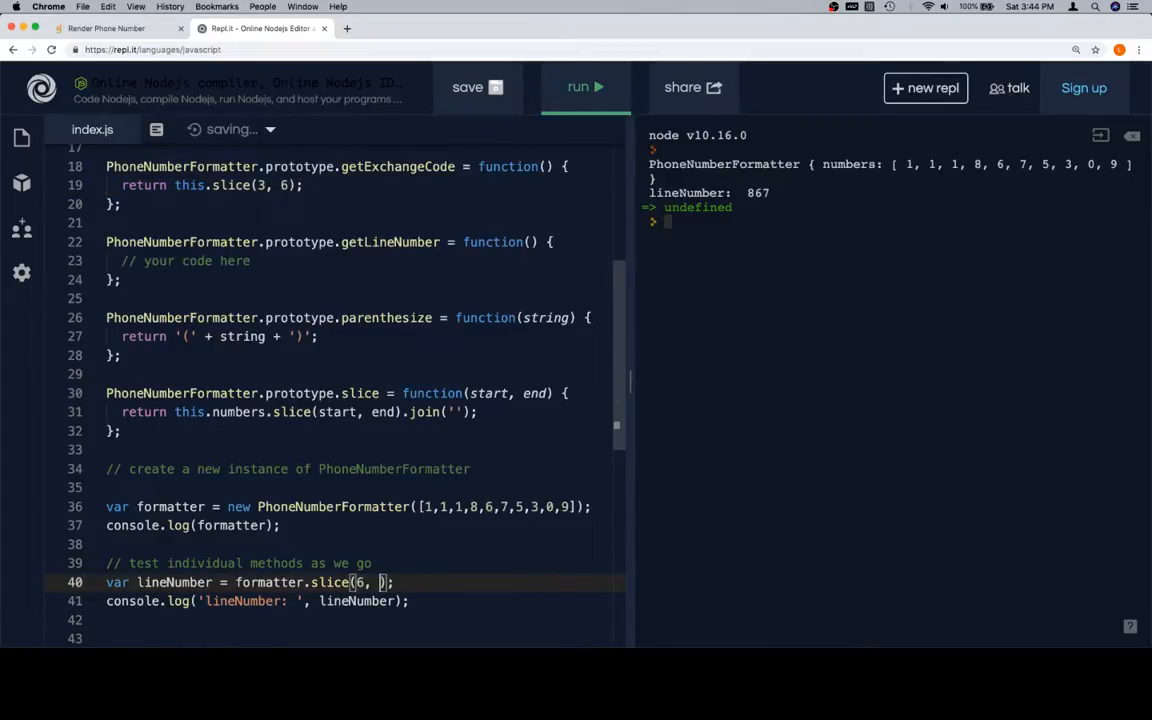
type("10")
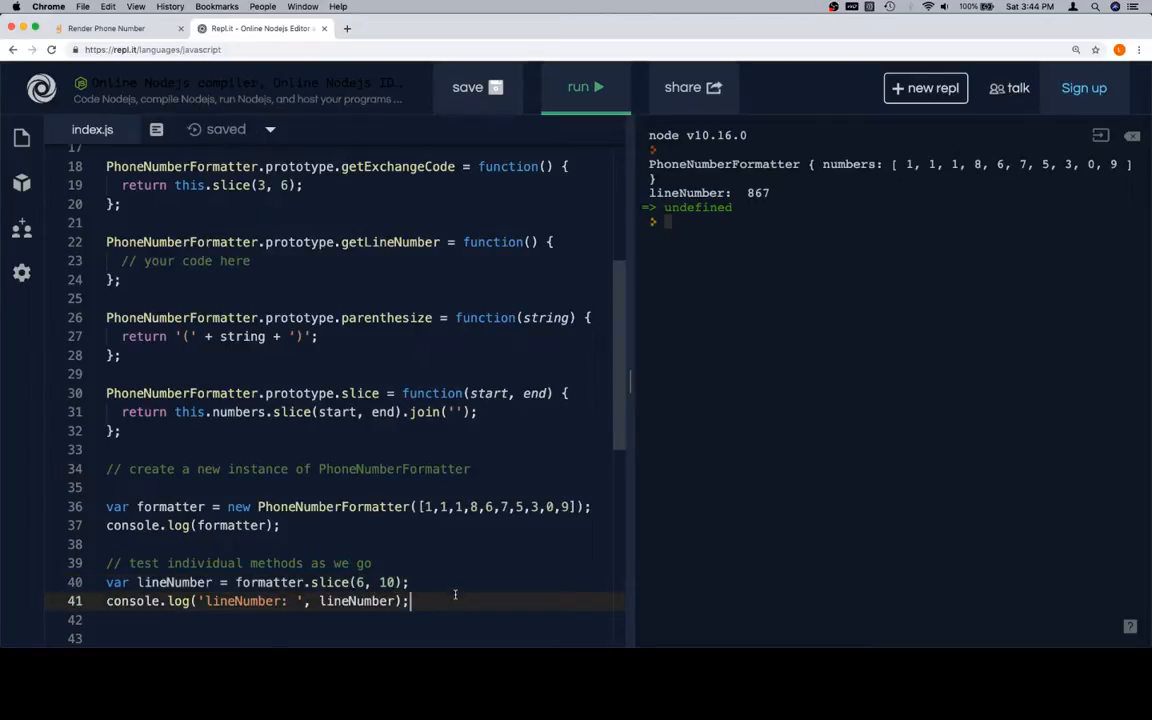
left_click(584, 88)
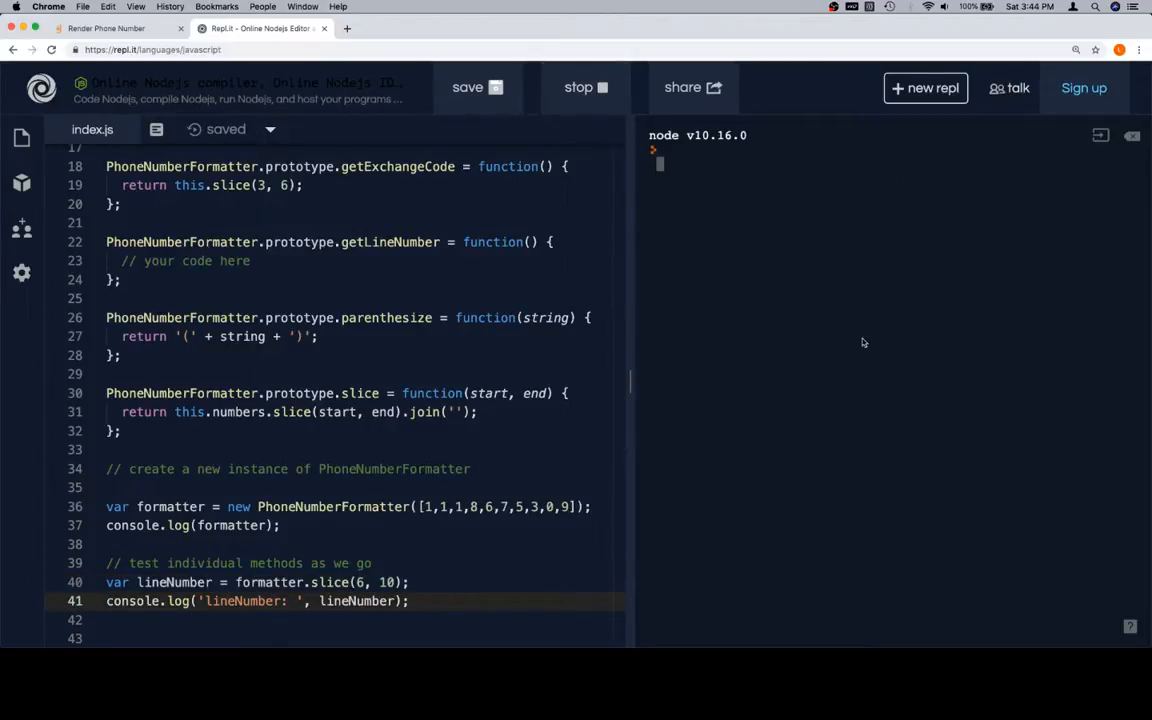
left_click(584, 88)
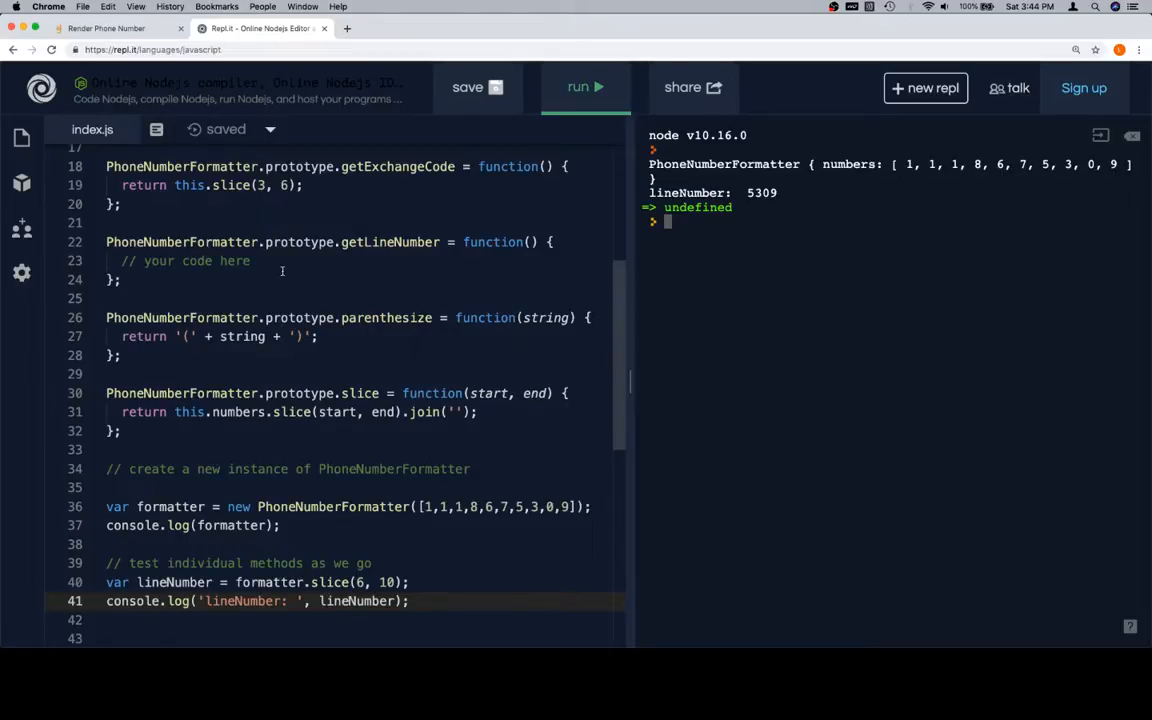
- Have getLineNumber return this.slice(6, 10)
type("re")
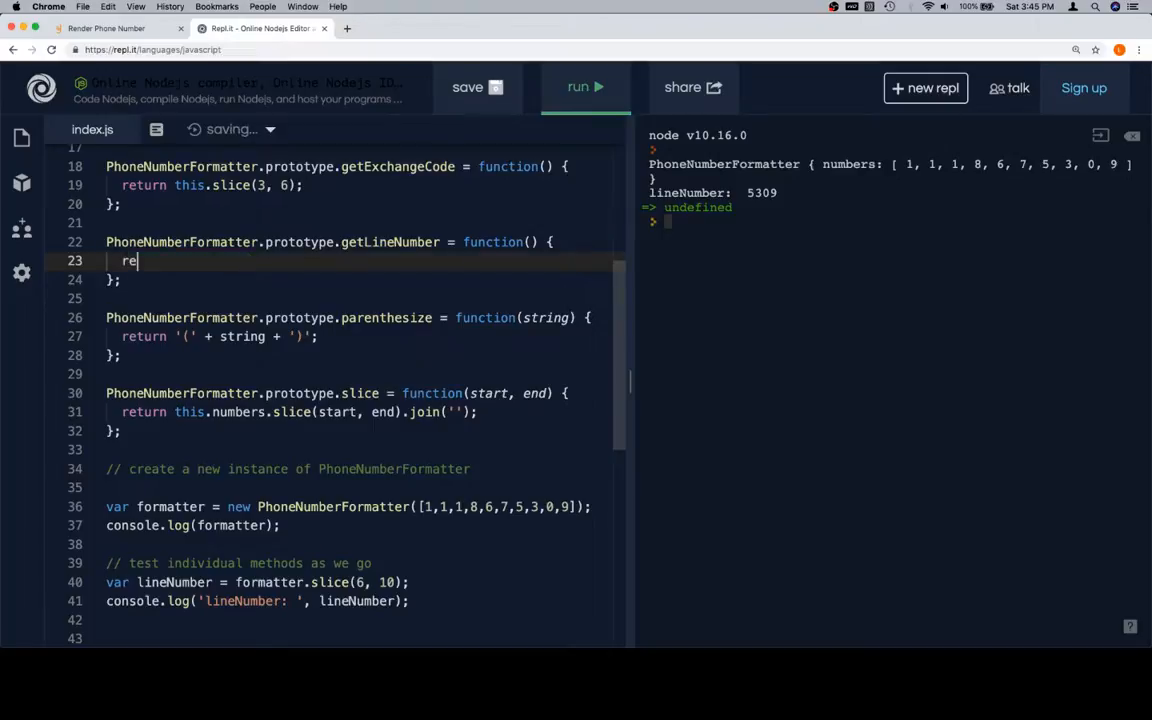
type("turn this.")
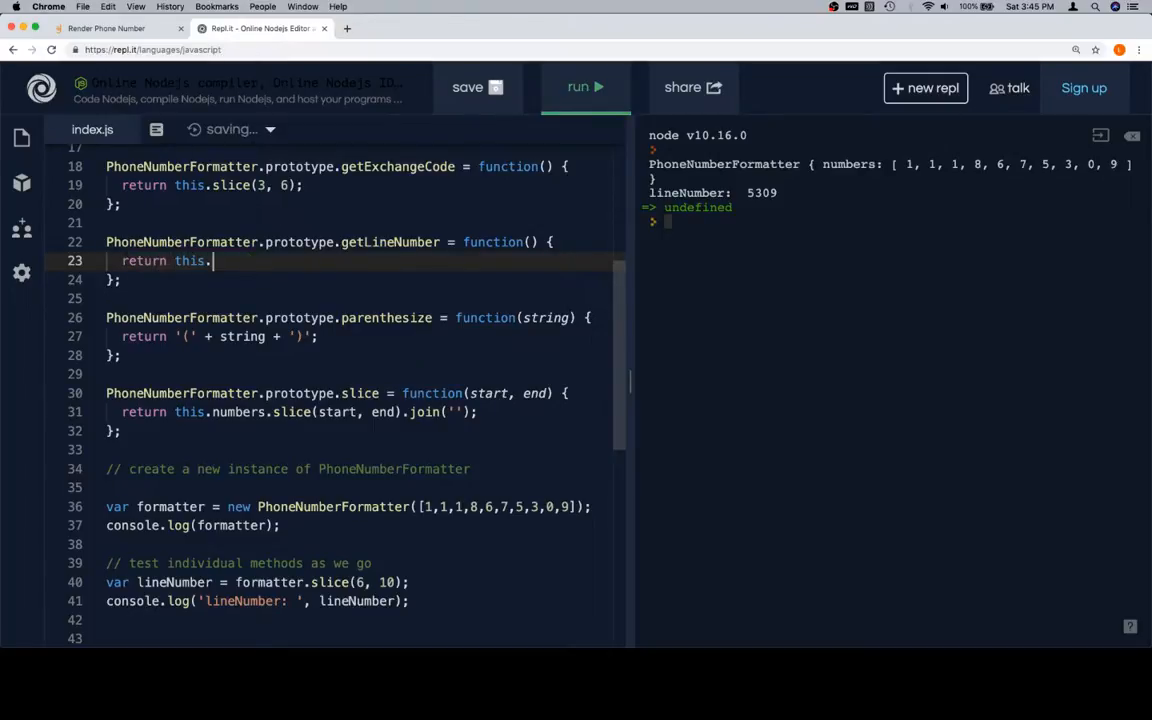
type("slice()")
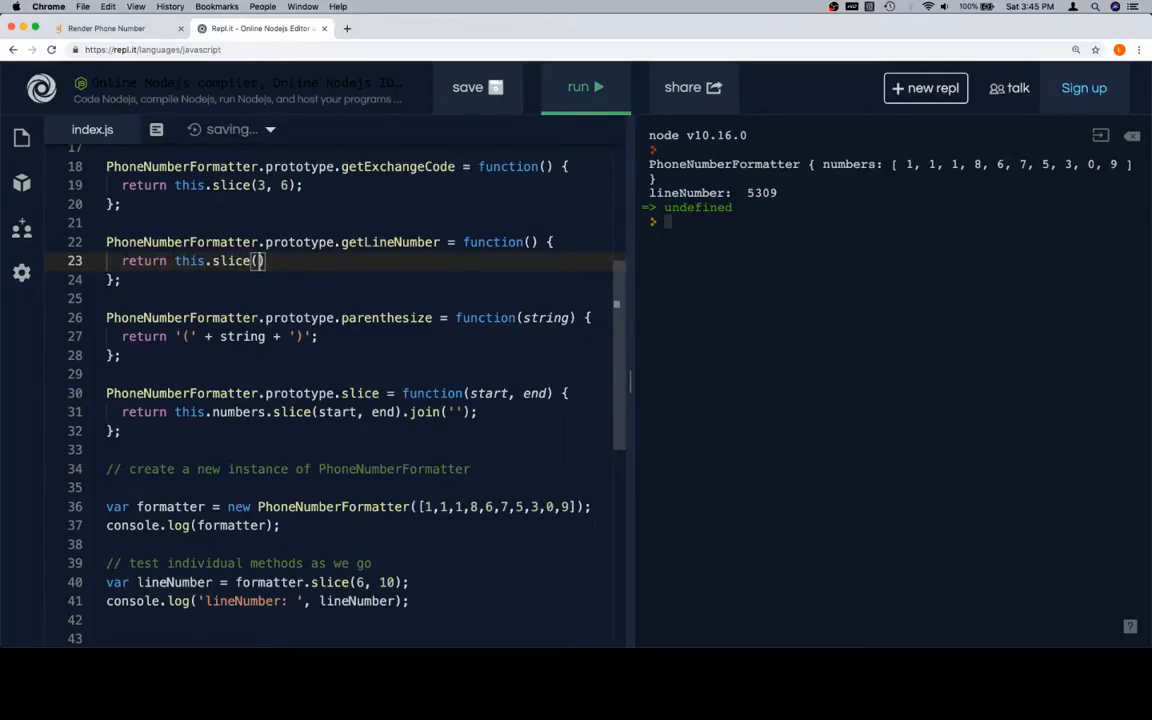
type("6, 10")
left_click(362, 582)
type("getLineNumber")
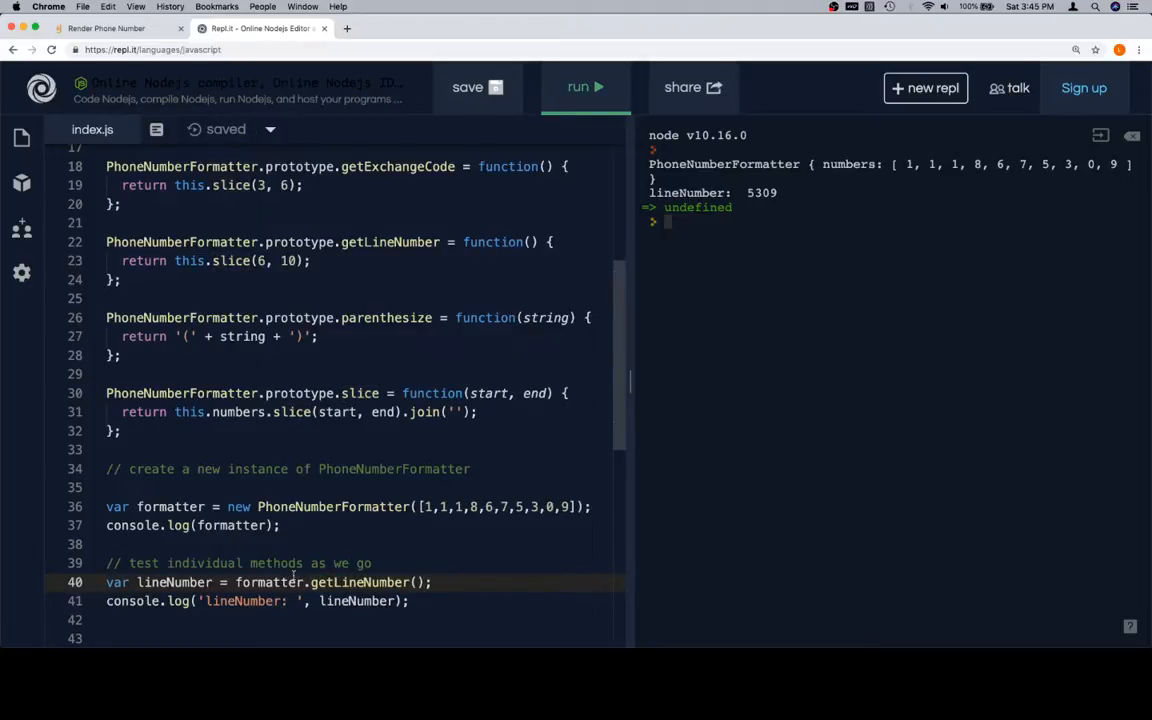
- Run the formatter.getLineNumber() test so the console prints lineNumber: 5309
left_click(584, 88)
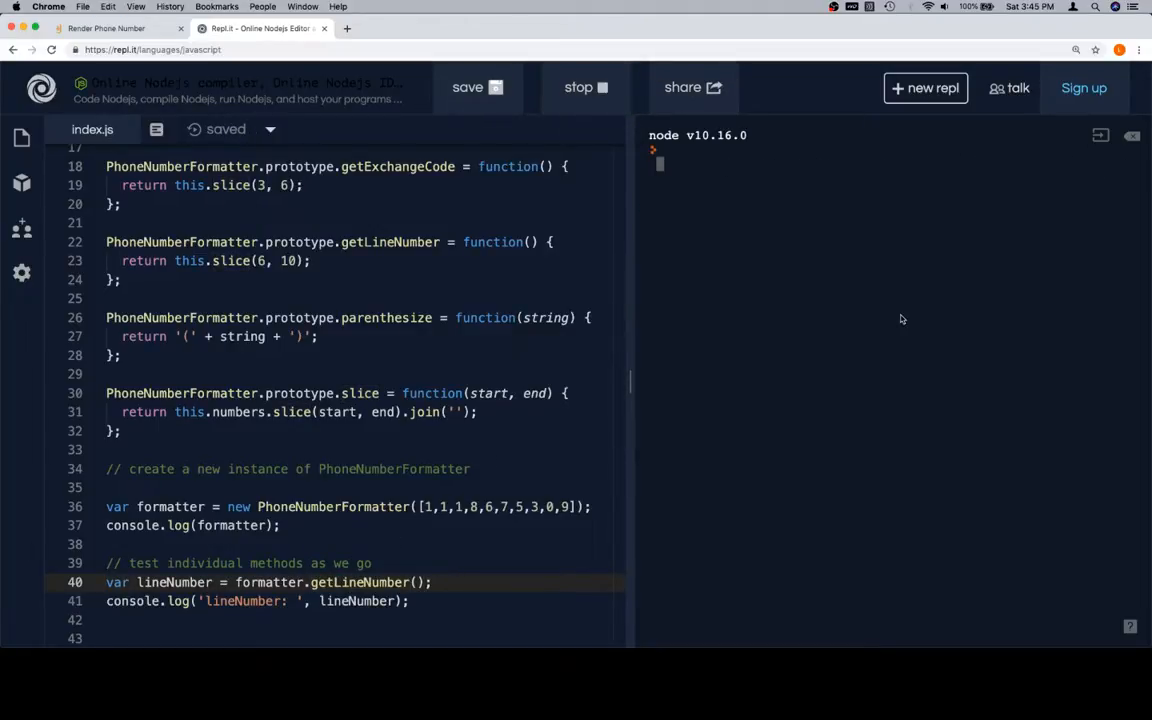
left_click(584, 88)
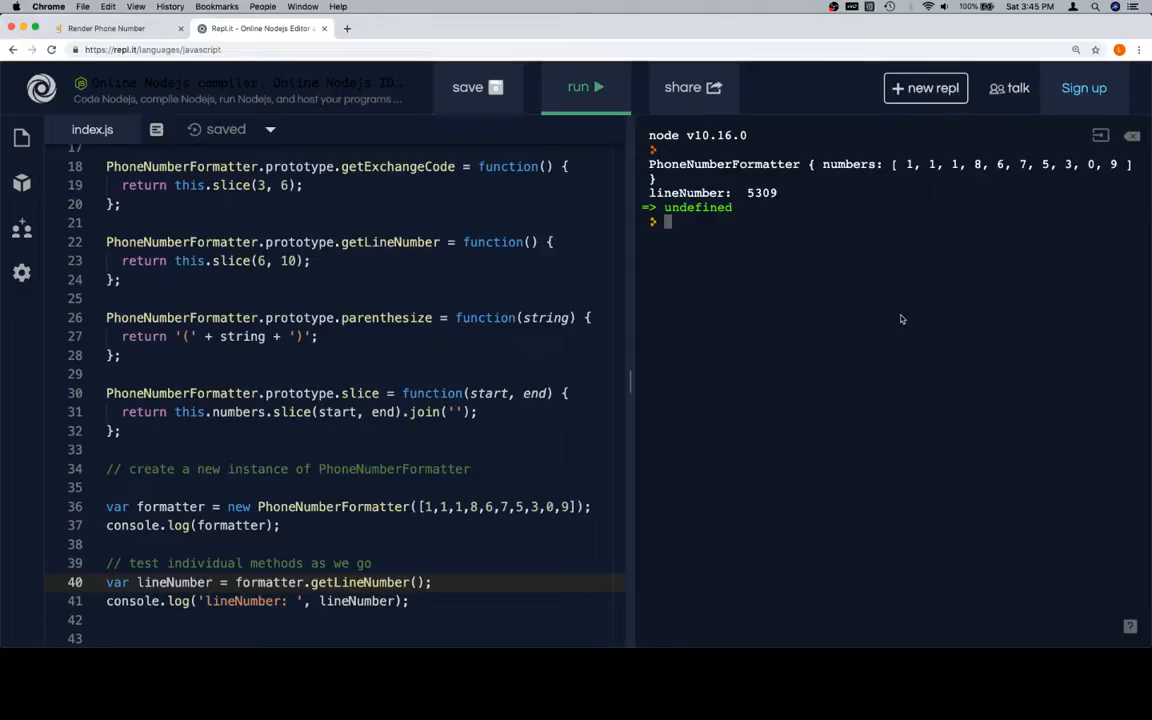
mouse_move(514, 358)
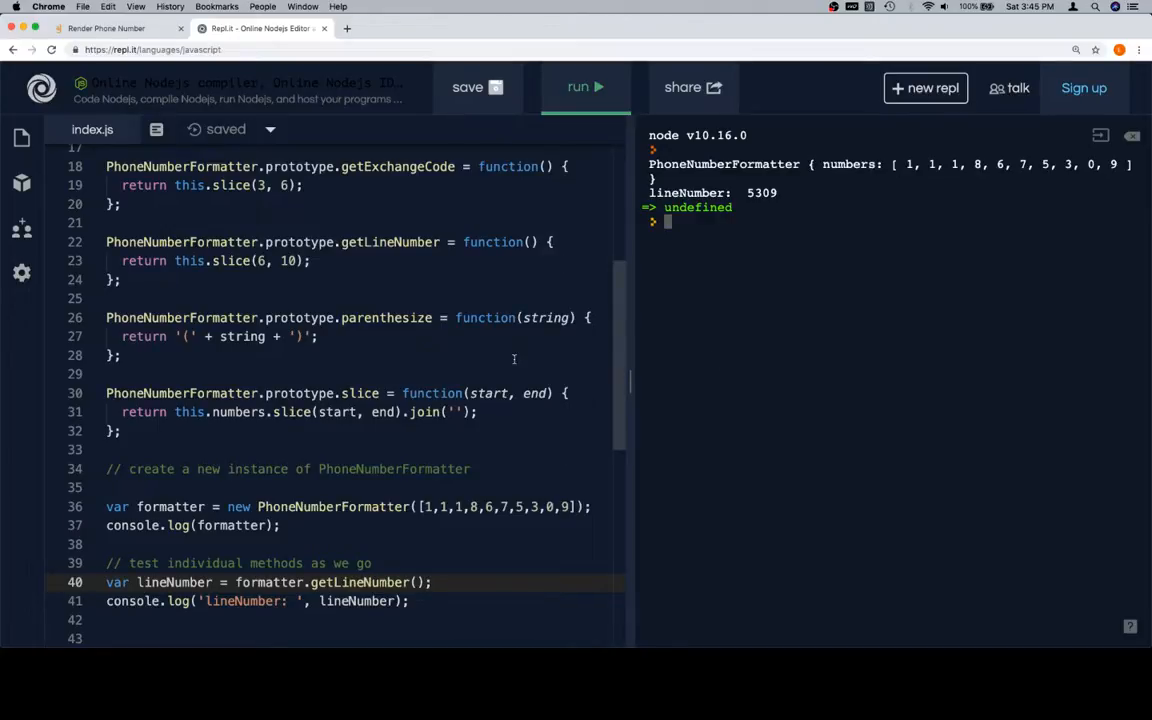
left_click(380, 316)
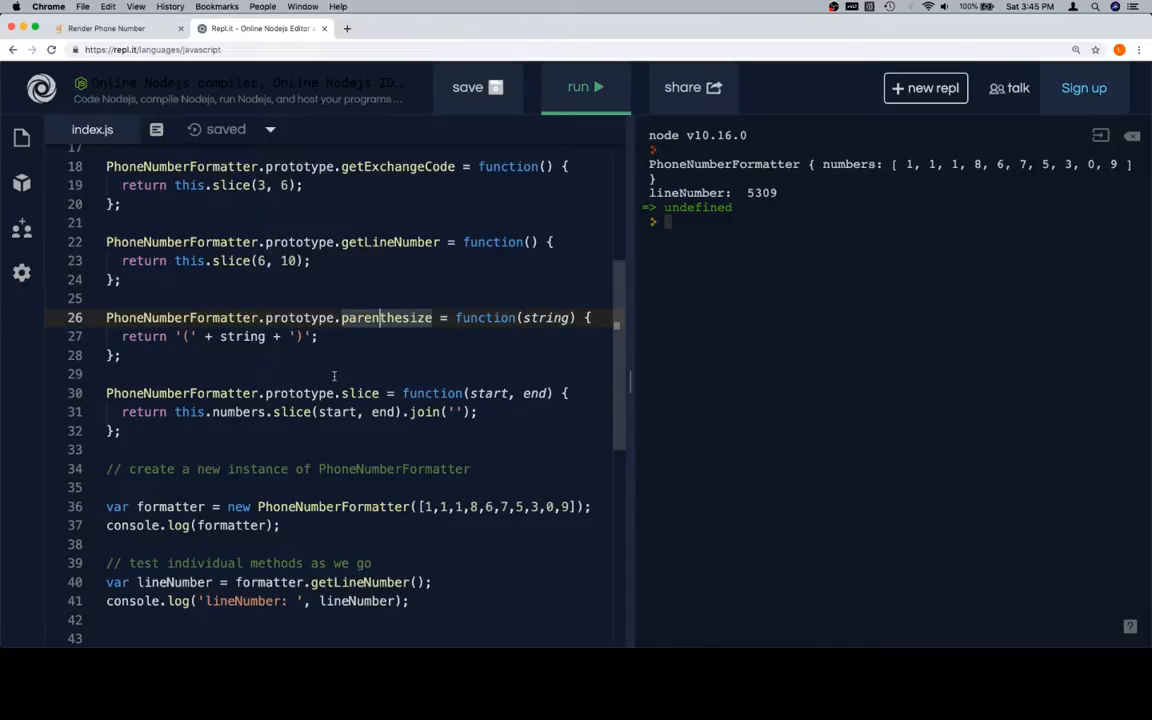
- Replace render's placeholder with a comment: get area code, wrap in parentheses, add to string
scroll("up", 3)
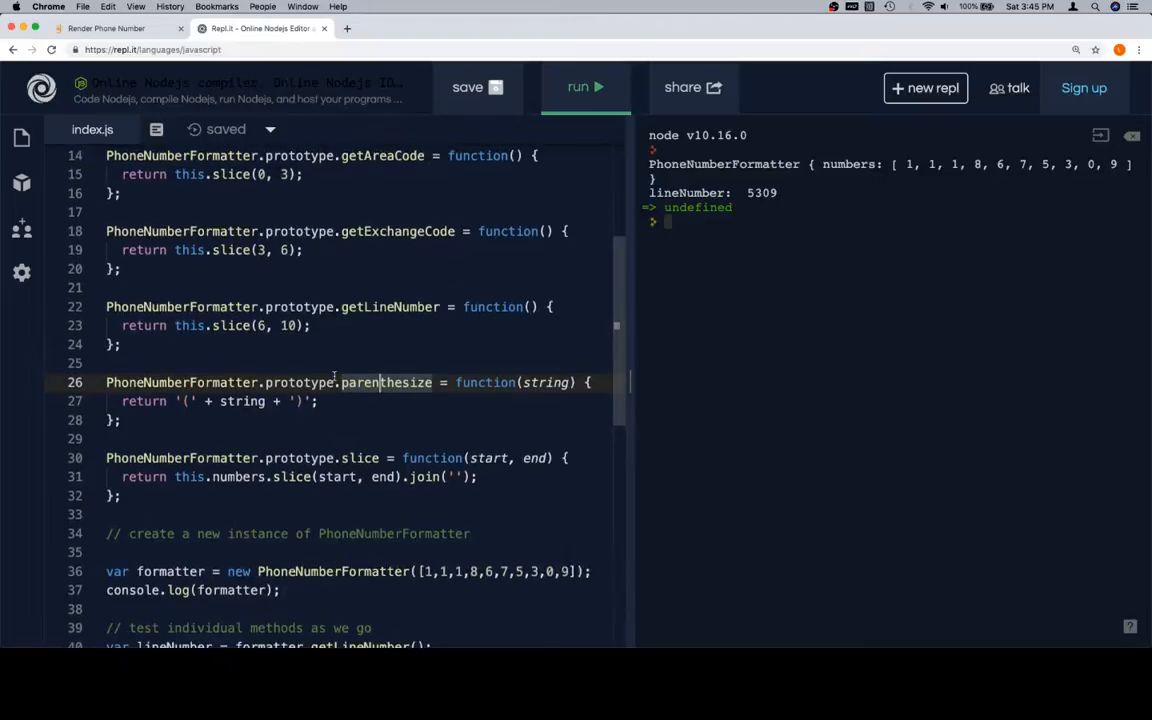
scroll("up", 3)
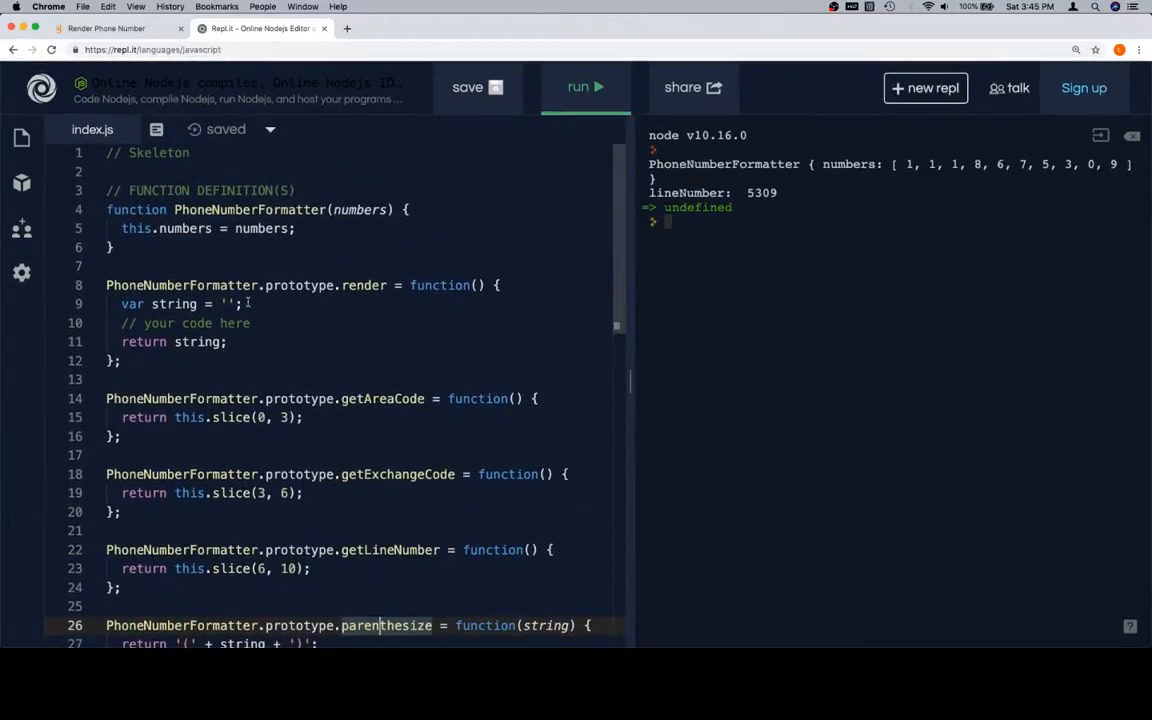
left_click(254, 324)
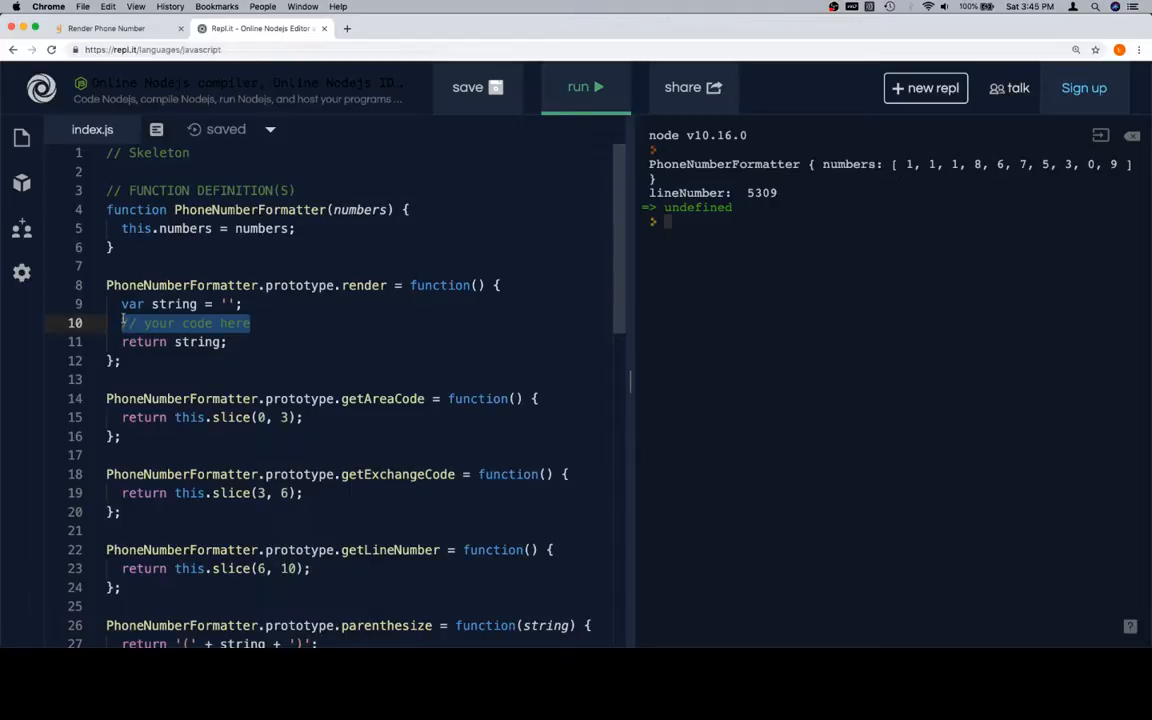
key("Backspace")
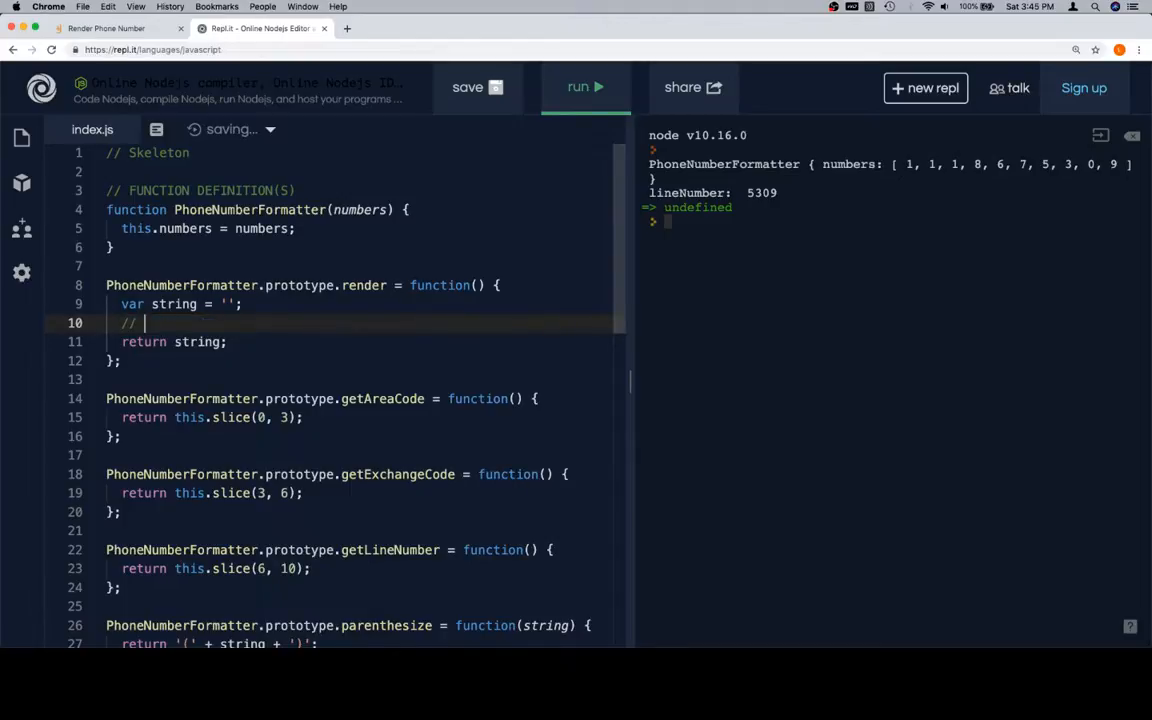
type("get area code, w")
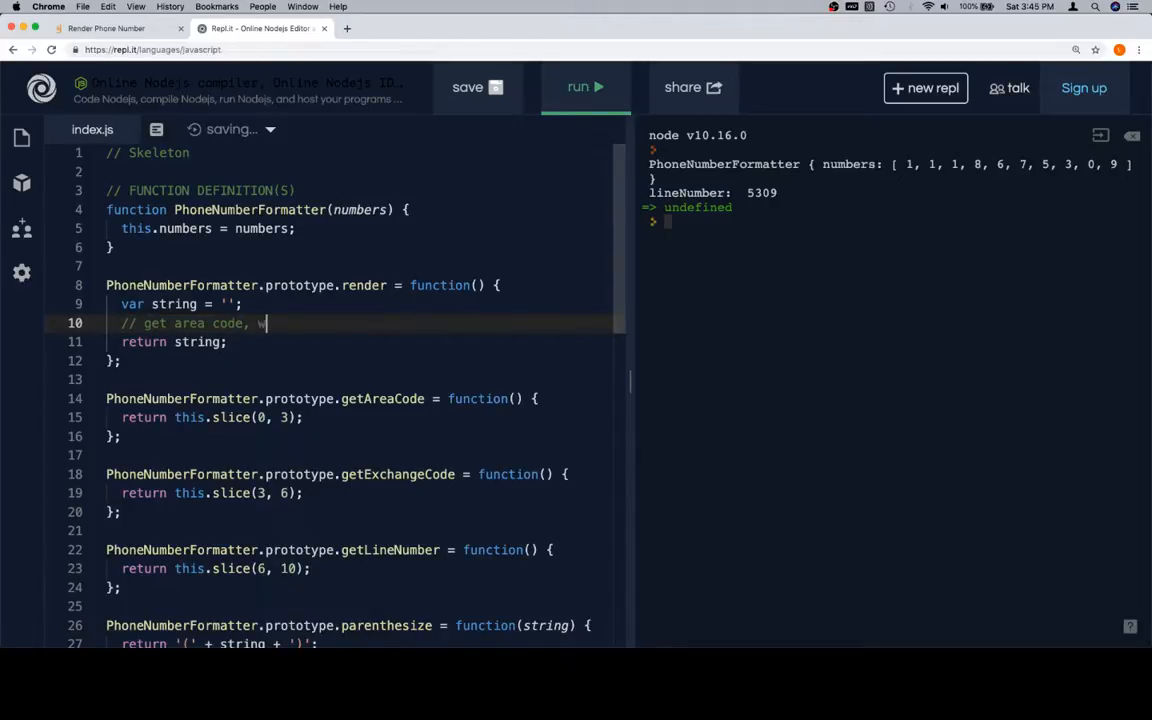
type("rap in par")
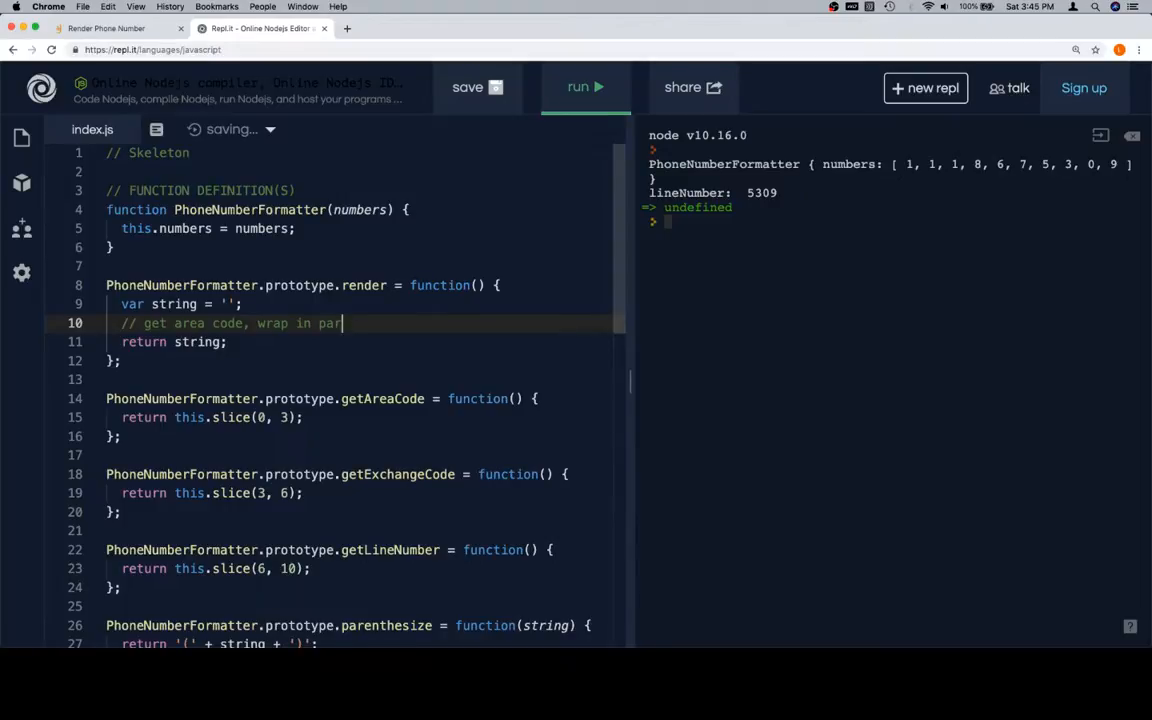
type("entheses, add to strin")
type("//")
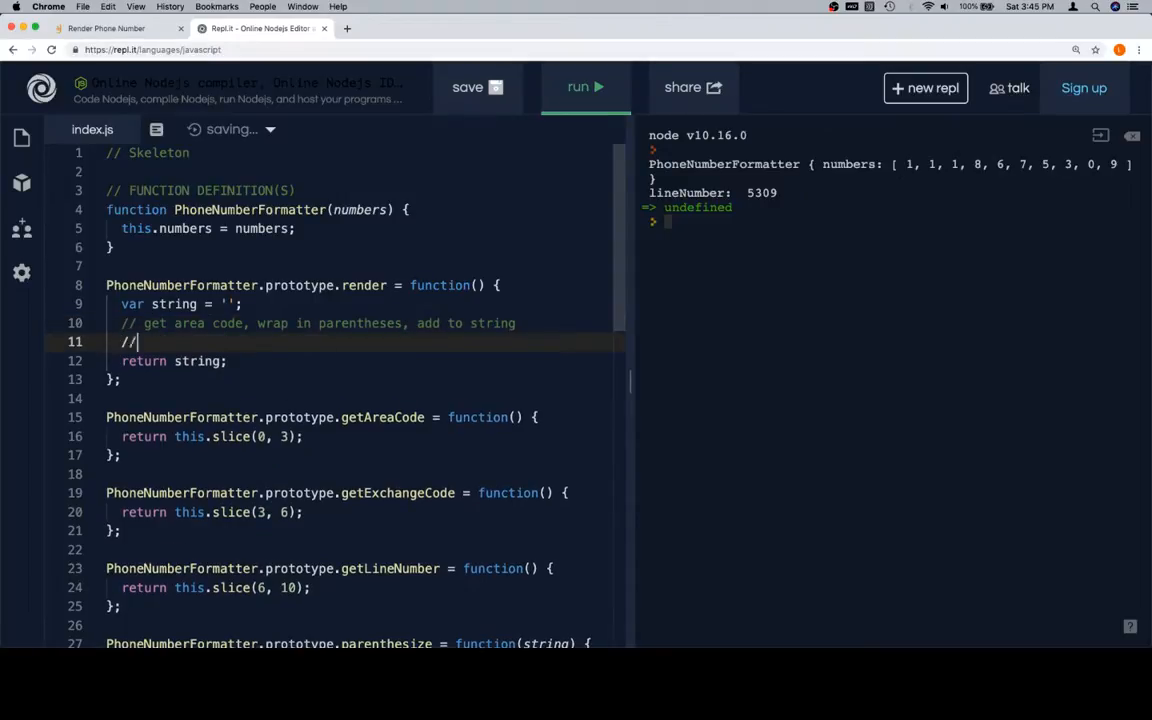
- Add comments for getting the exchange code, adding a hyphen, and getting the line number
type("get exc")
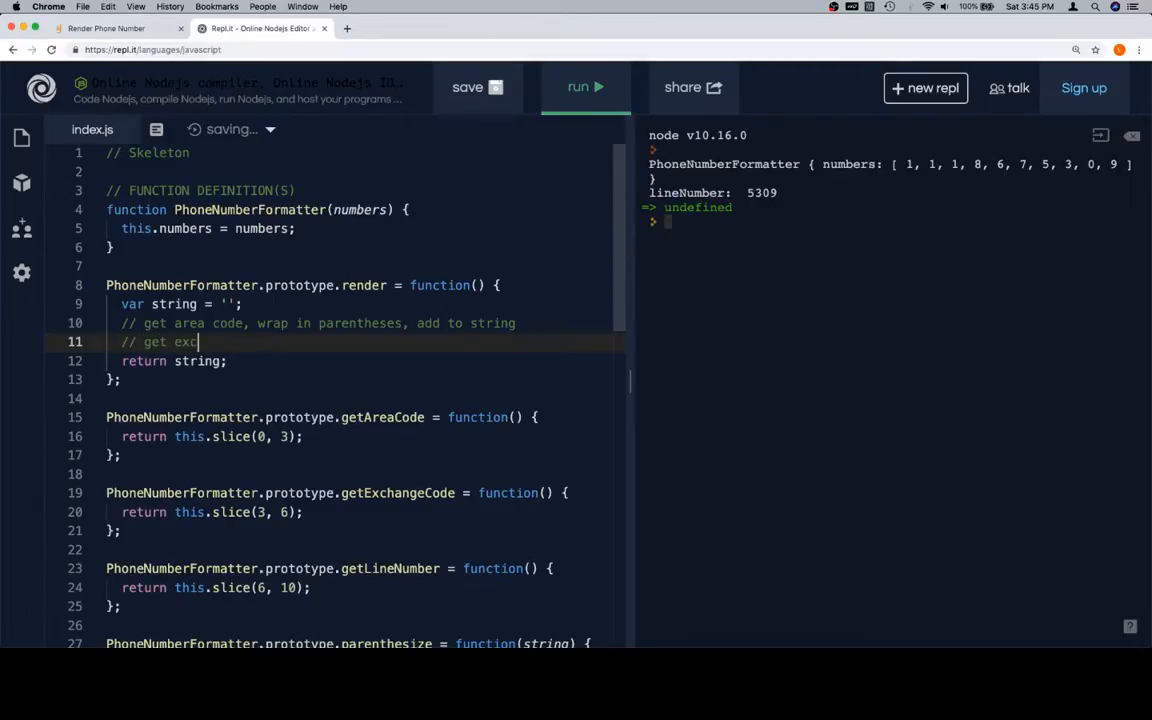
type("hange code,")
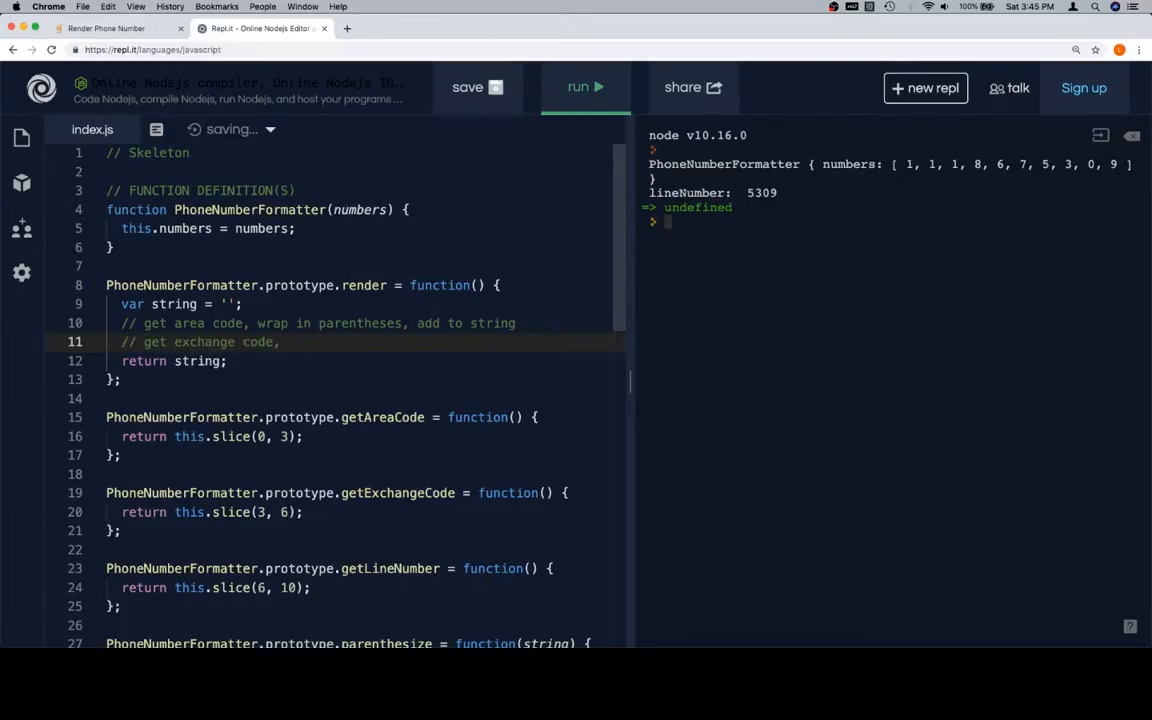
type(", add to string")
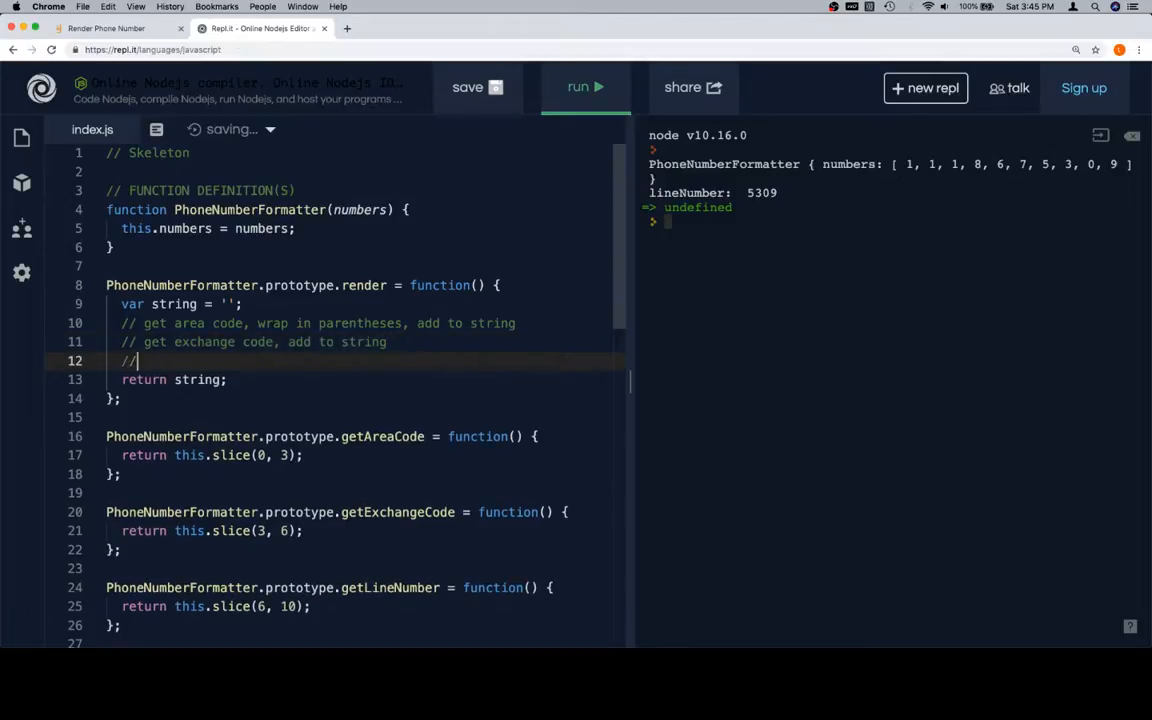
type("add hyphen to string")
type("// get line nubme")
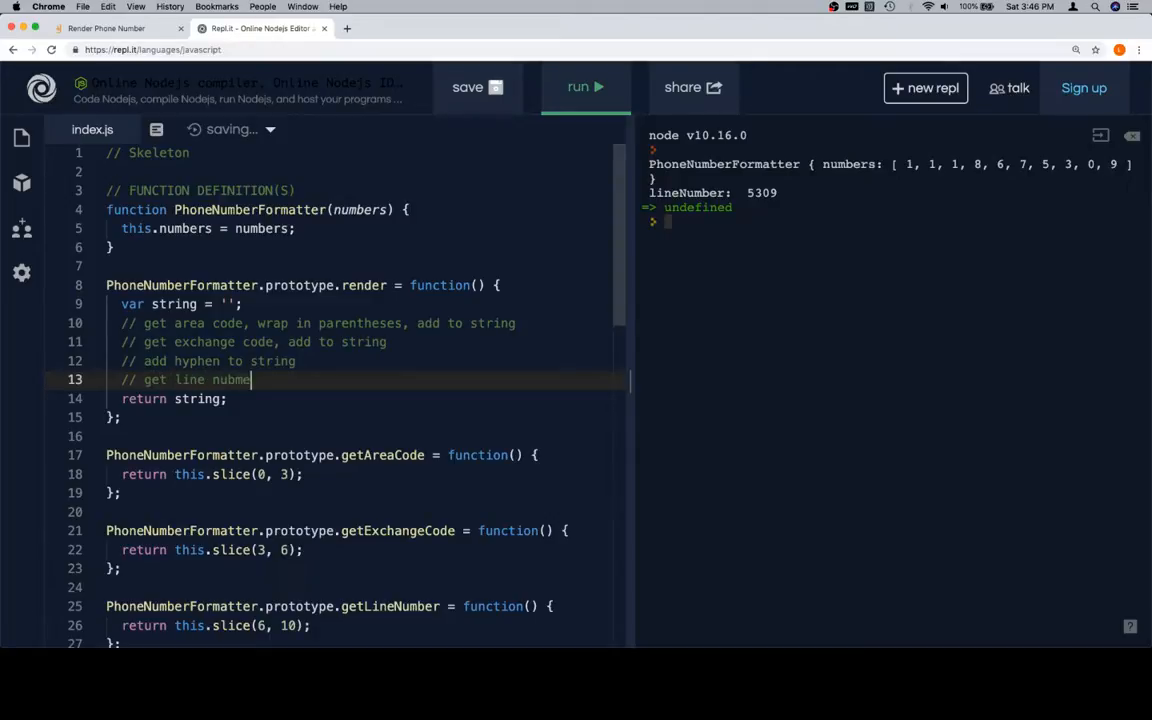
type(", add to")
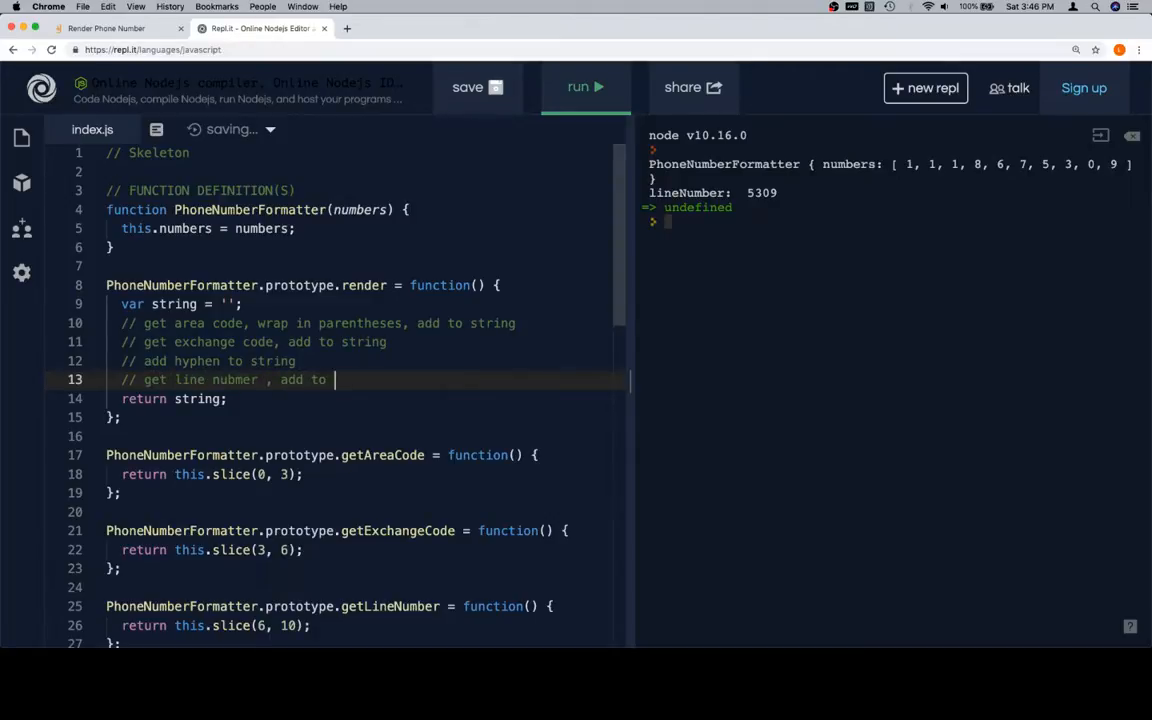
type("string")
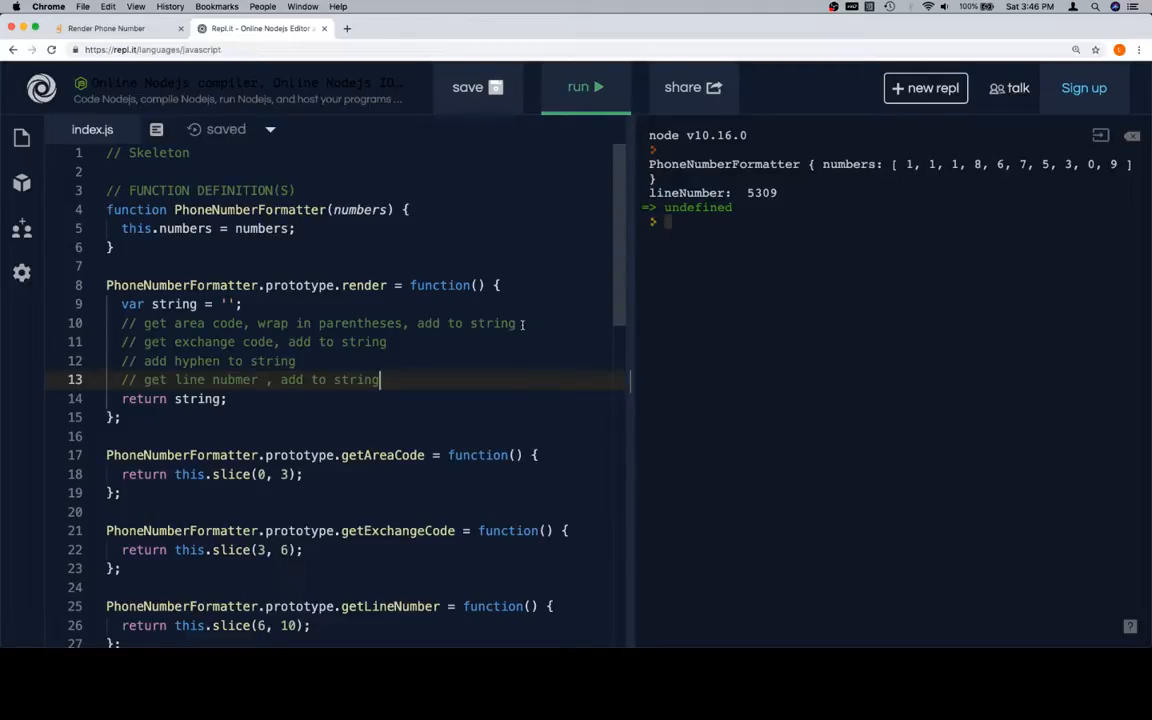
type("stinrg")
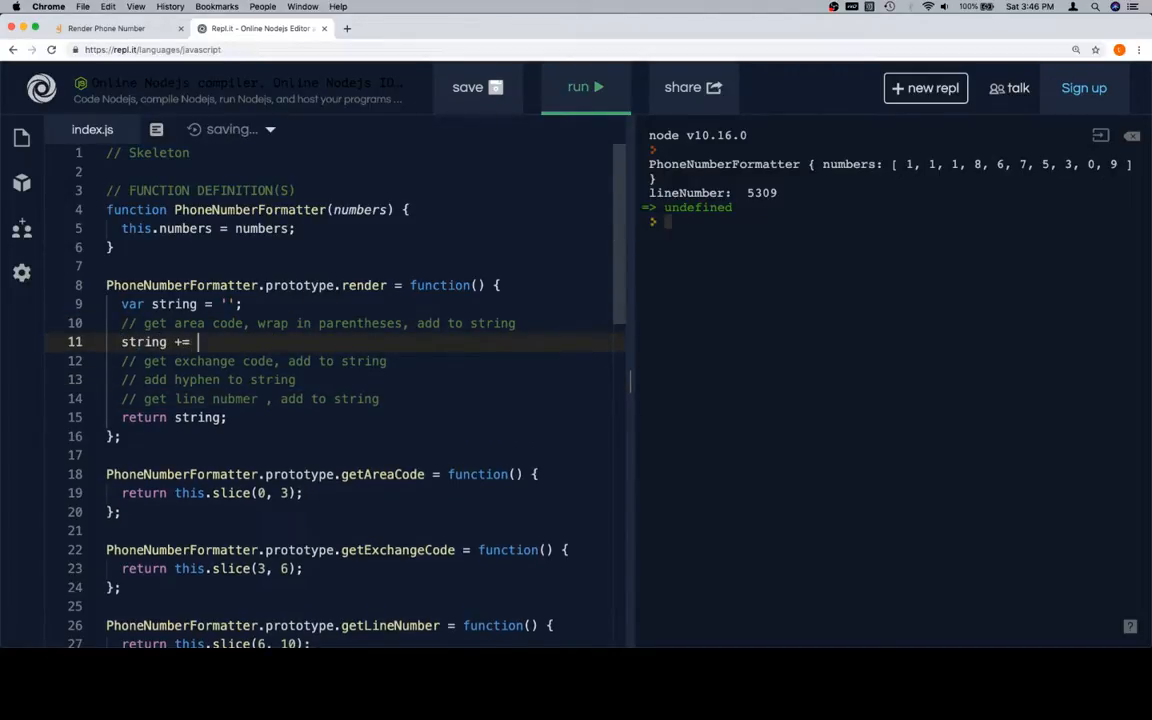
- Append this.parenthesize(this.getAreaCode()) to string in render
type("this")
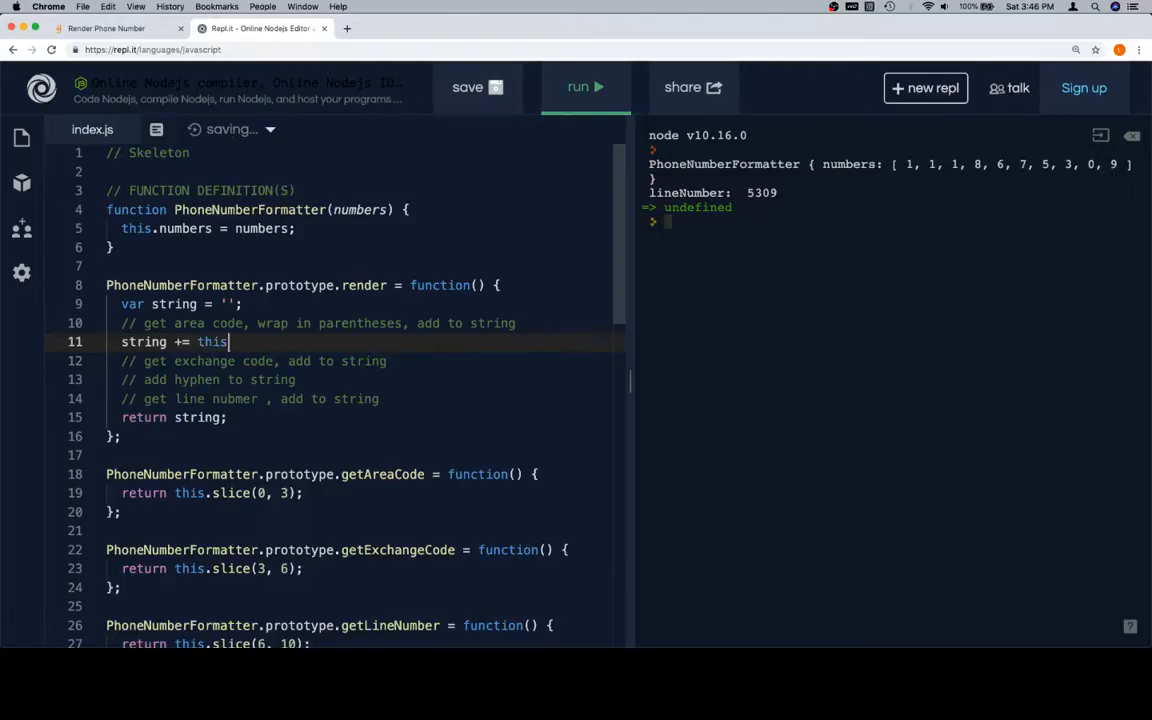
scroll("down", 3)
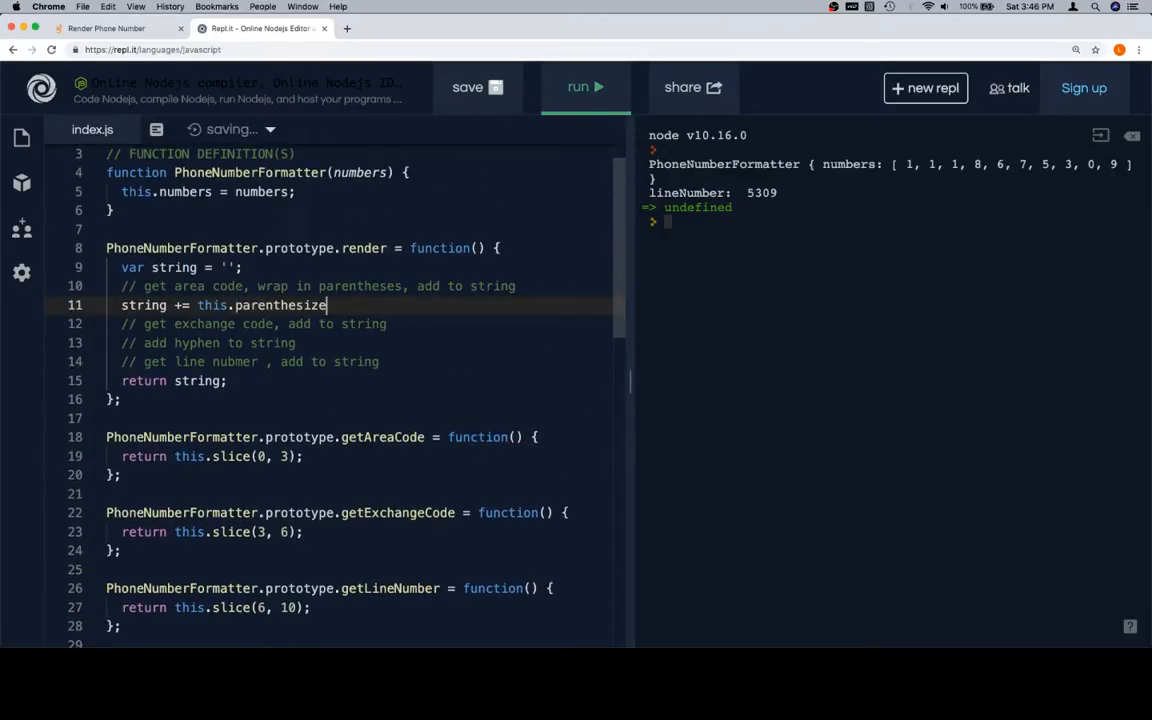
type("()")
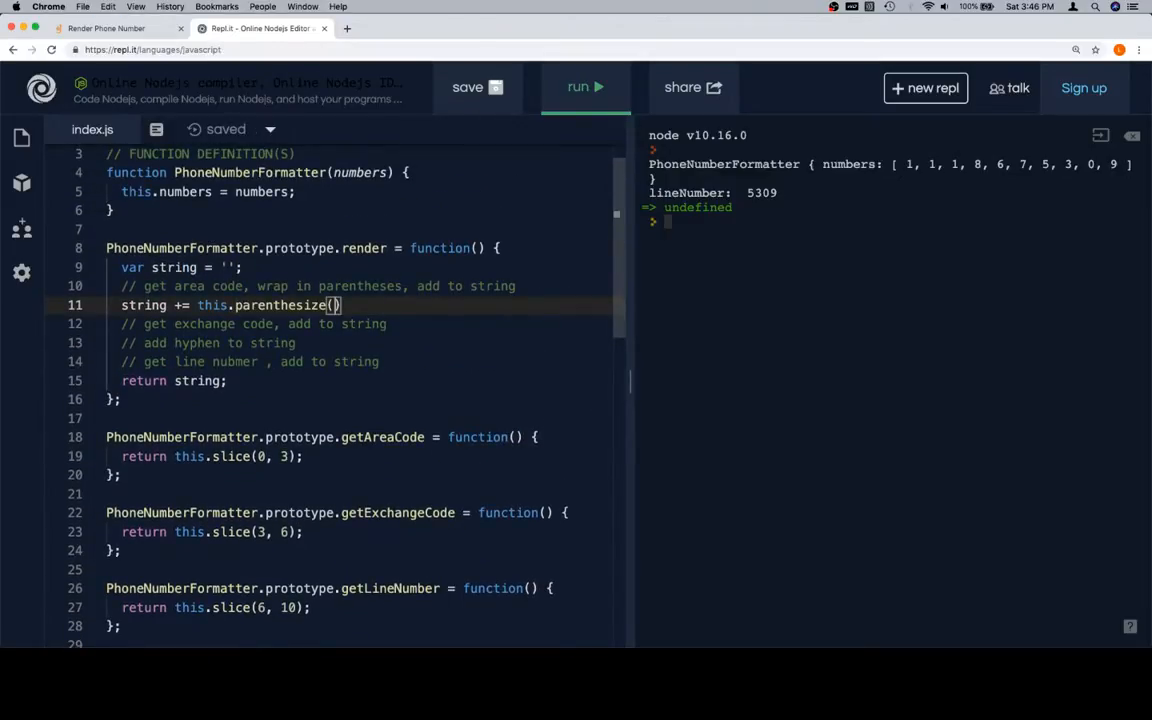
type("this.")
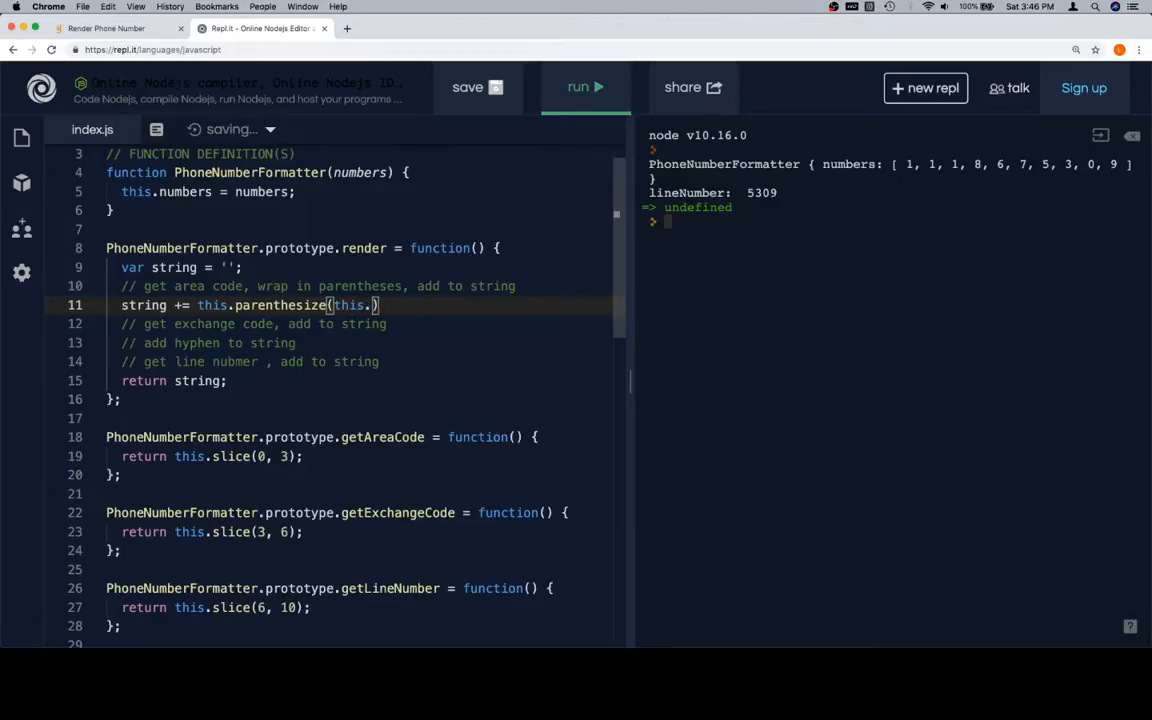
type("getAreaCod")
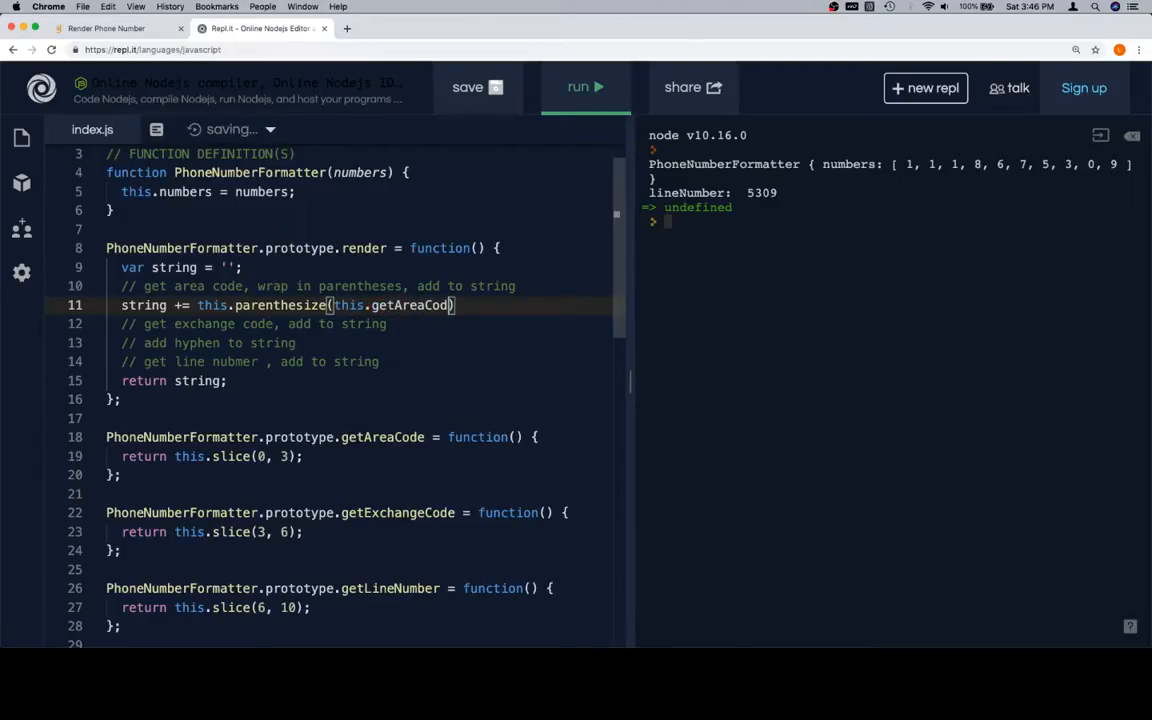
type("()")
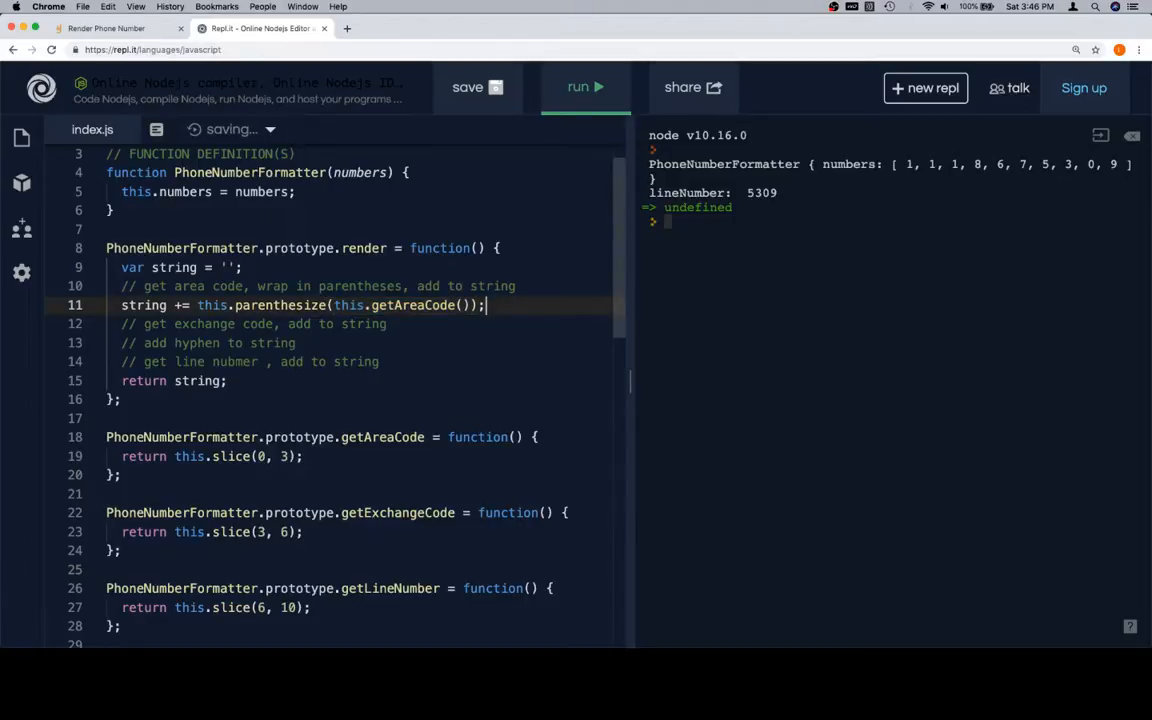
key("Return")
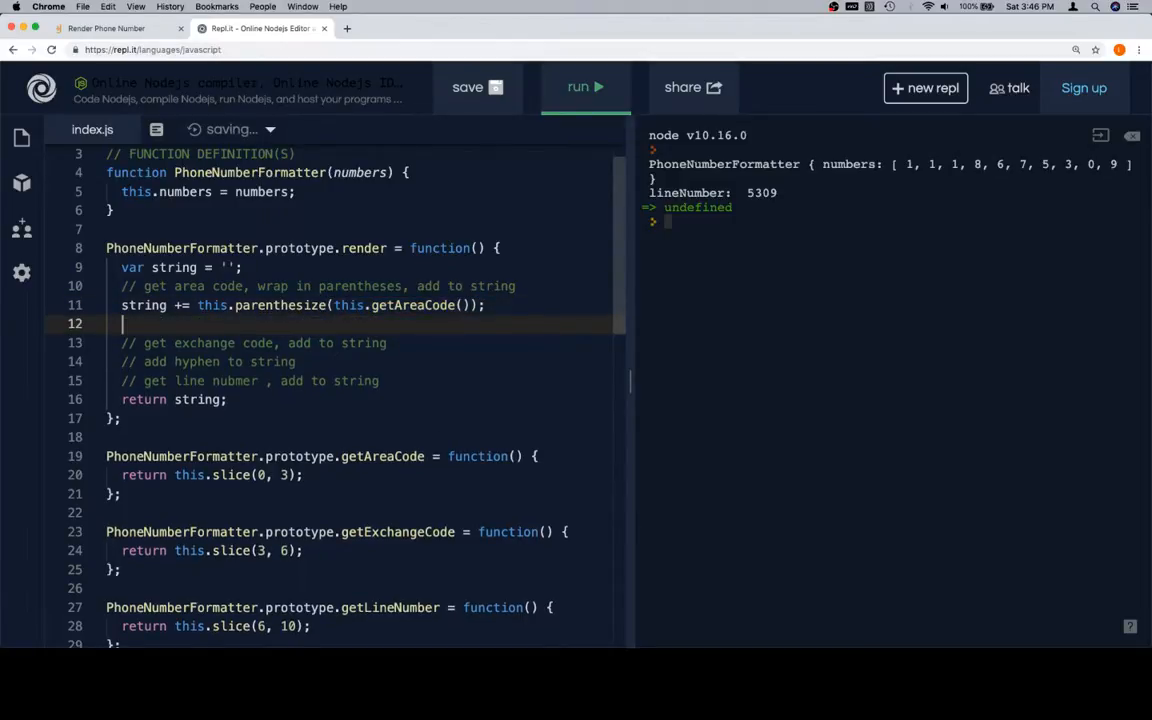
- Append a space, this.getExchangeCode(), "-" and this.getLineNumber() to string
type("string += \" \";")
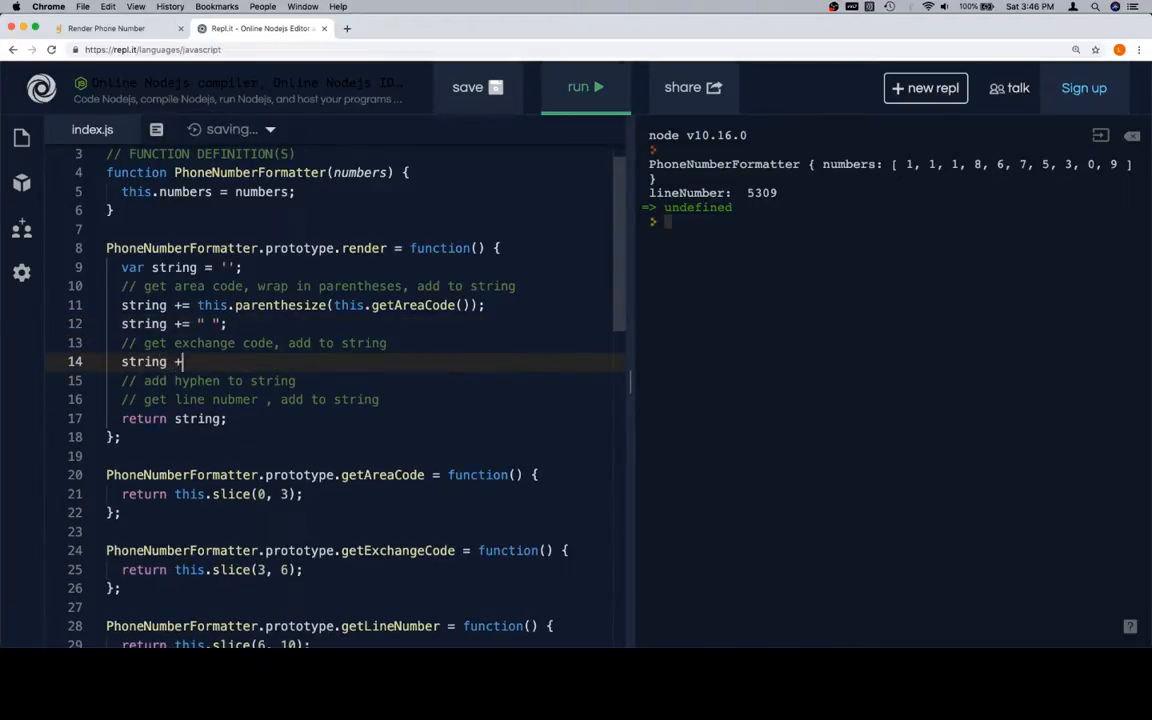
type("=")
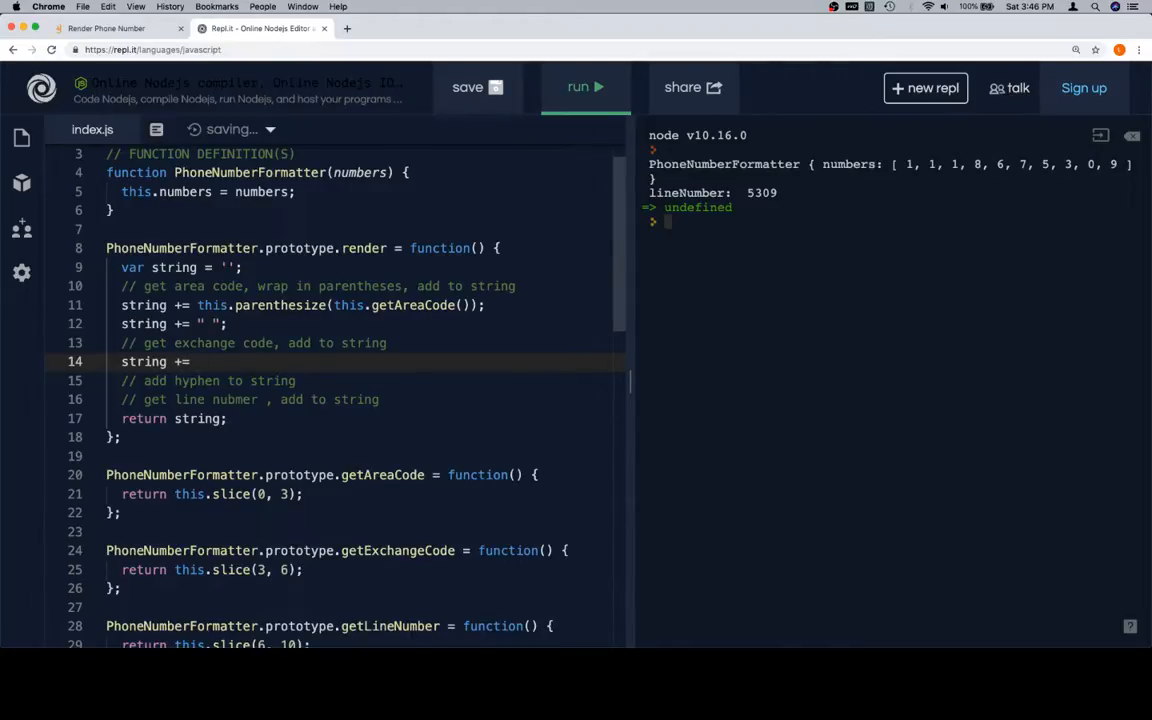
type("this.get")
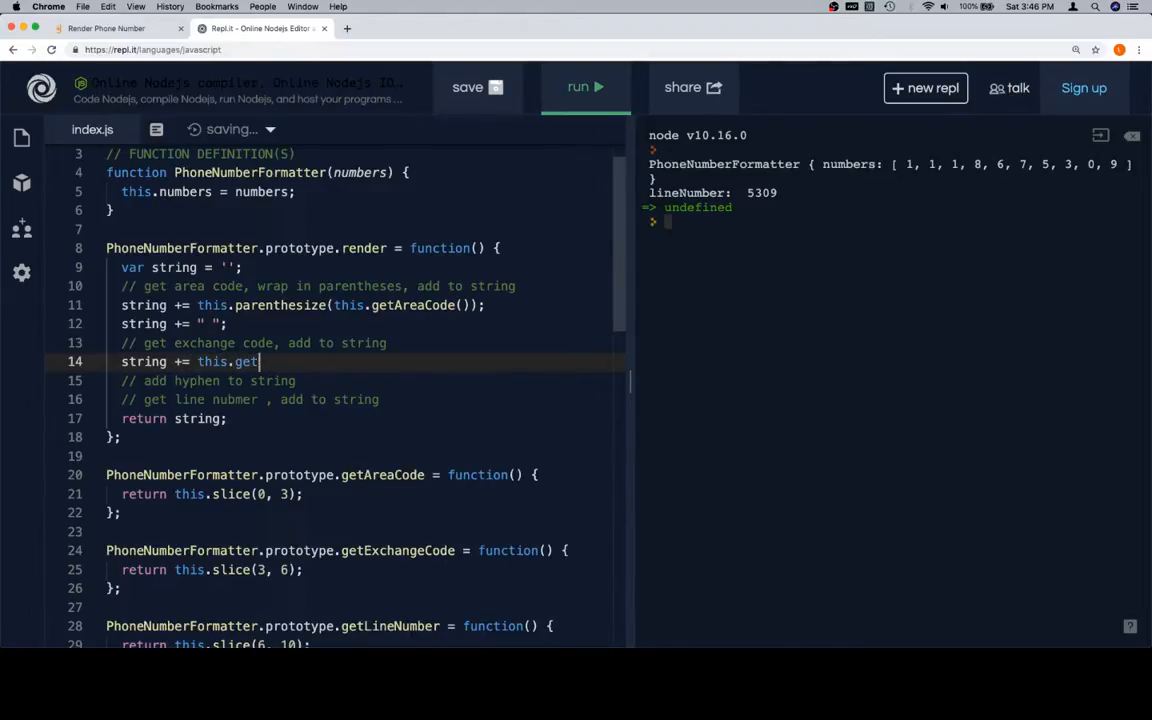
type("ExchangeCode();")
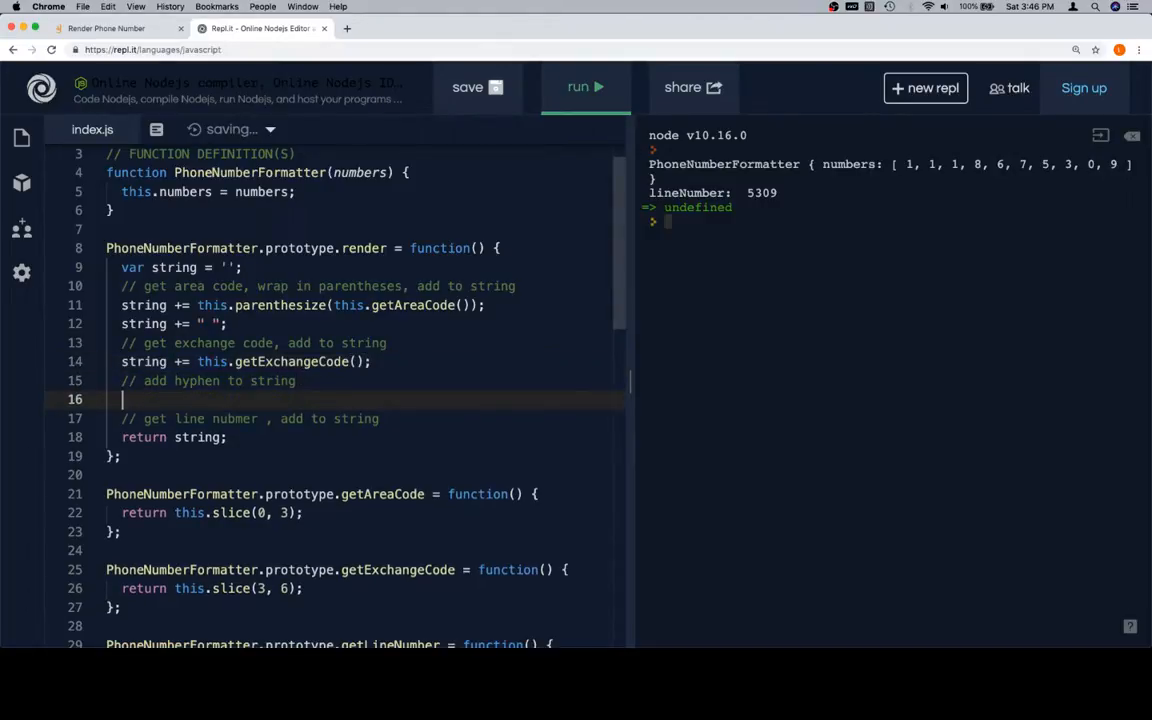
type("string += \"\"")
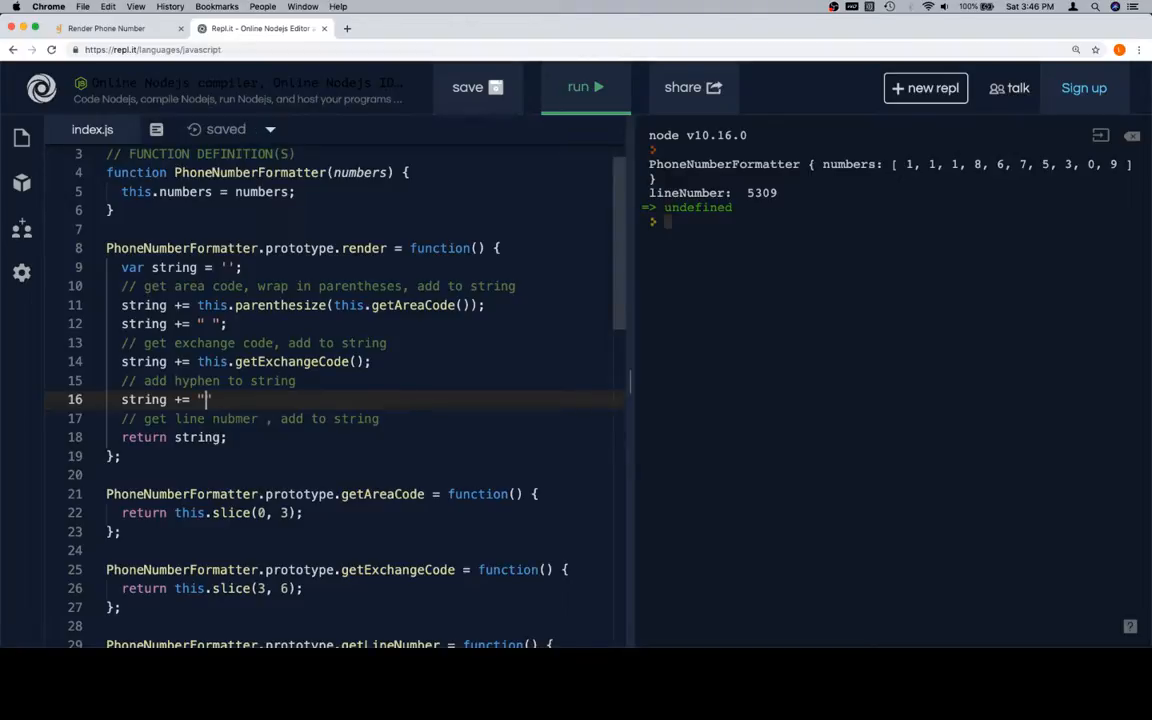
type("-\";")
type("string +")
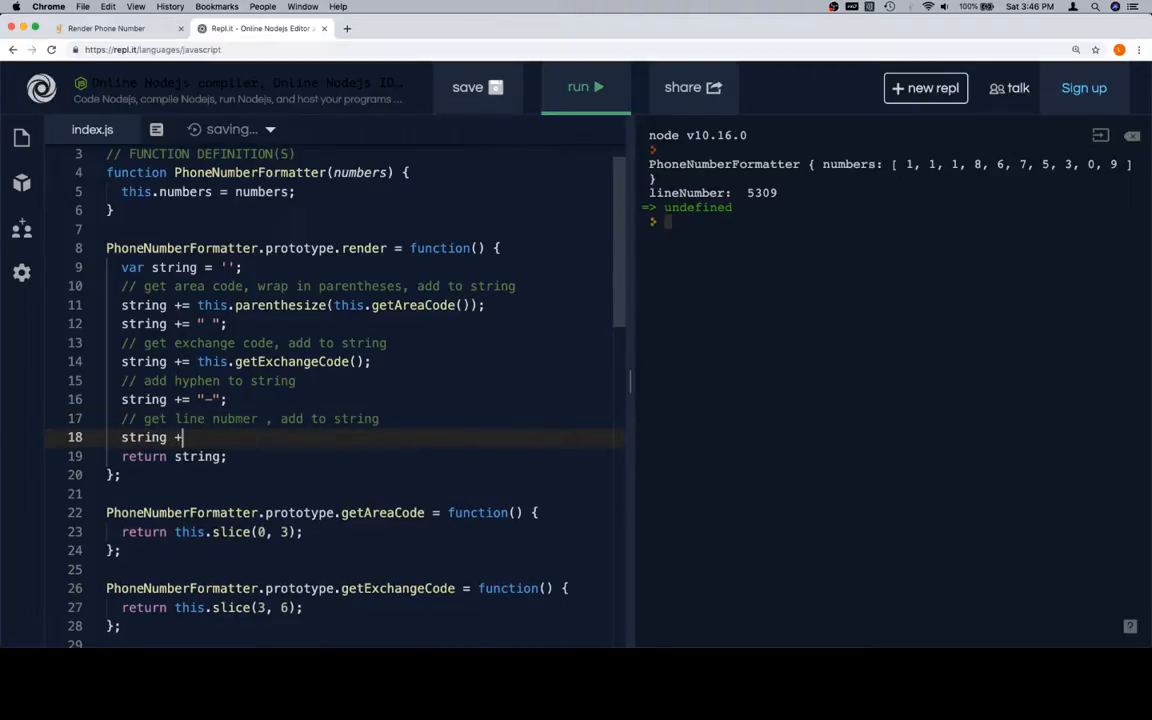
type("this.getLine")
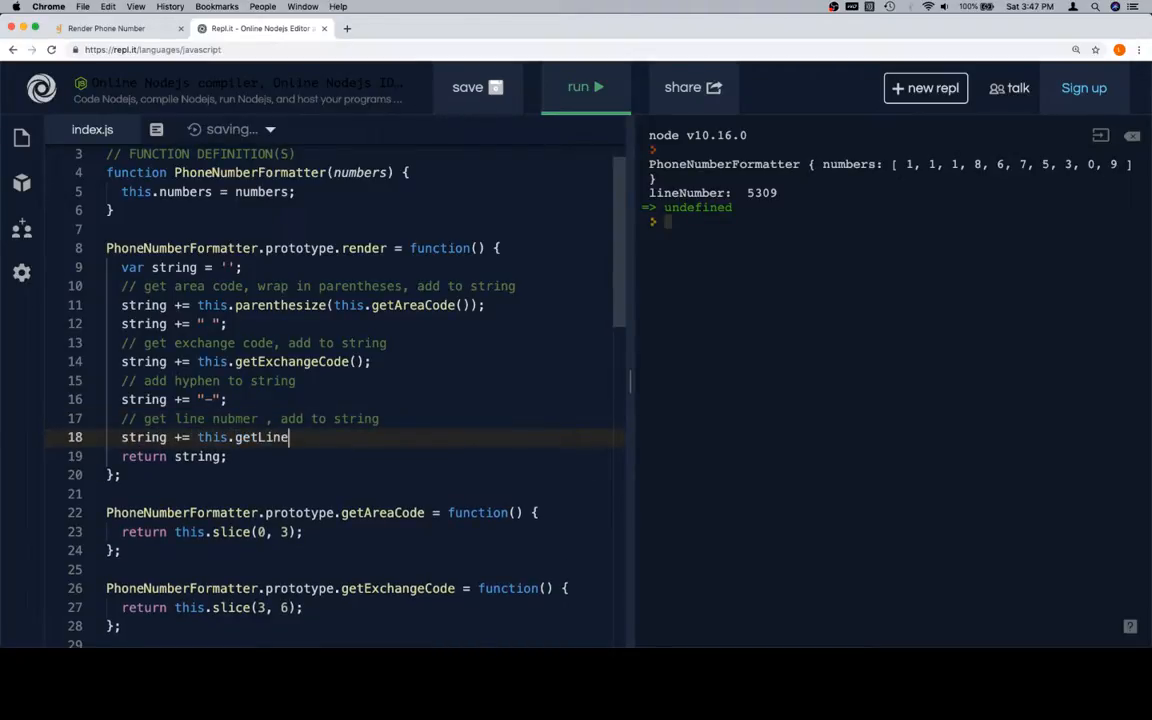
type("Number();")
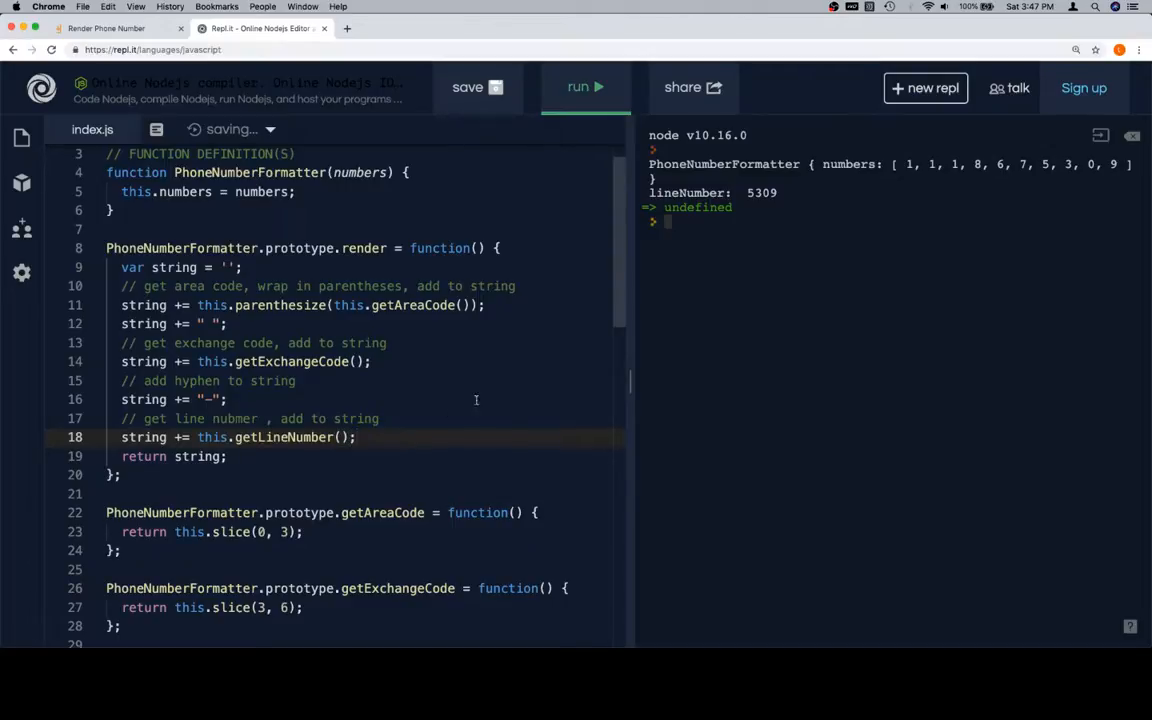
scroll("down", 3)
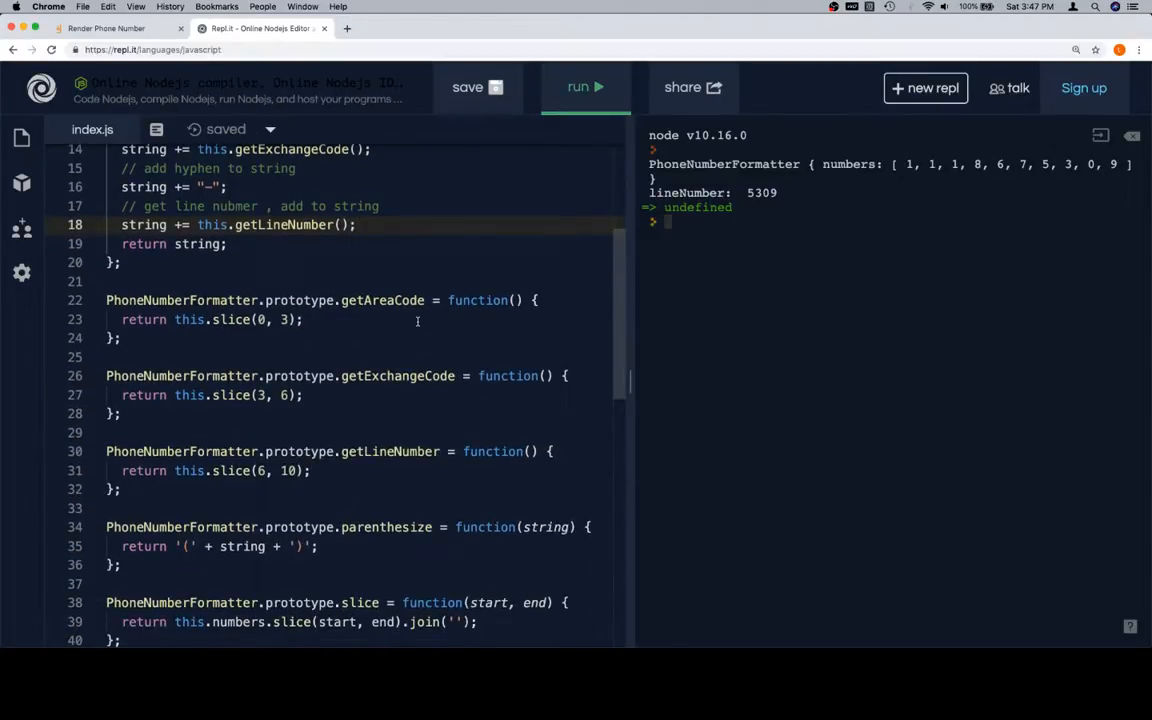
scroll("down", 3)
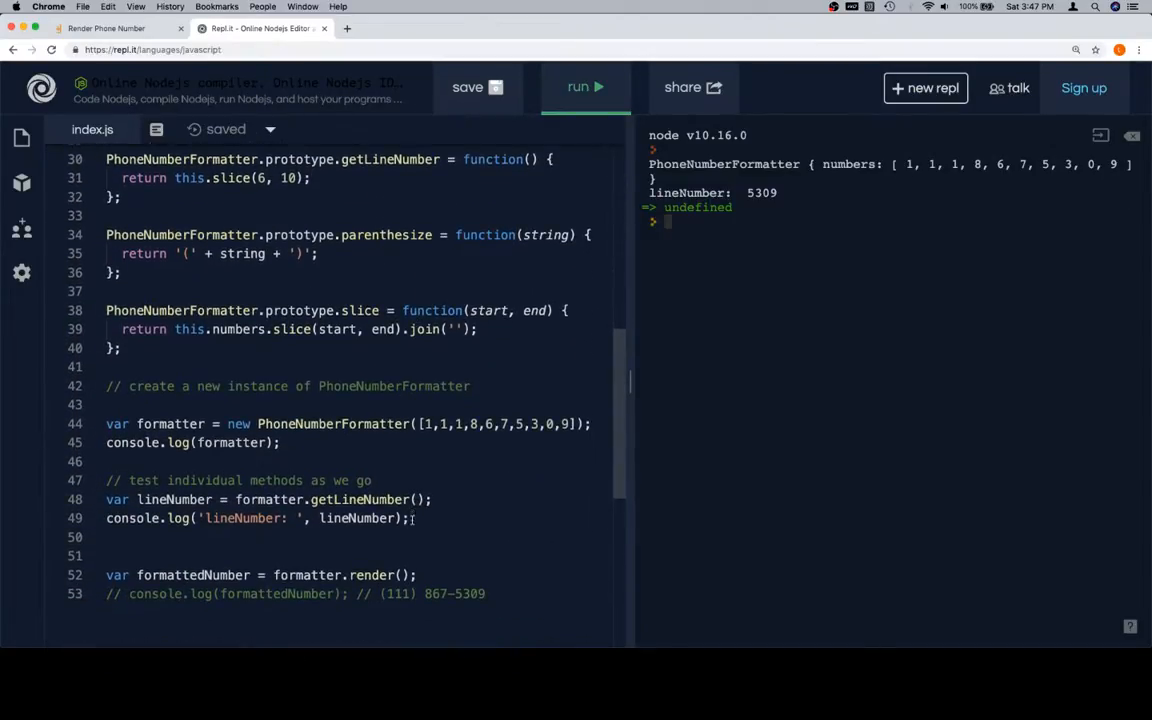
- Comment out the lineNumber test lines and re-enable console.log(formattedNumber)
left_click_drag(106, 480, 410, 518)
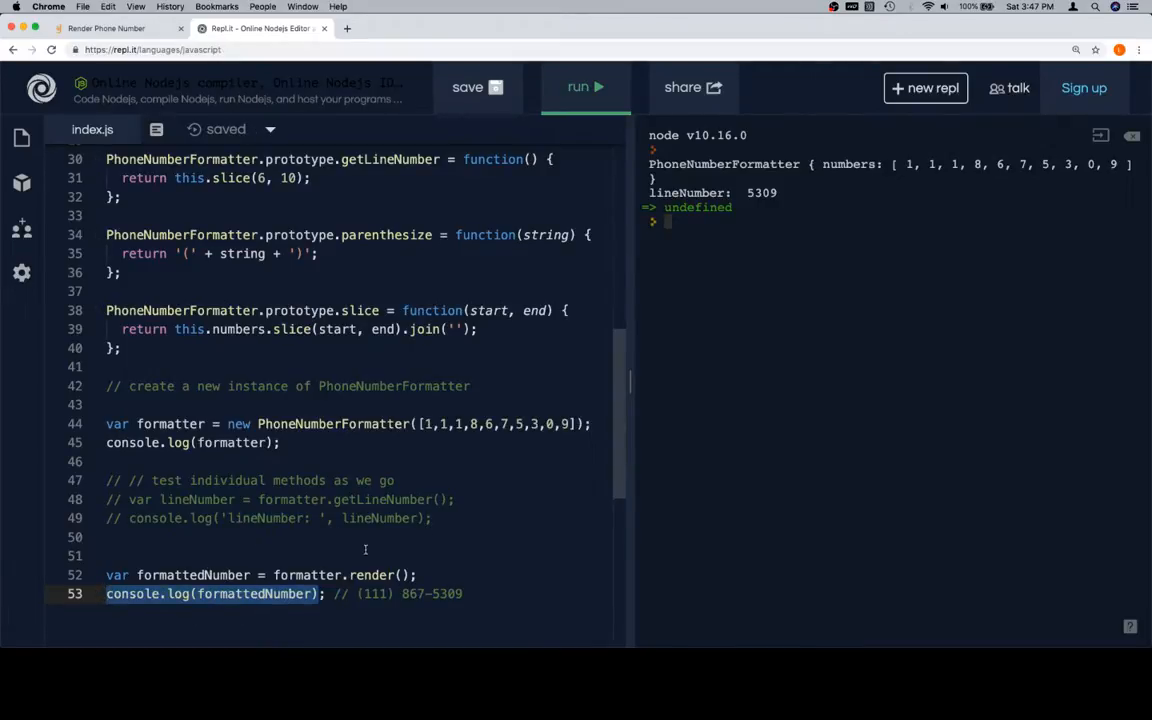
mouse_move(296, 562)
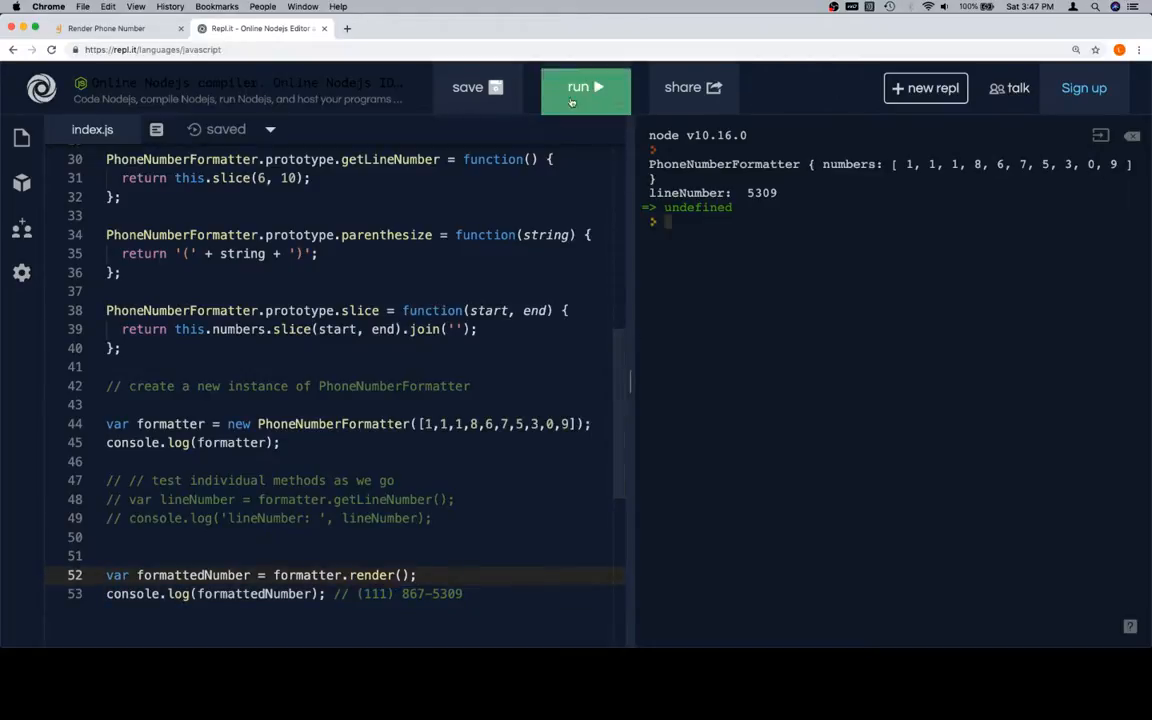
left_click(584, 88)
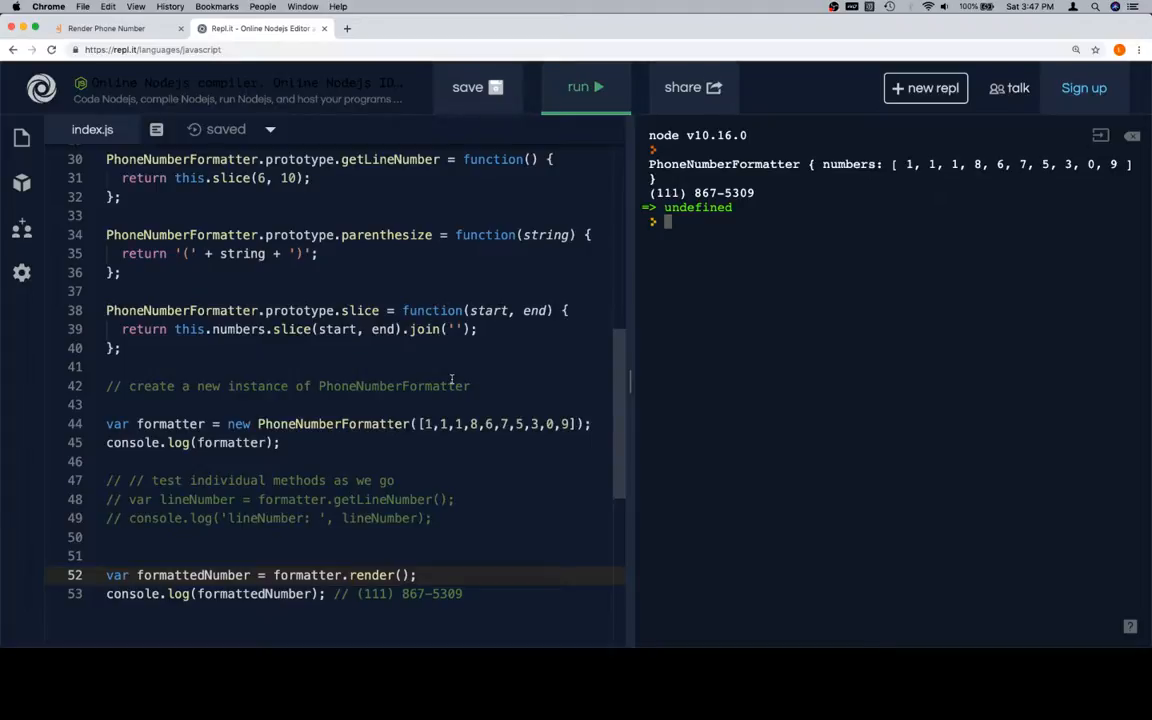
scroll("up", 3)
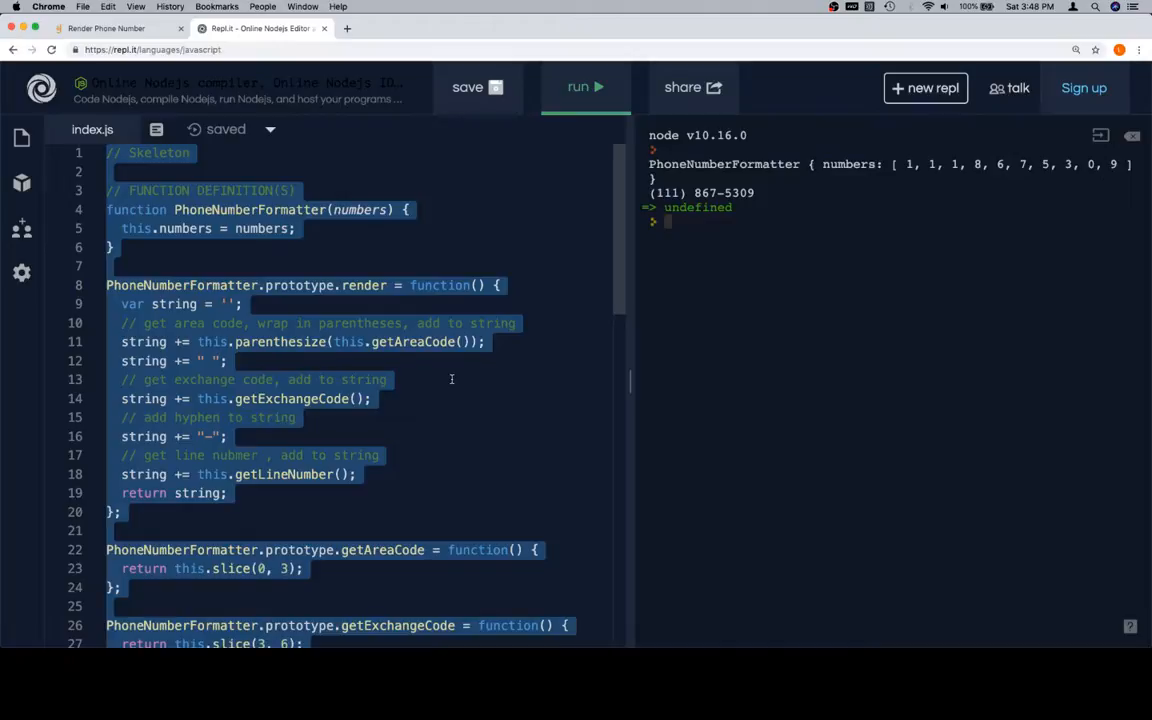
- Paste the code into the Galvanize Learn renderPhoneNumber exercise and run its tests to Correct
left_click(108, 28)
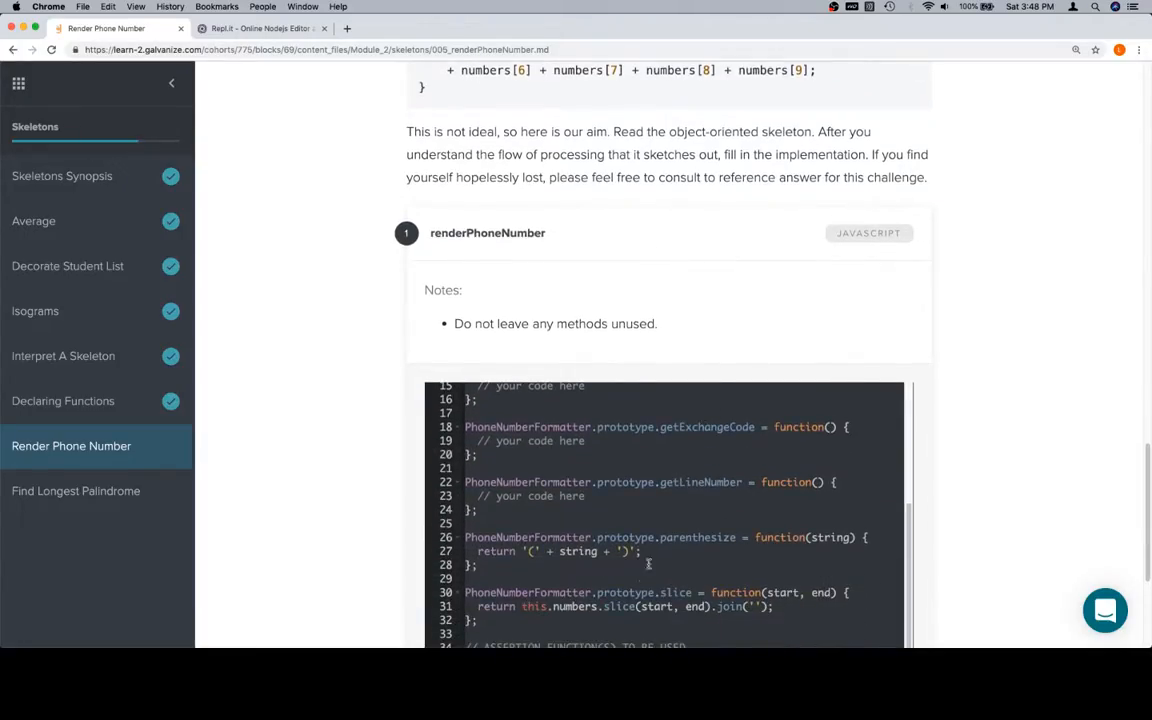
scroll("down", 3)
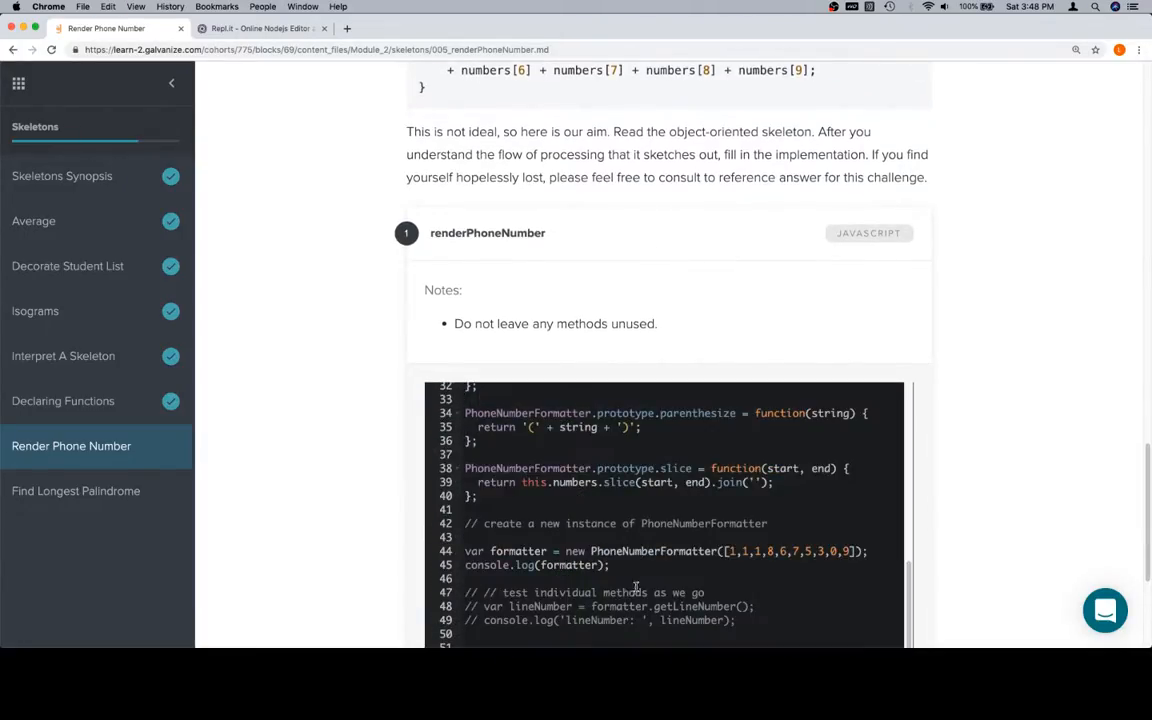
scroll("down", 3)
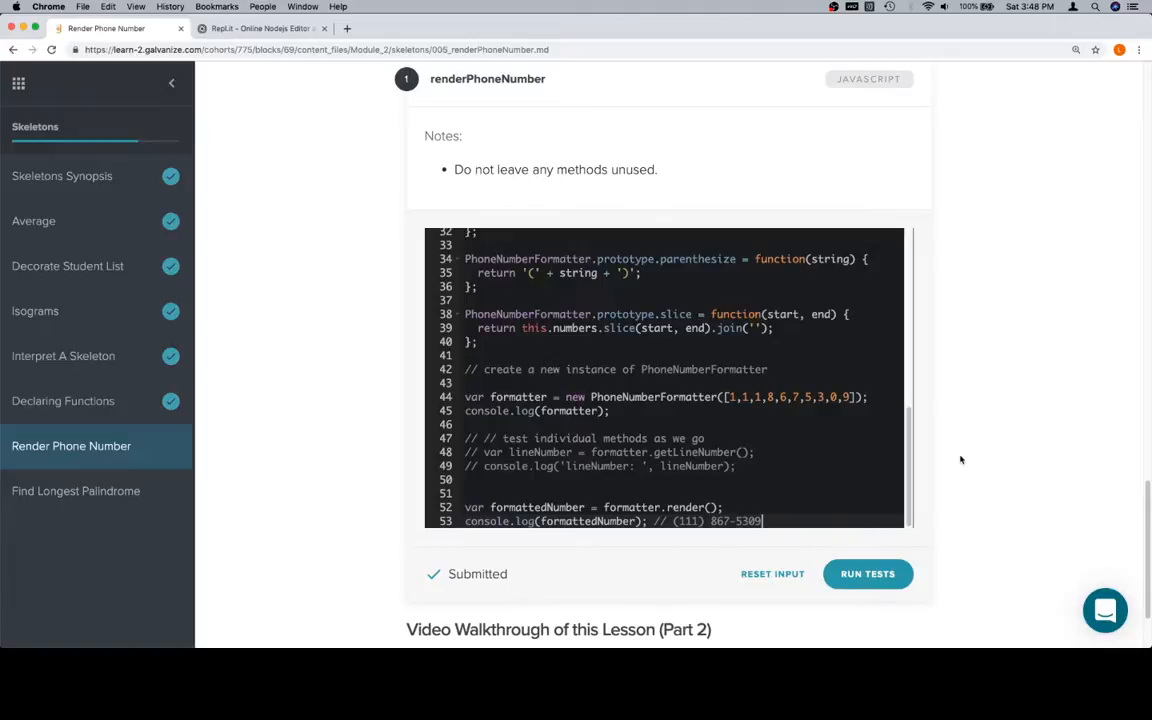
left_click(868, 572)
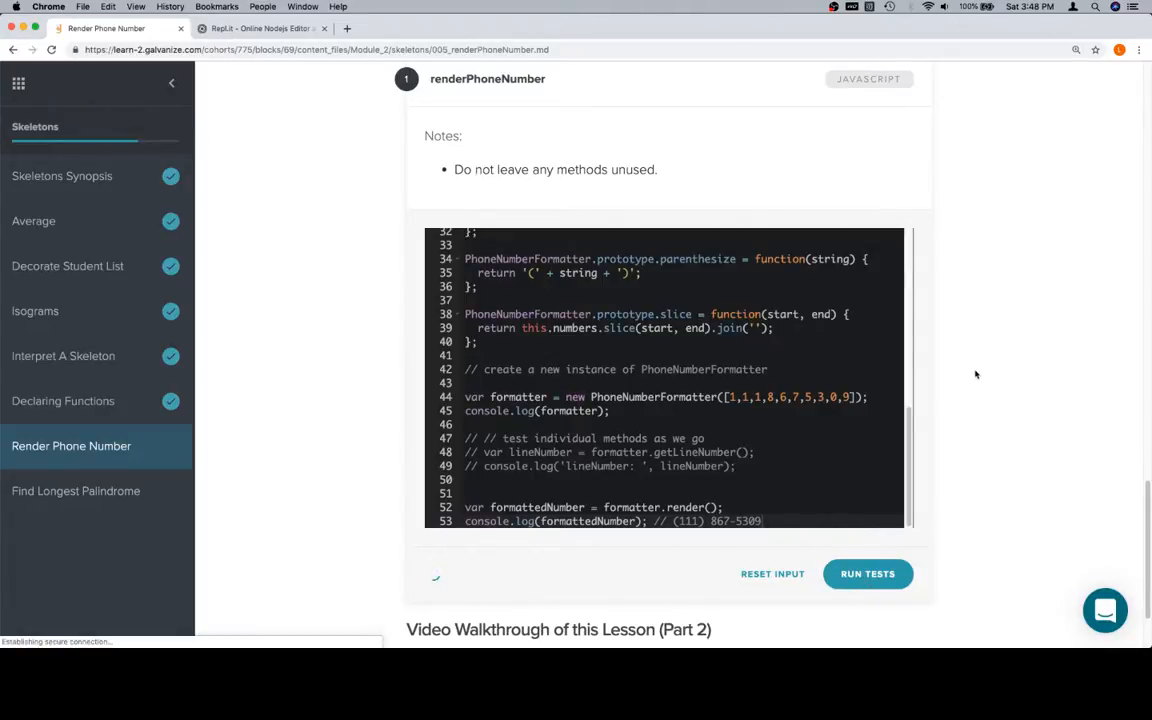
left_click(868, 572)
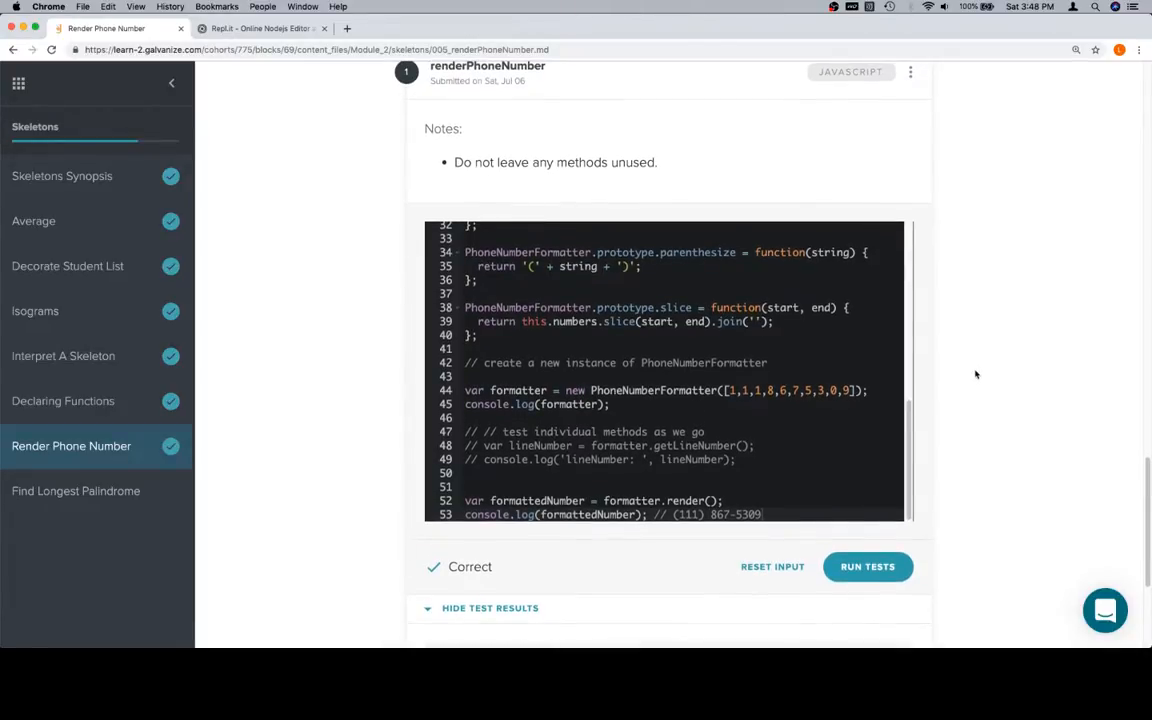